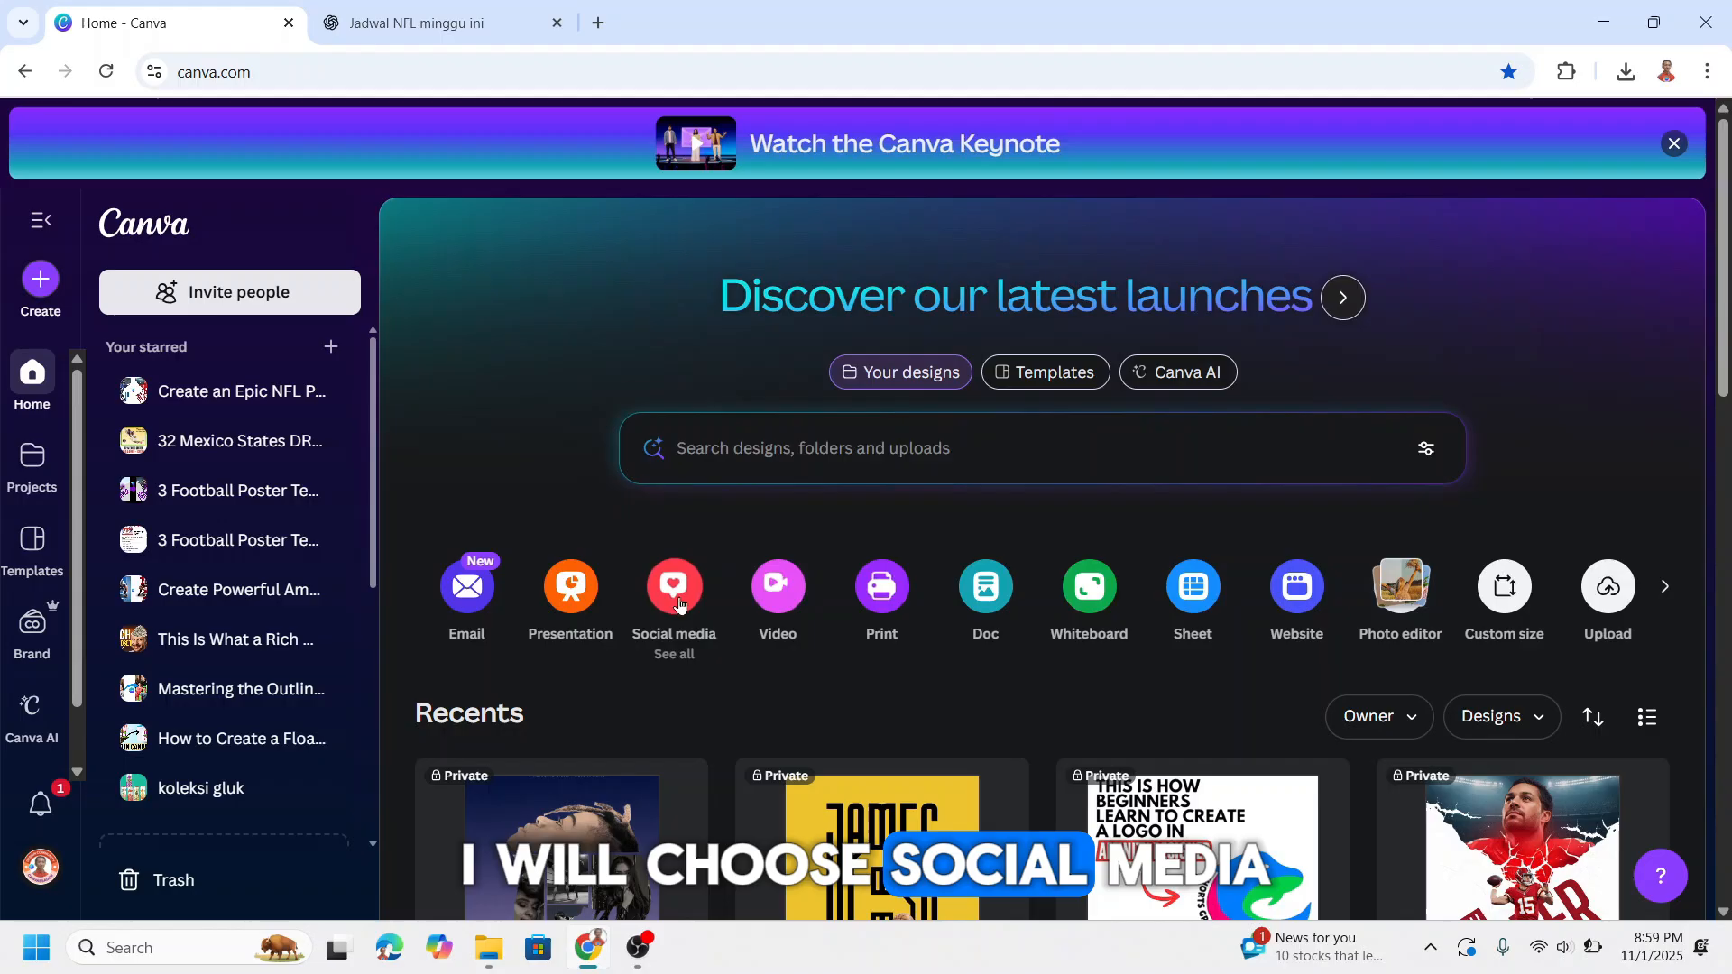
# Create a blank Instagram Post (4:5) design from the Social media category.
pyautogui.click(673, 586)
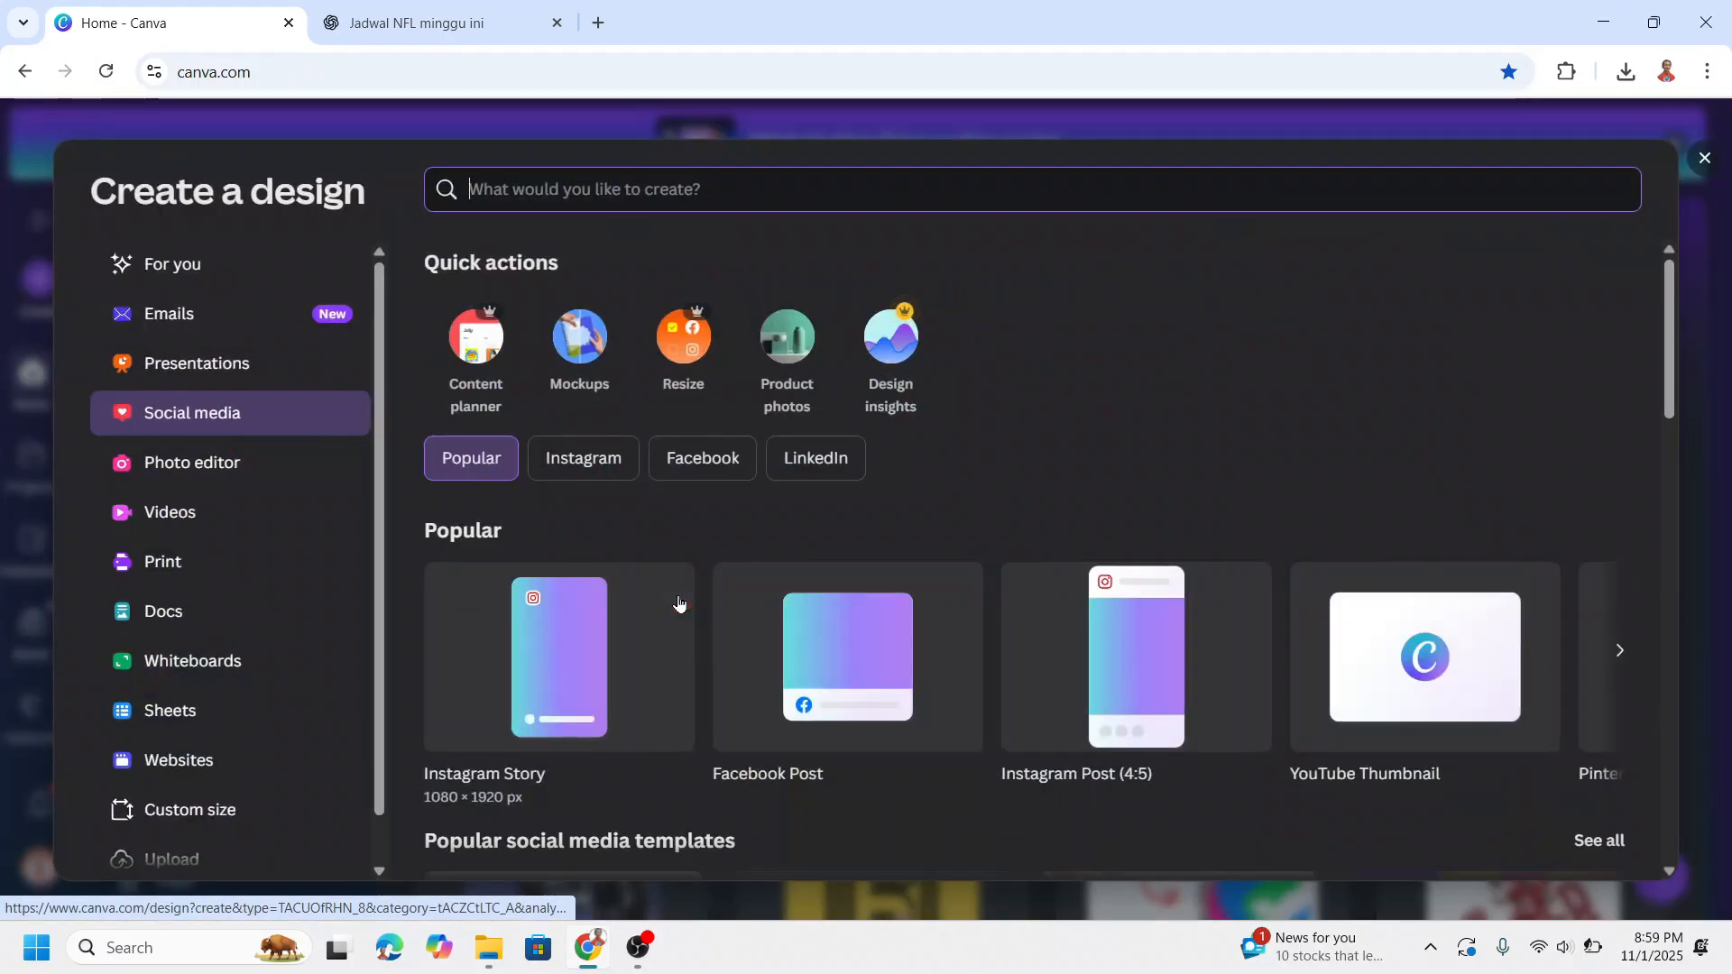
pyautogui.click(1135, 658)
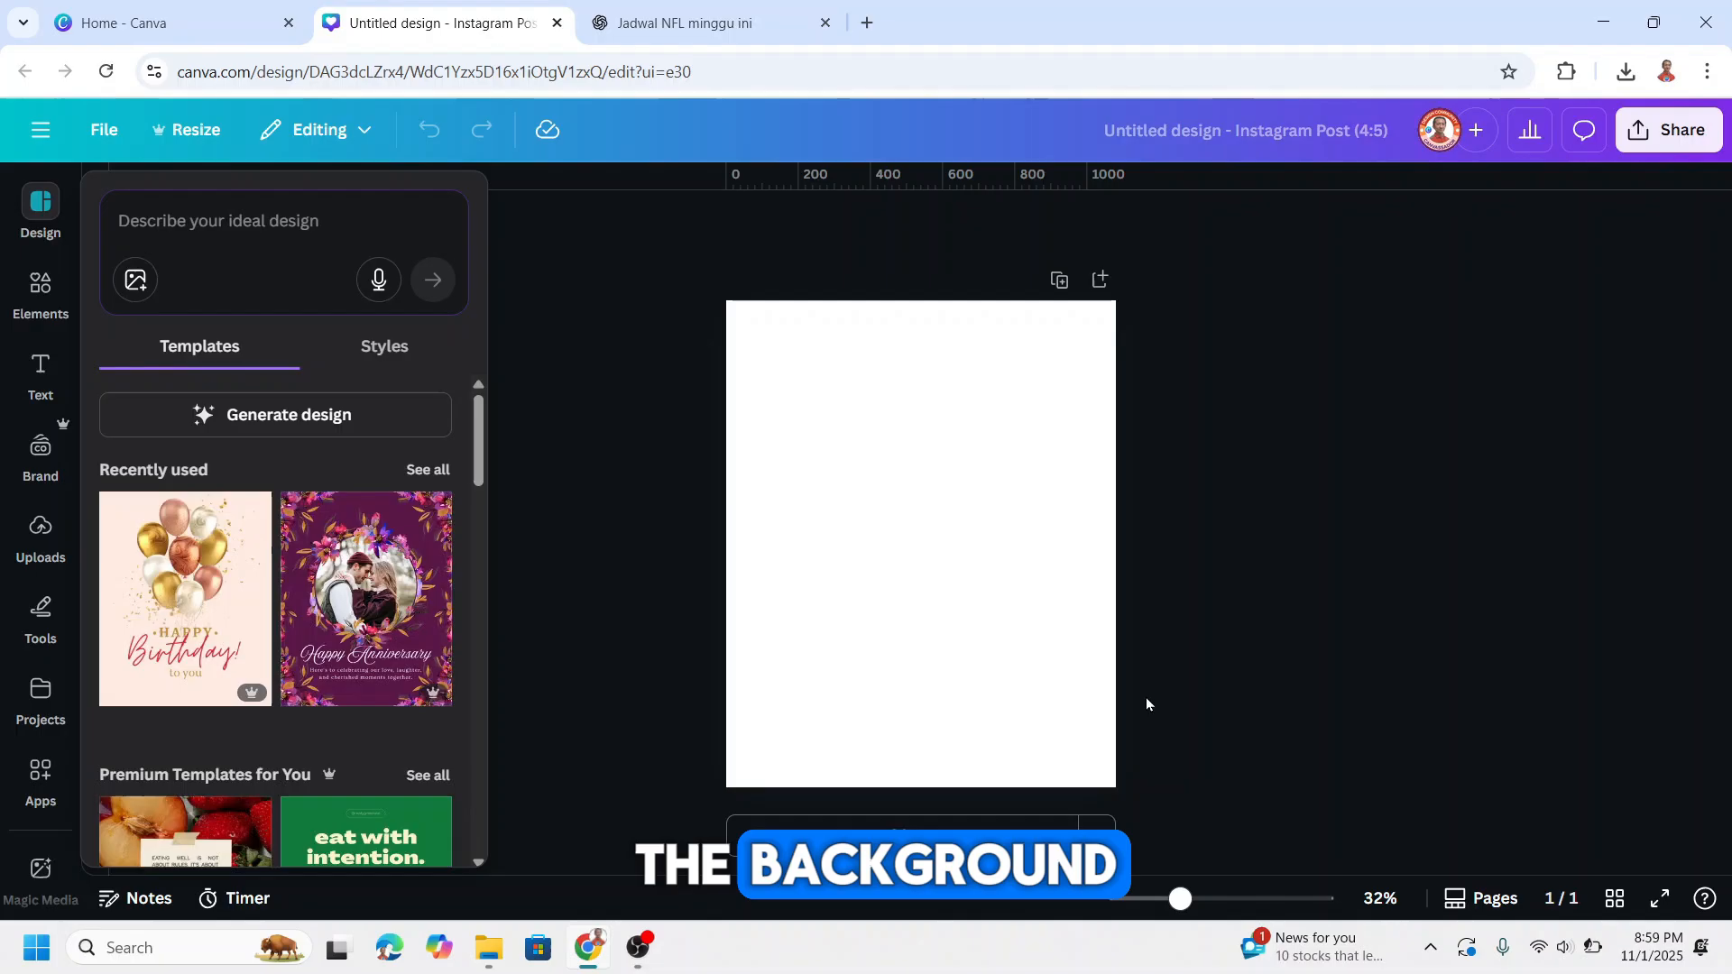
# Add the crumpled paper image from Elements and set it as the page background.
pyautogui.click(40, 292)
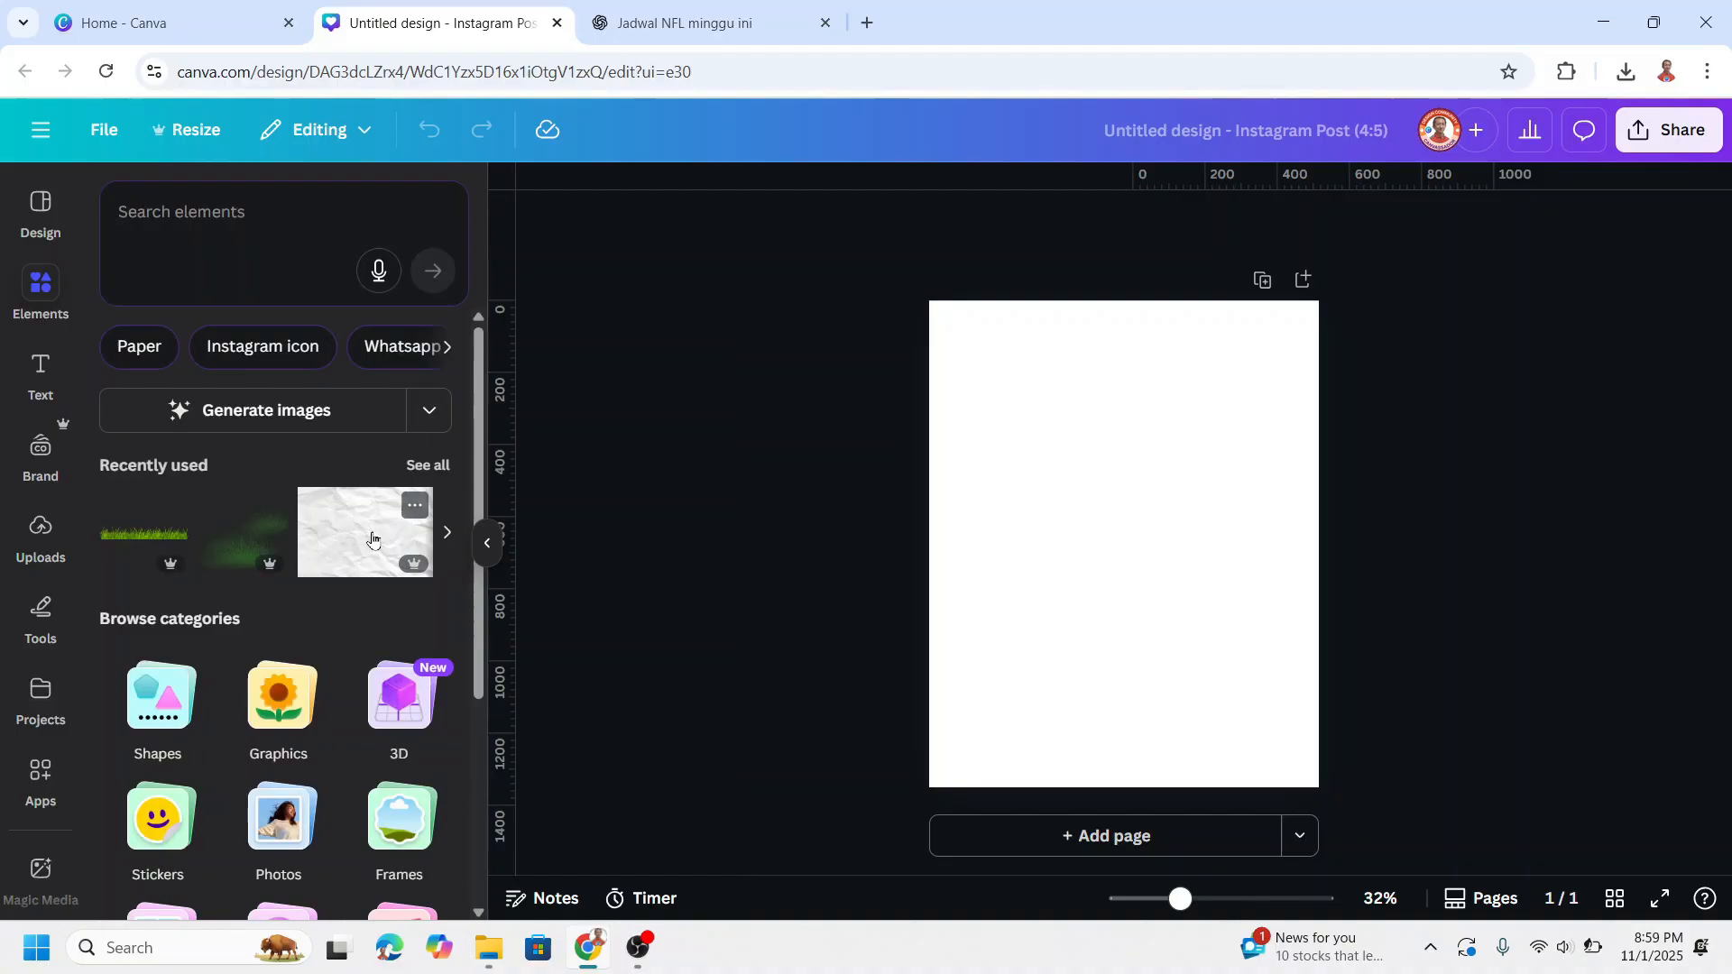
pyautogui.click(364, 532)
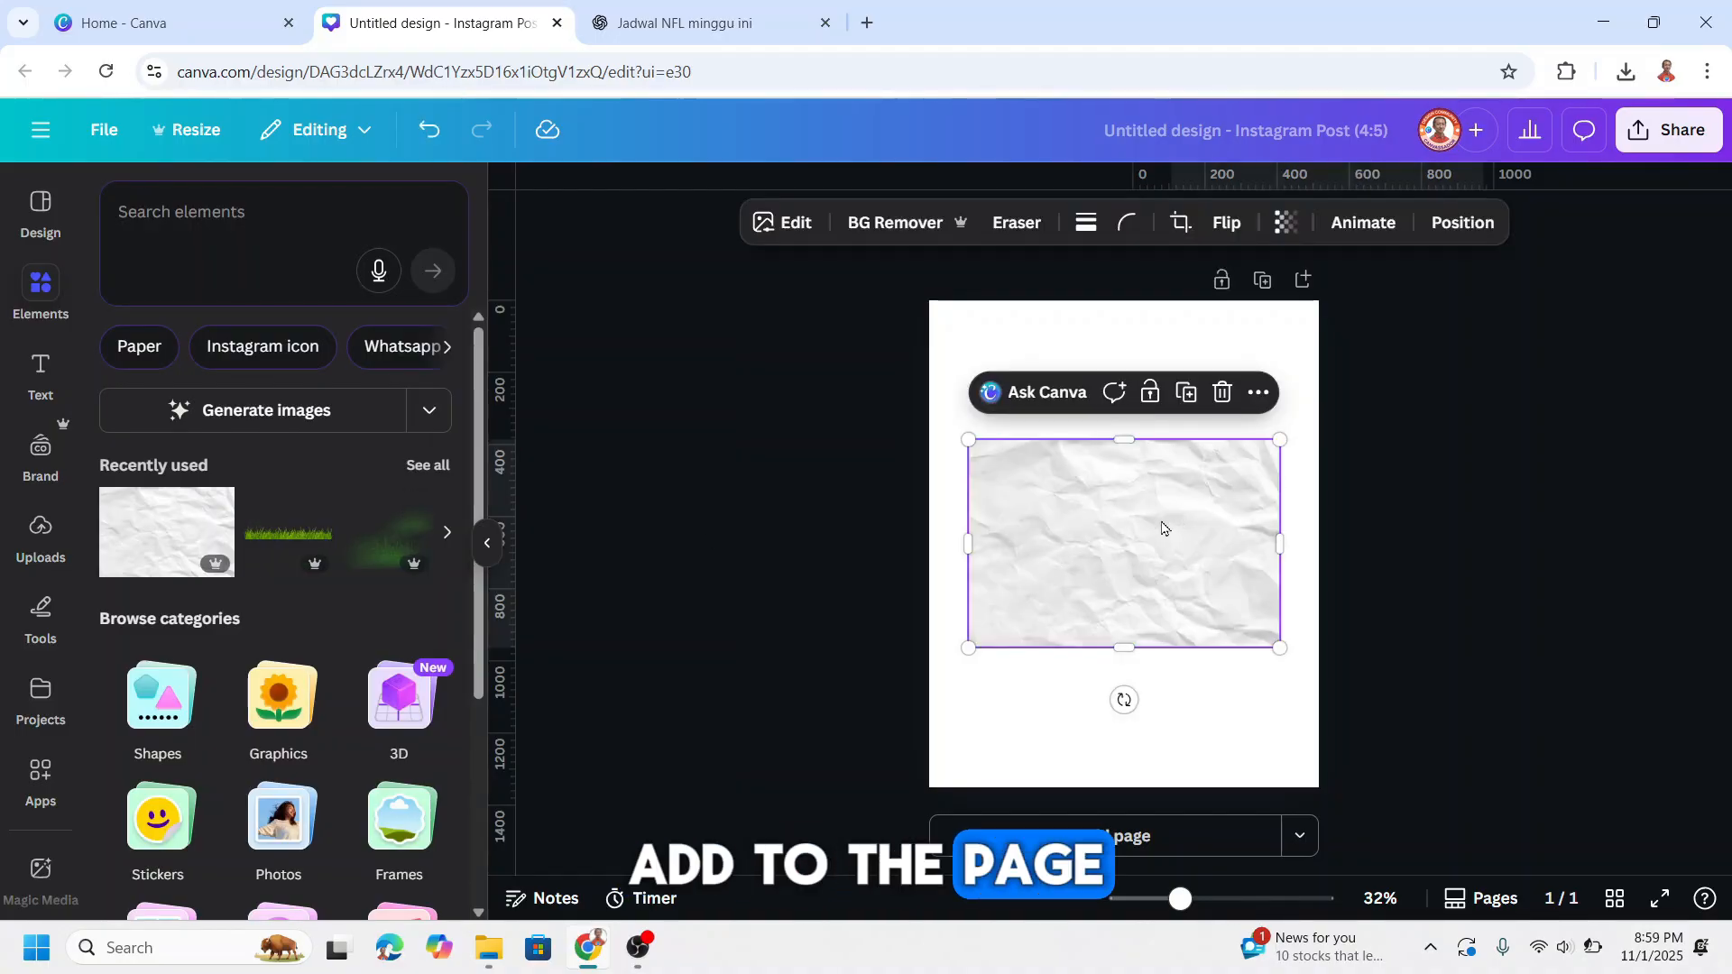
pyautogui.rightClick(1161, 528)
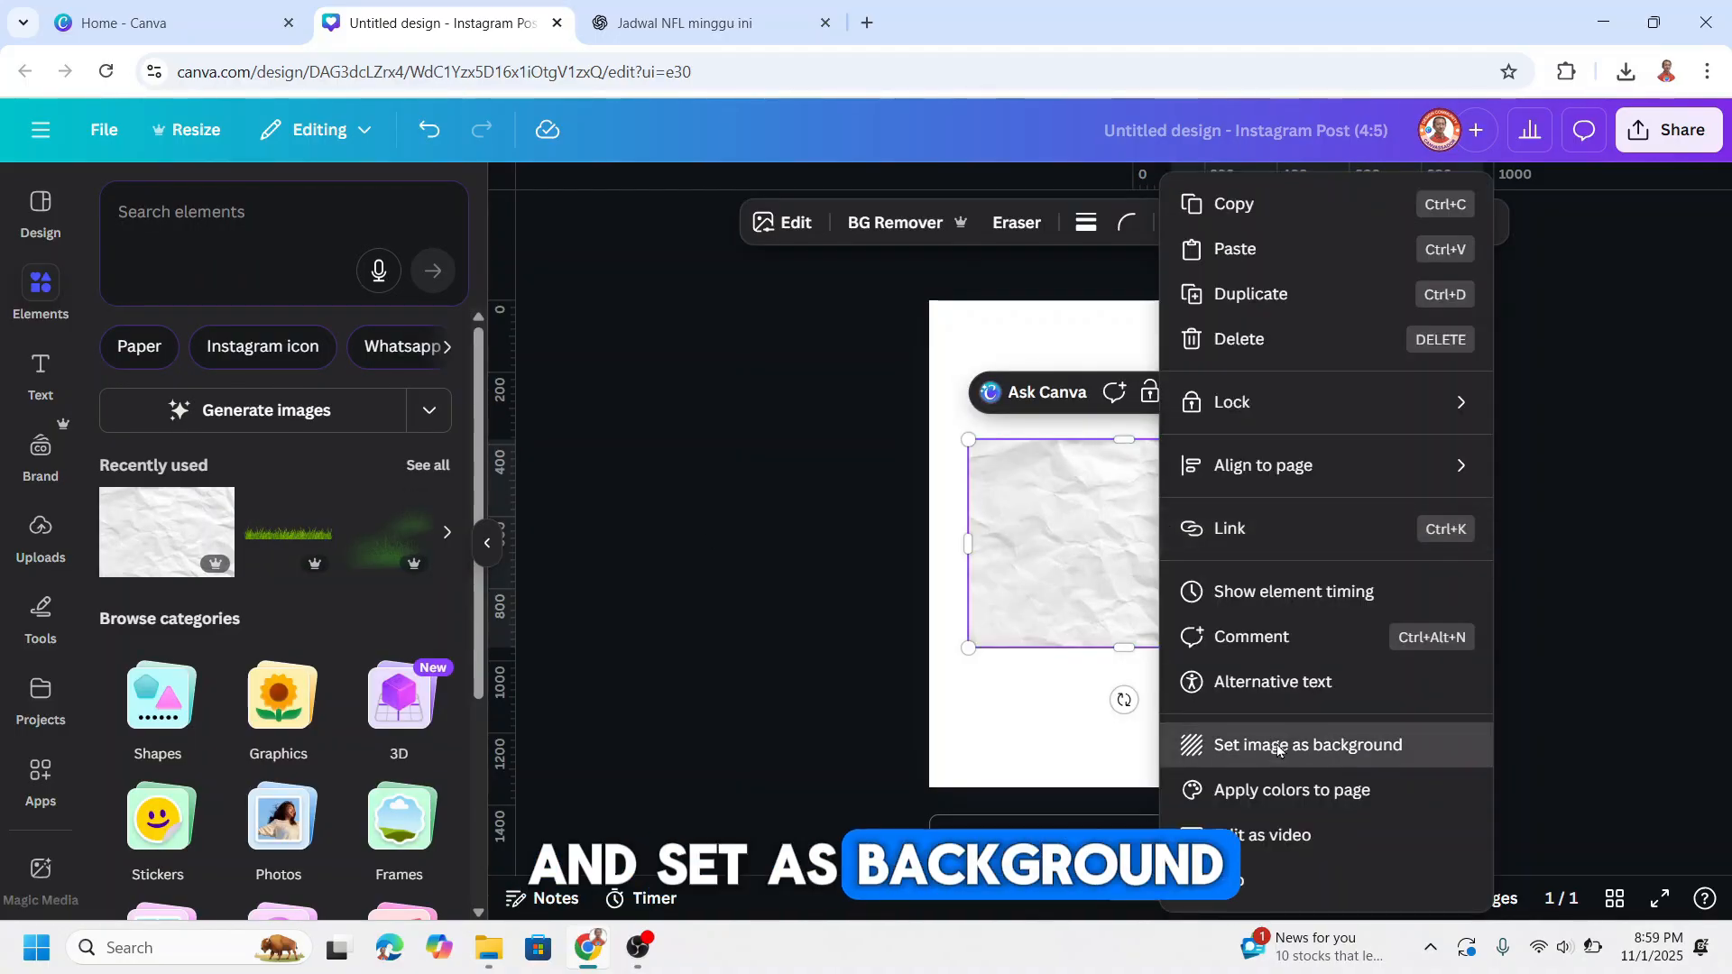
pyautogui.click(1308, 744)
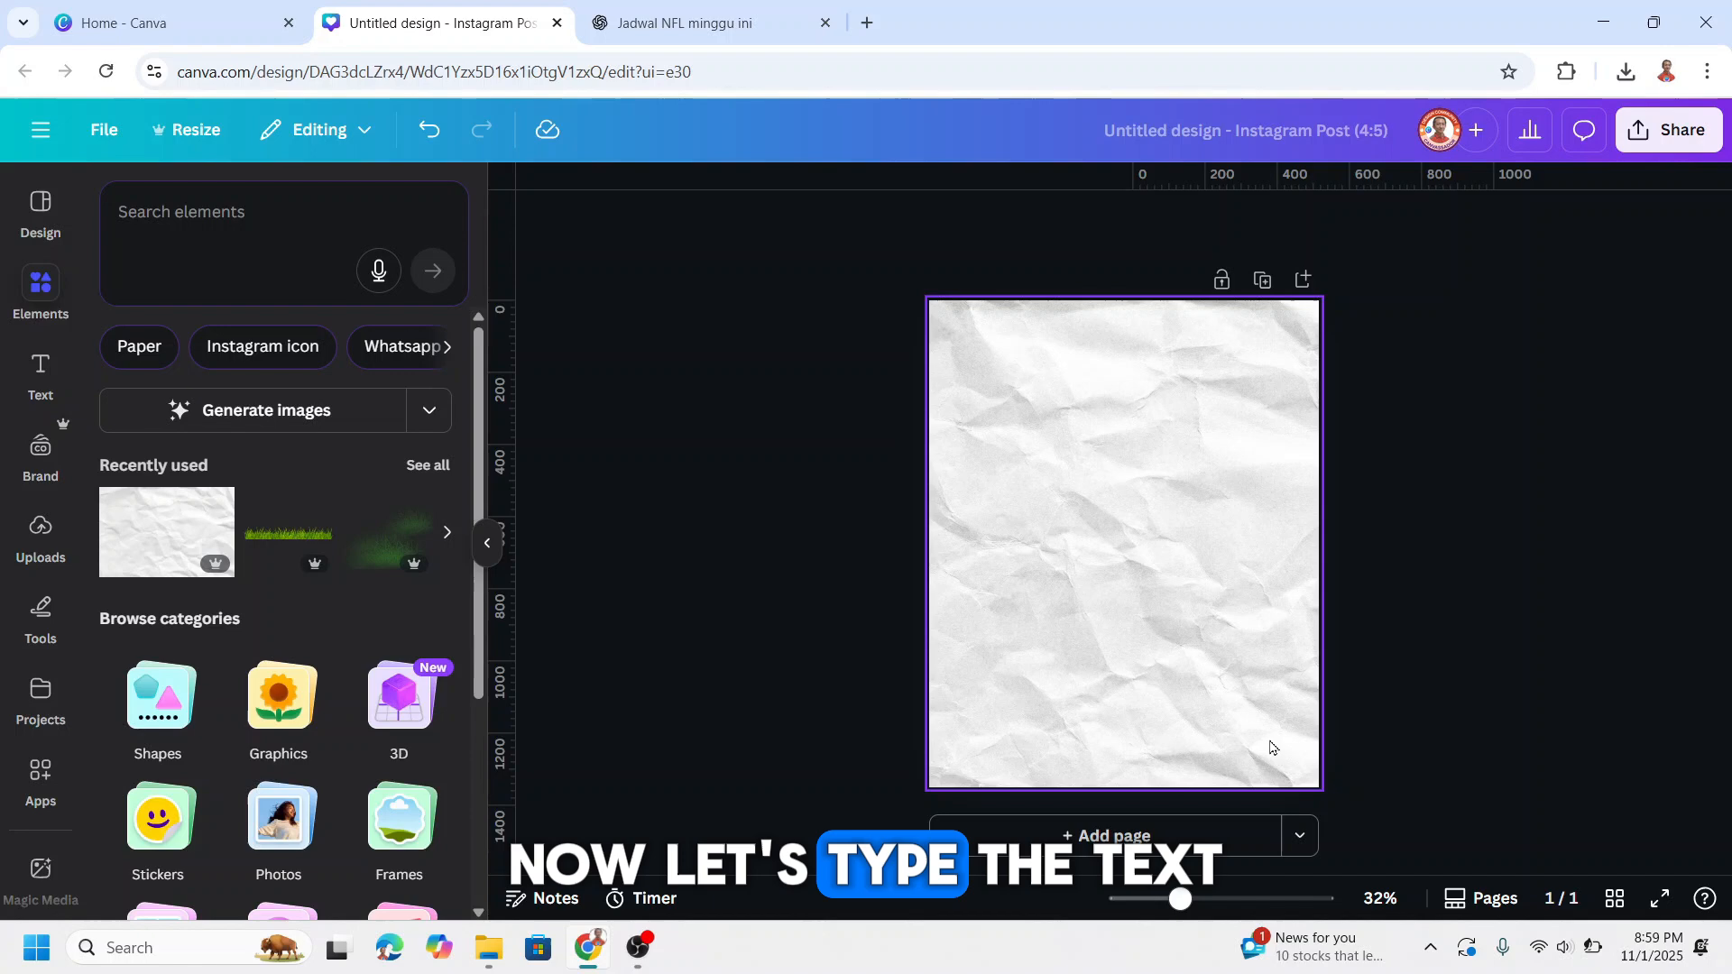
# Add the sky-and-grass D, A and Y letter frames and arrange them into DAY.
pyautogui.click(428, 464)
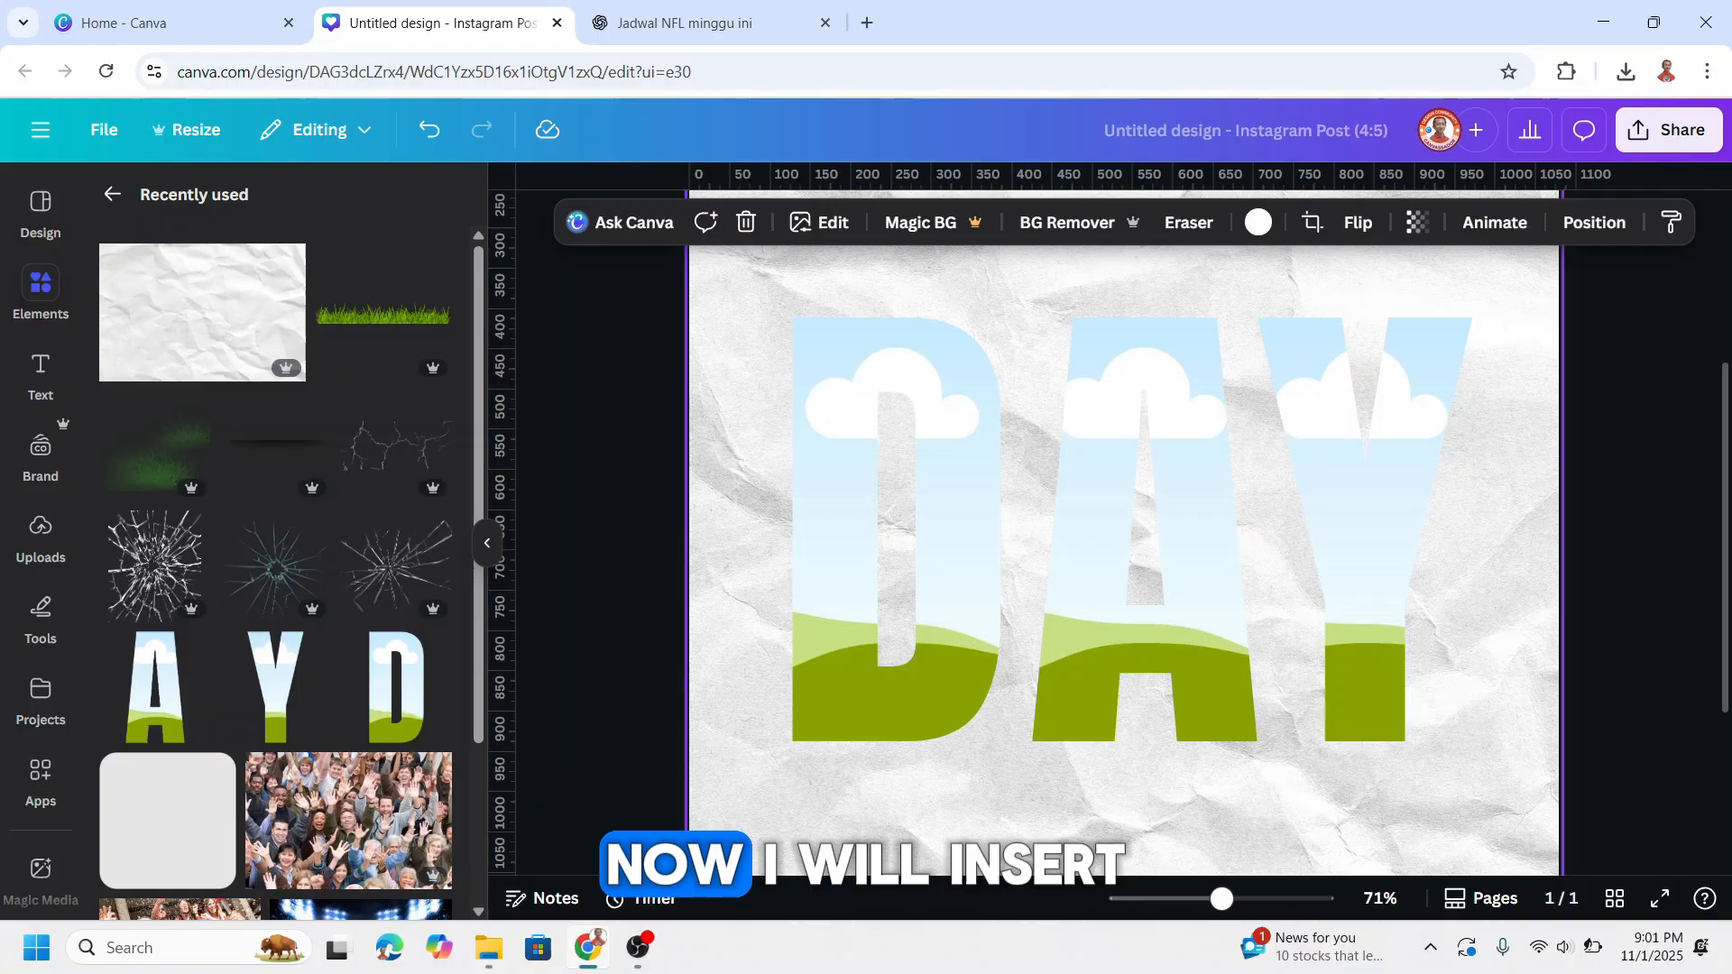
pyautogui.moveTo(348, 821)
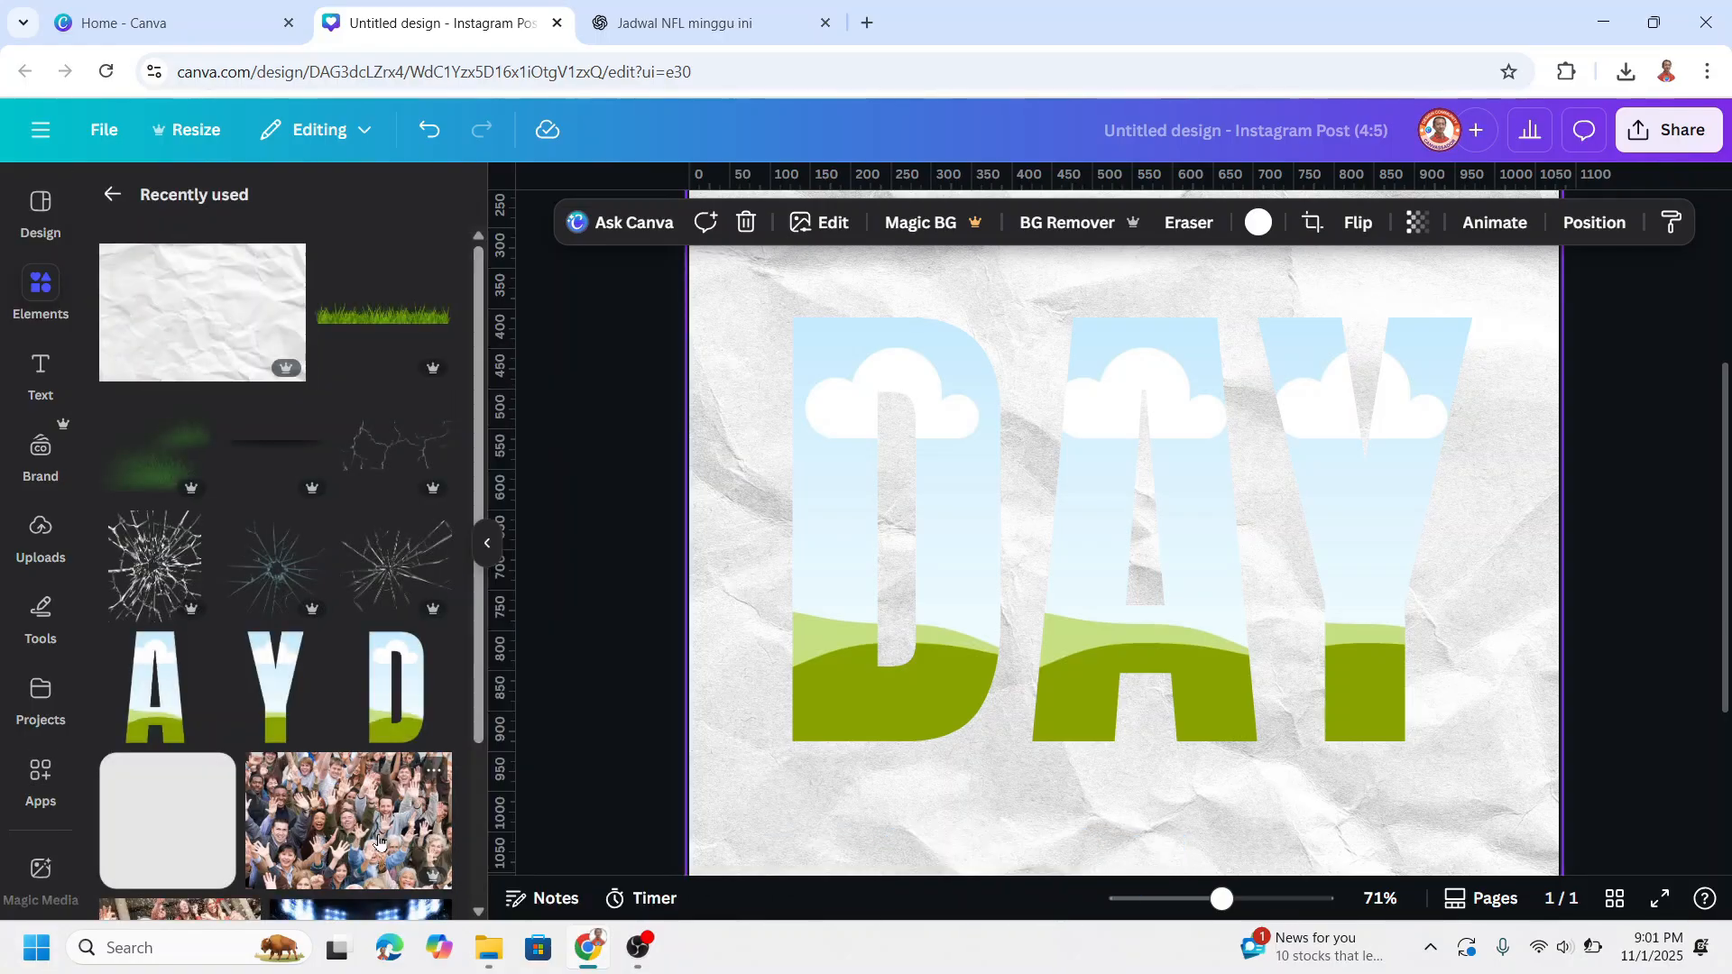
# Add the cheering crowd photo and apply a custom Duotone with red highlights.
pyautogui.click(349, 821)
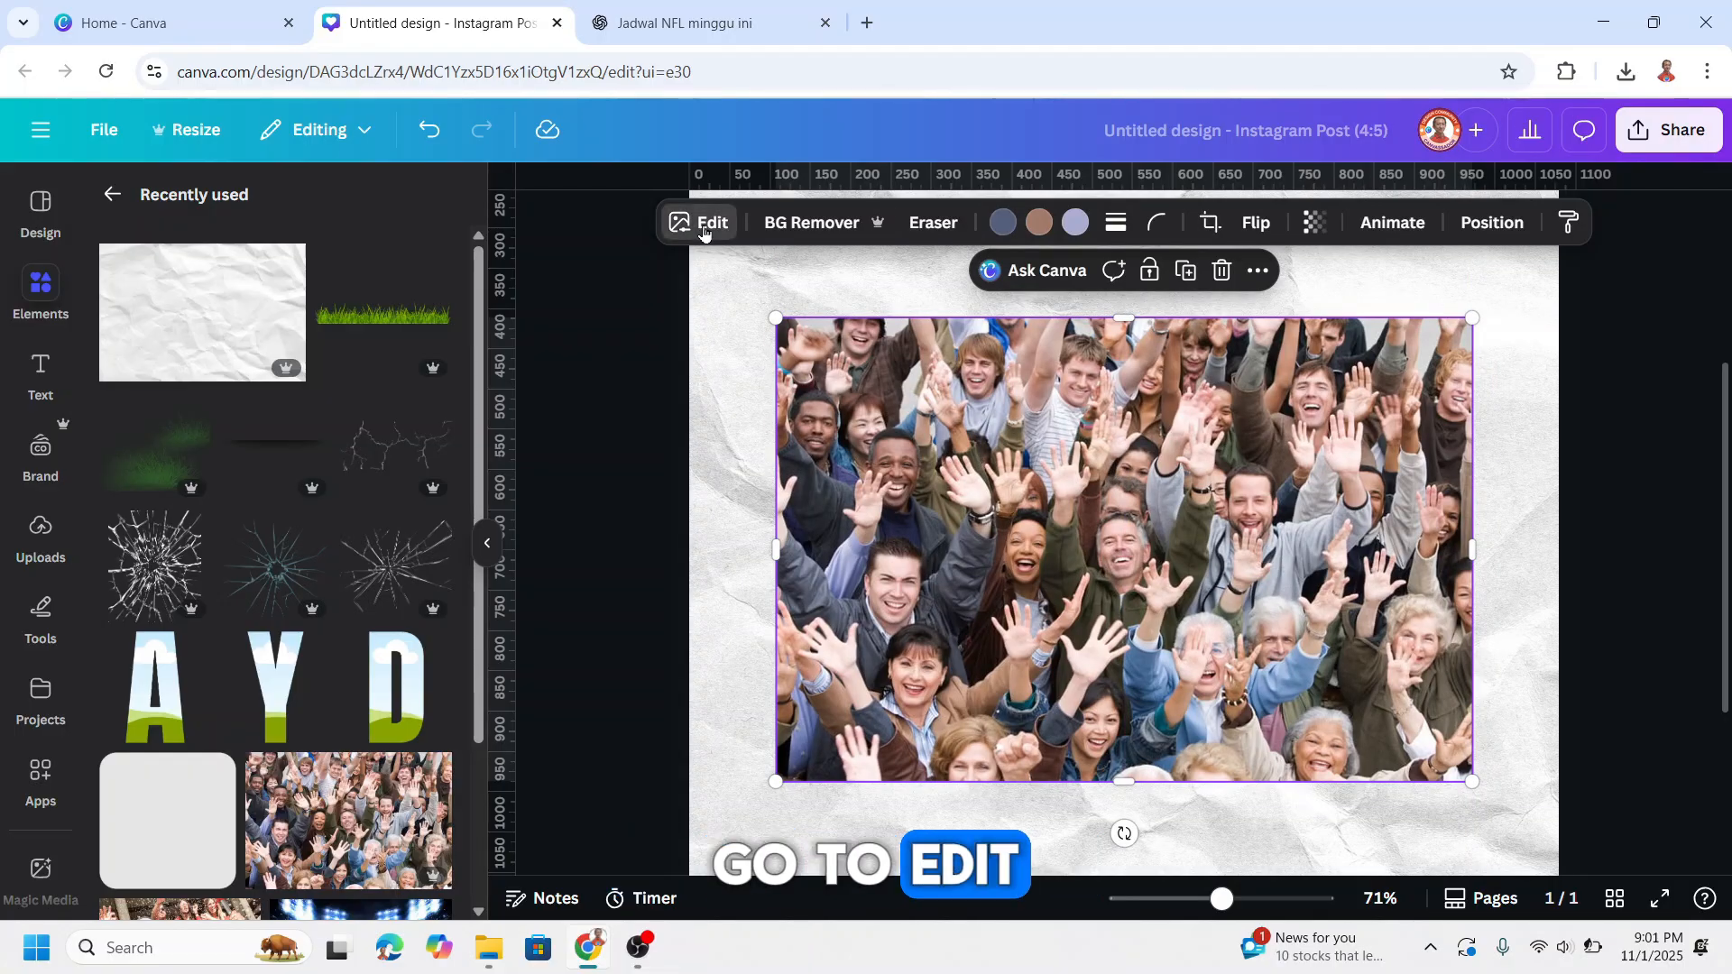
pyautogui.click(712, 222)
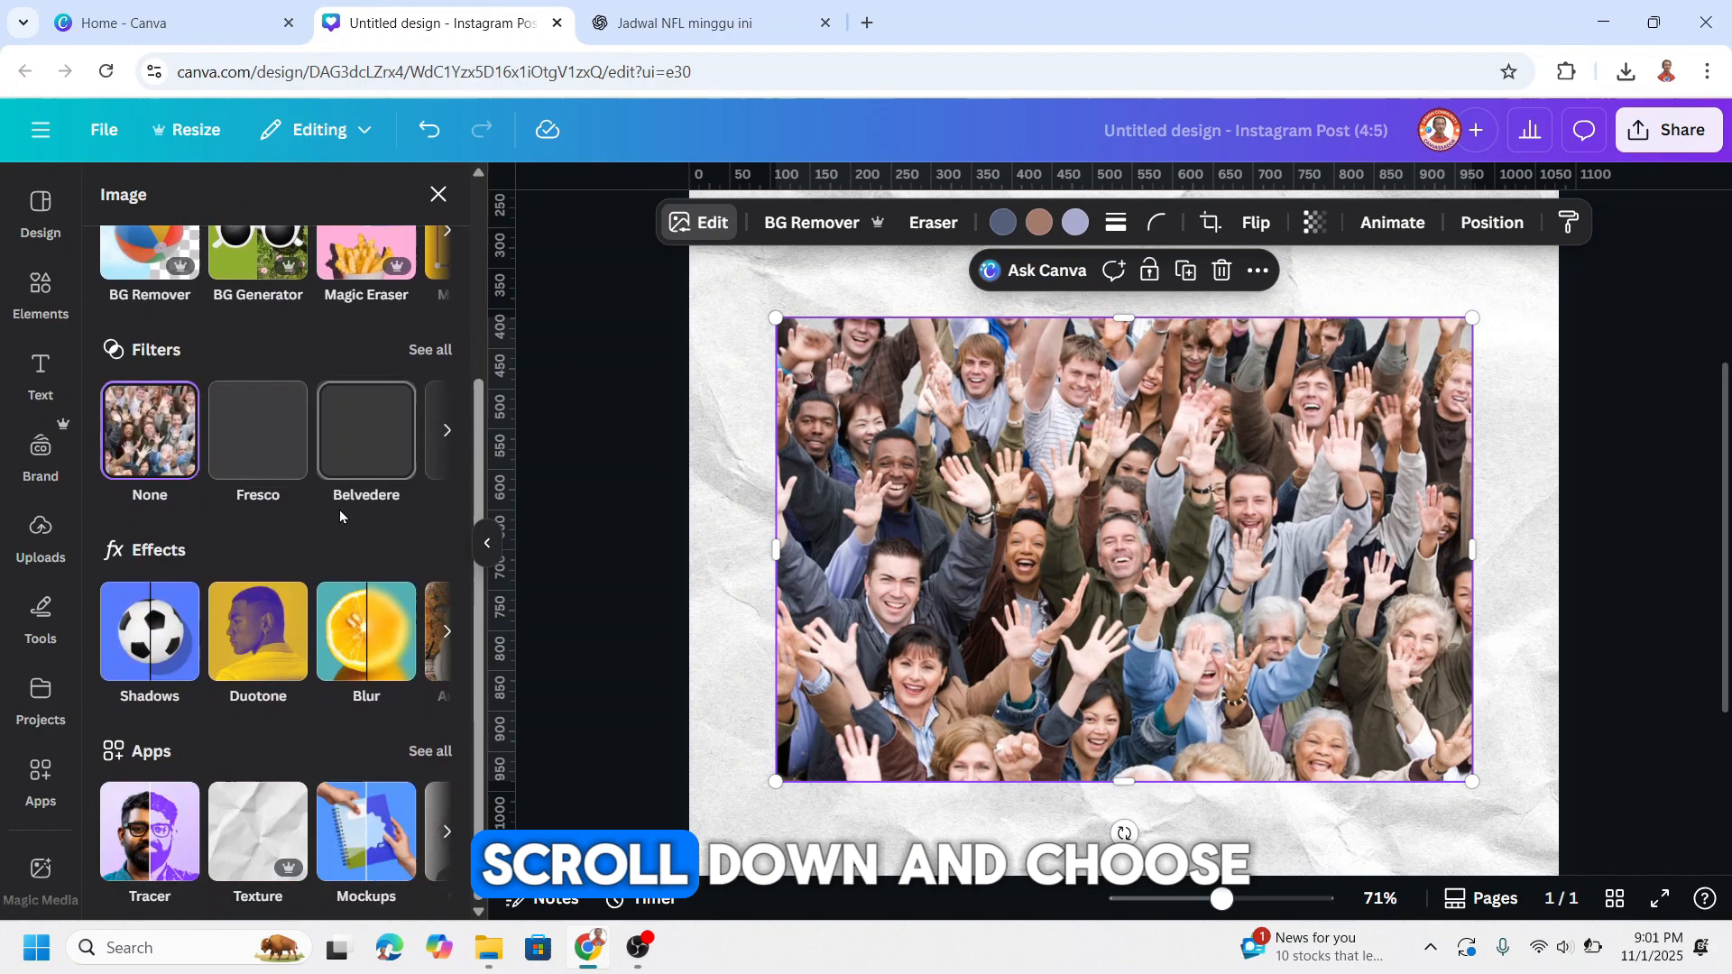
pyautogui.click(256, 636)
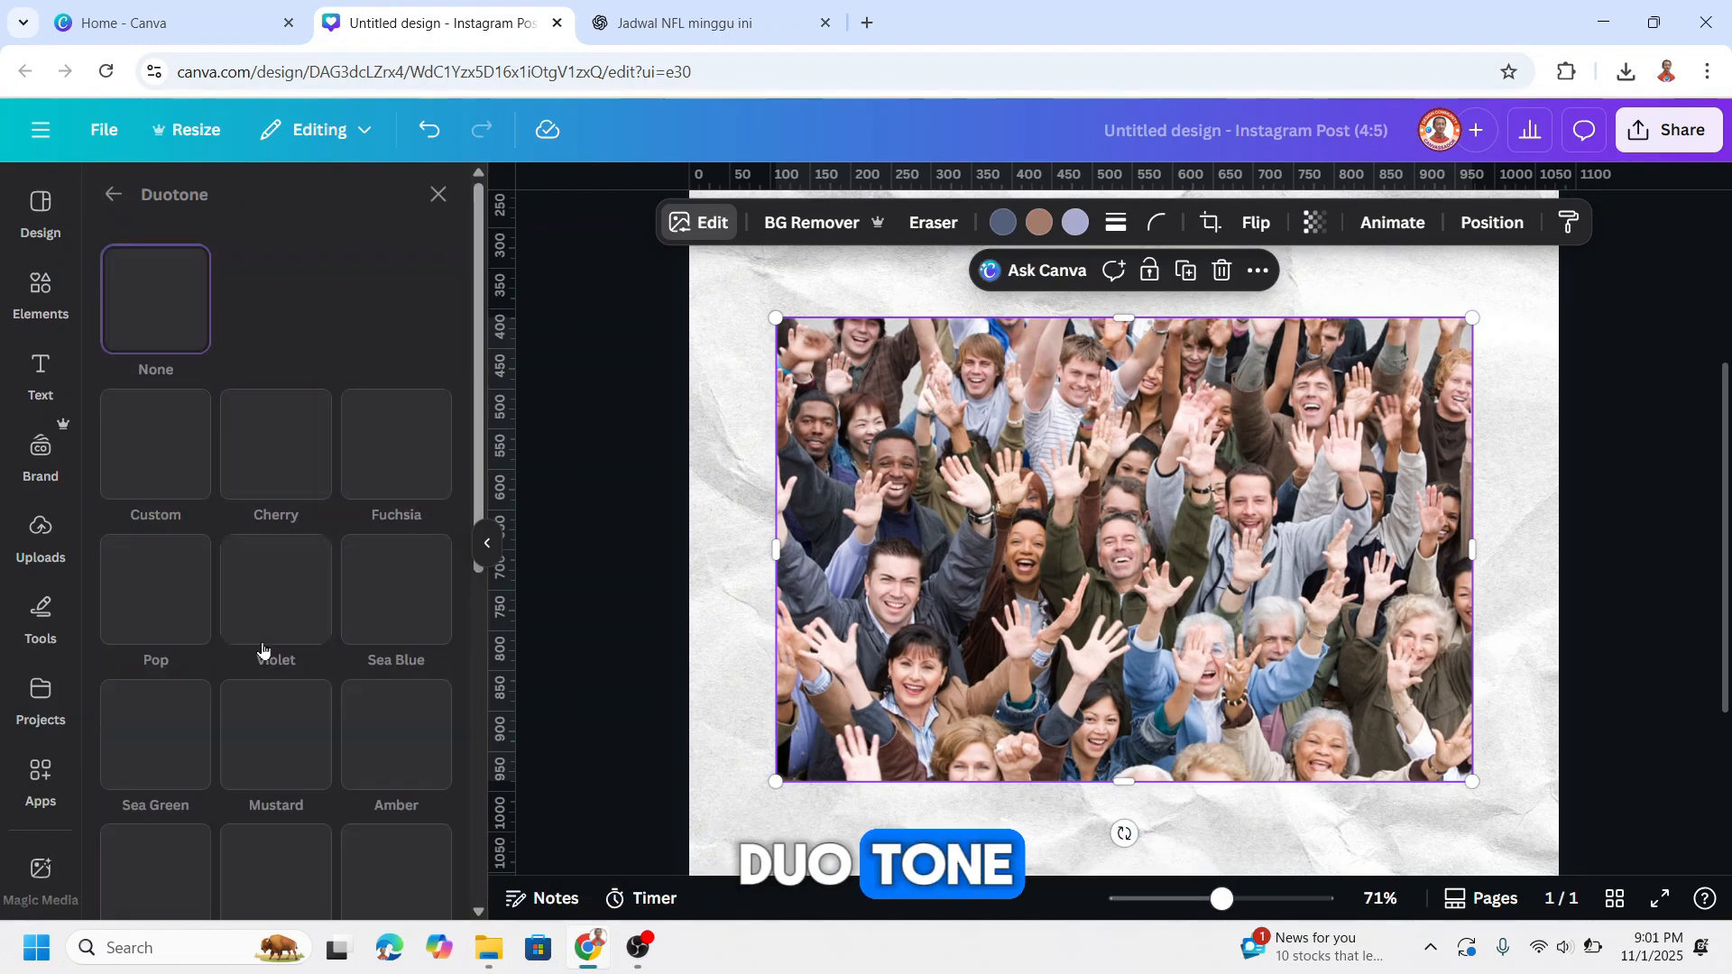
pyautogui.click(154, 444)
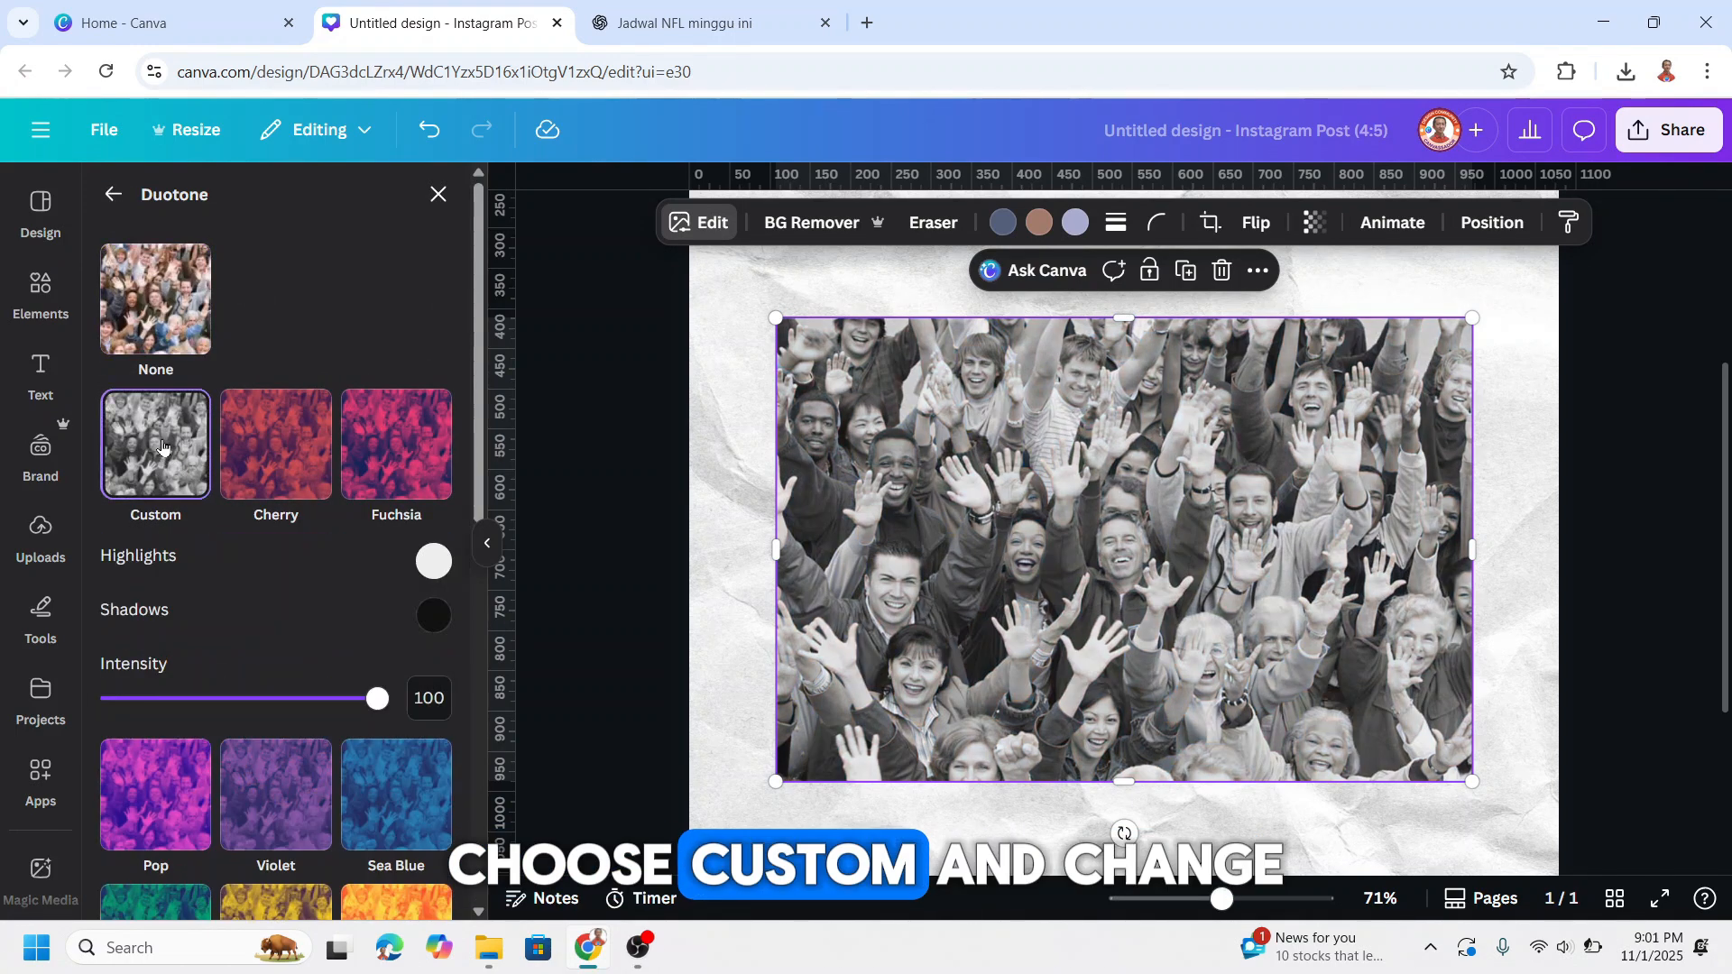
pyautogui.click(433, 561)
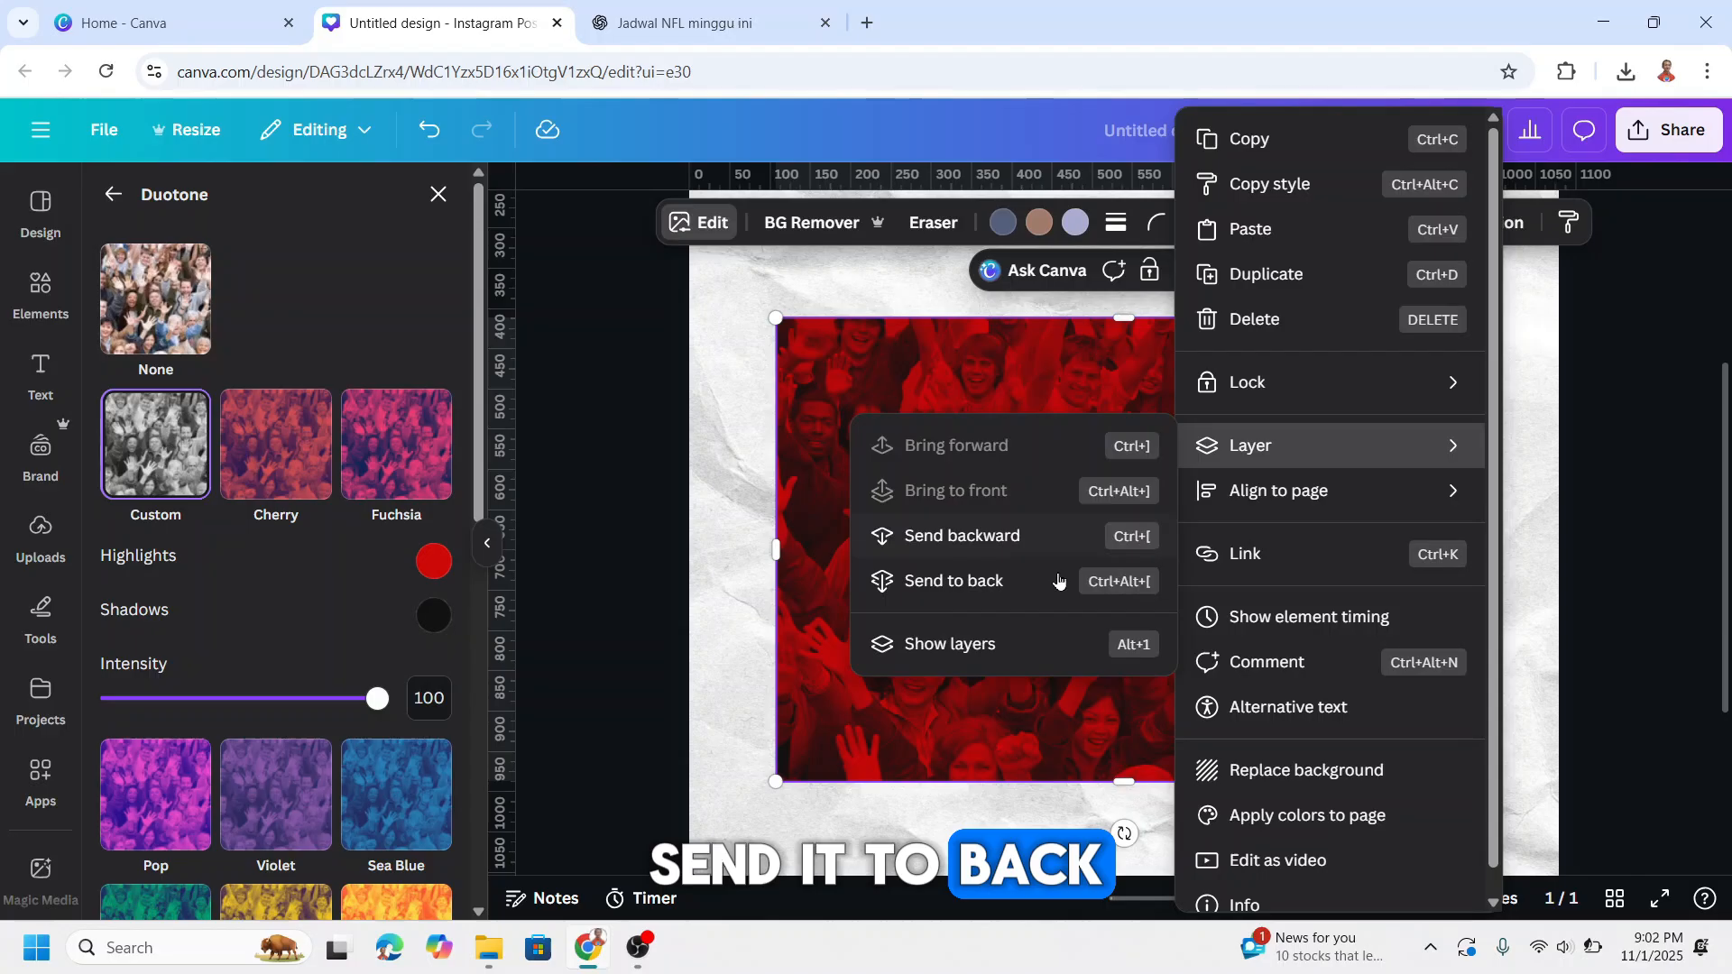
# Send the crowd photo to back and place it inside the D, A and Y frames.
pyautogui.click(953, 581)
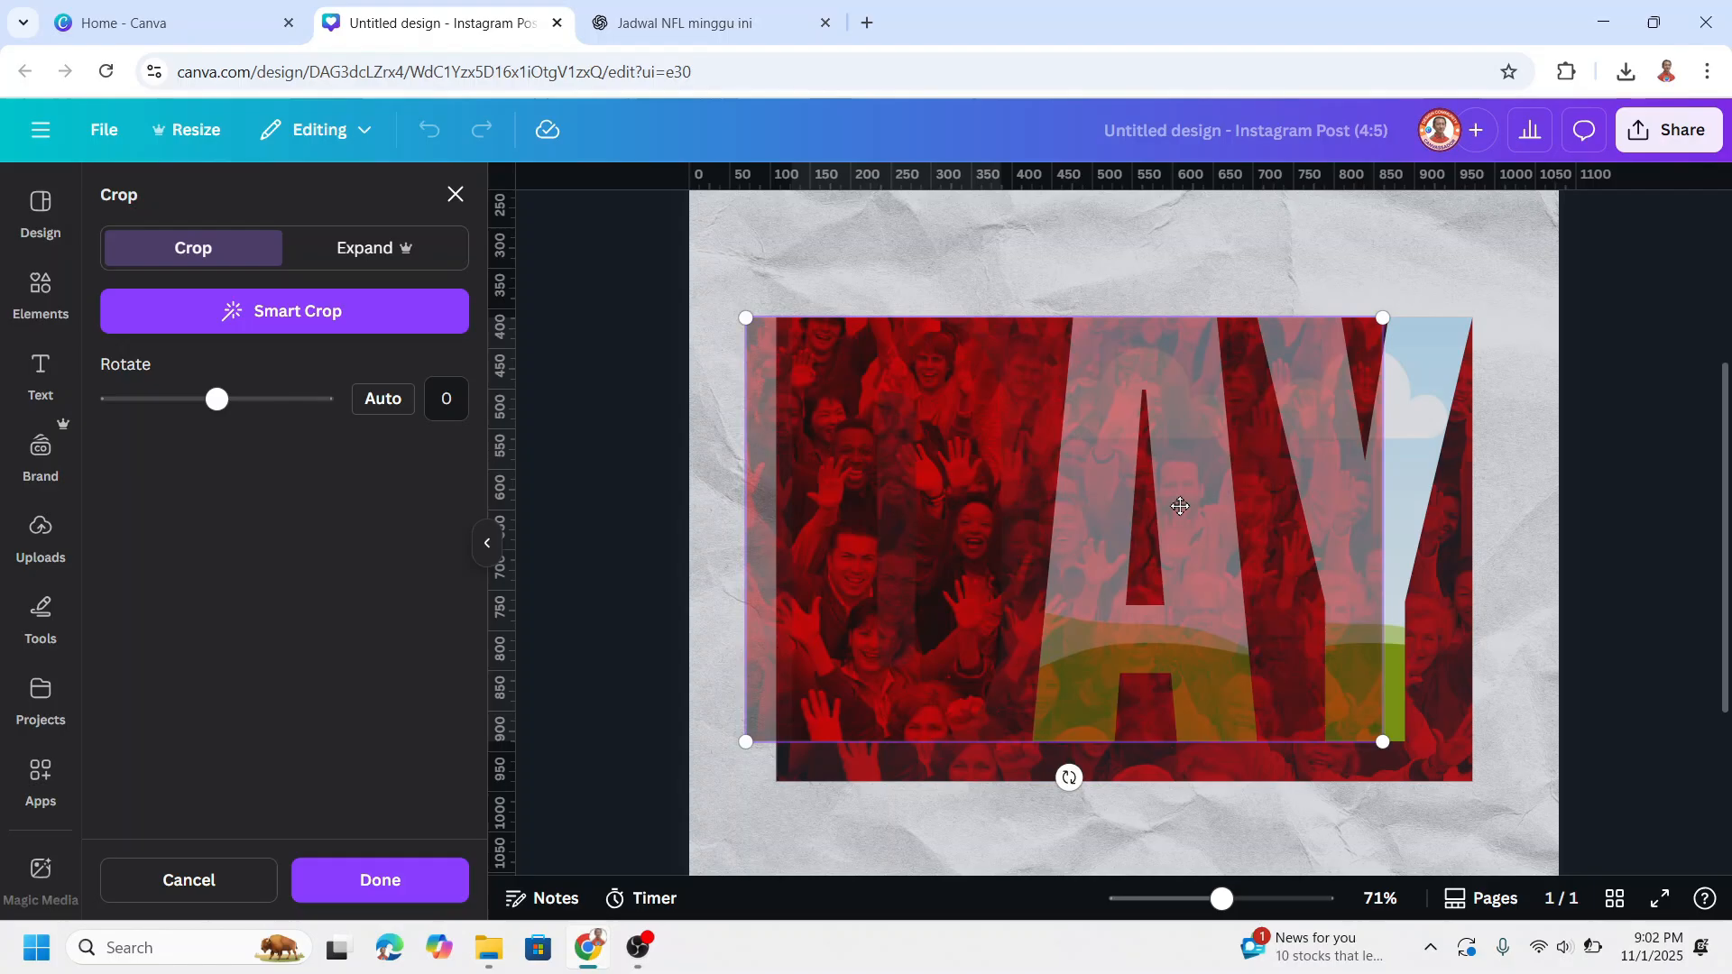
pyautogui.click(379, 881)
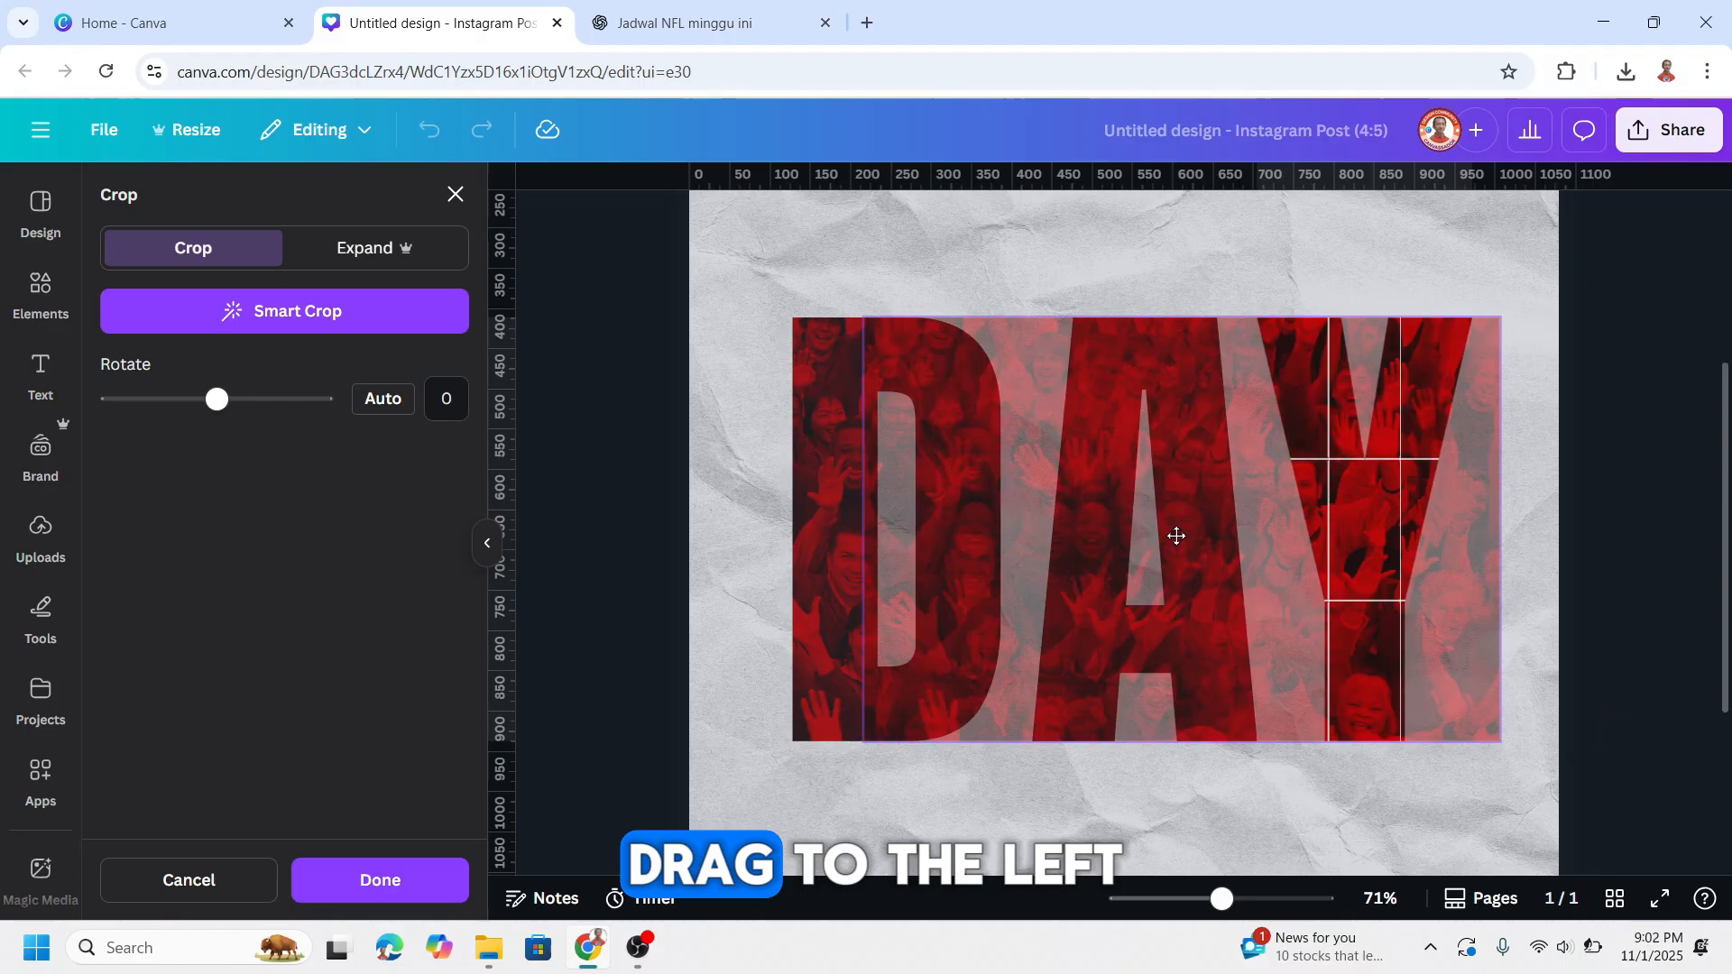
pyautogui.click(379, 880)
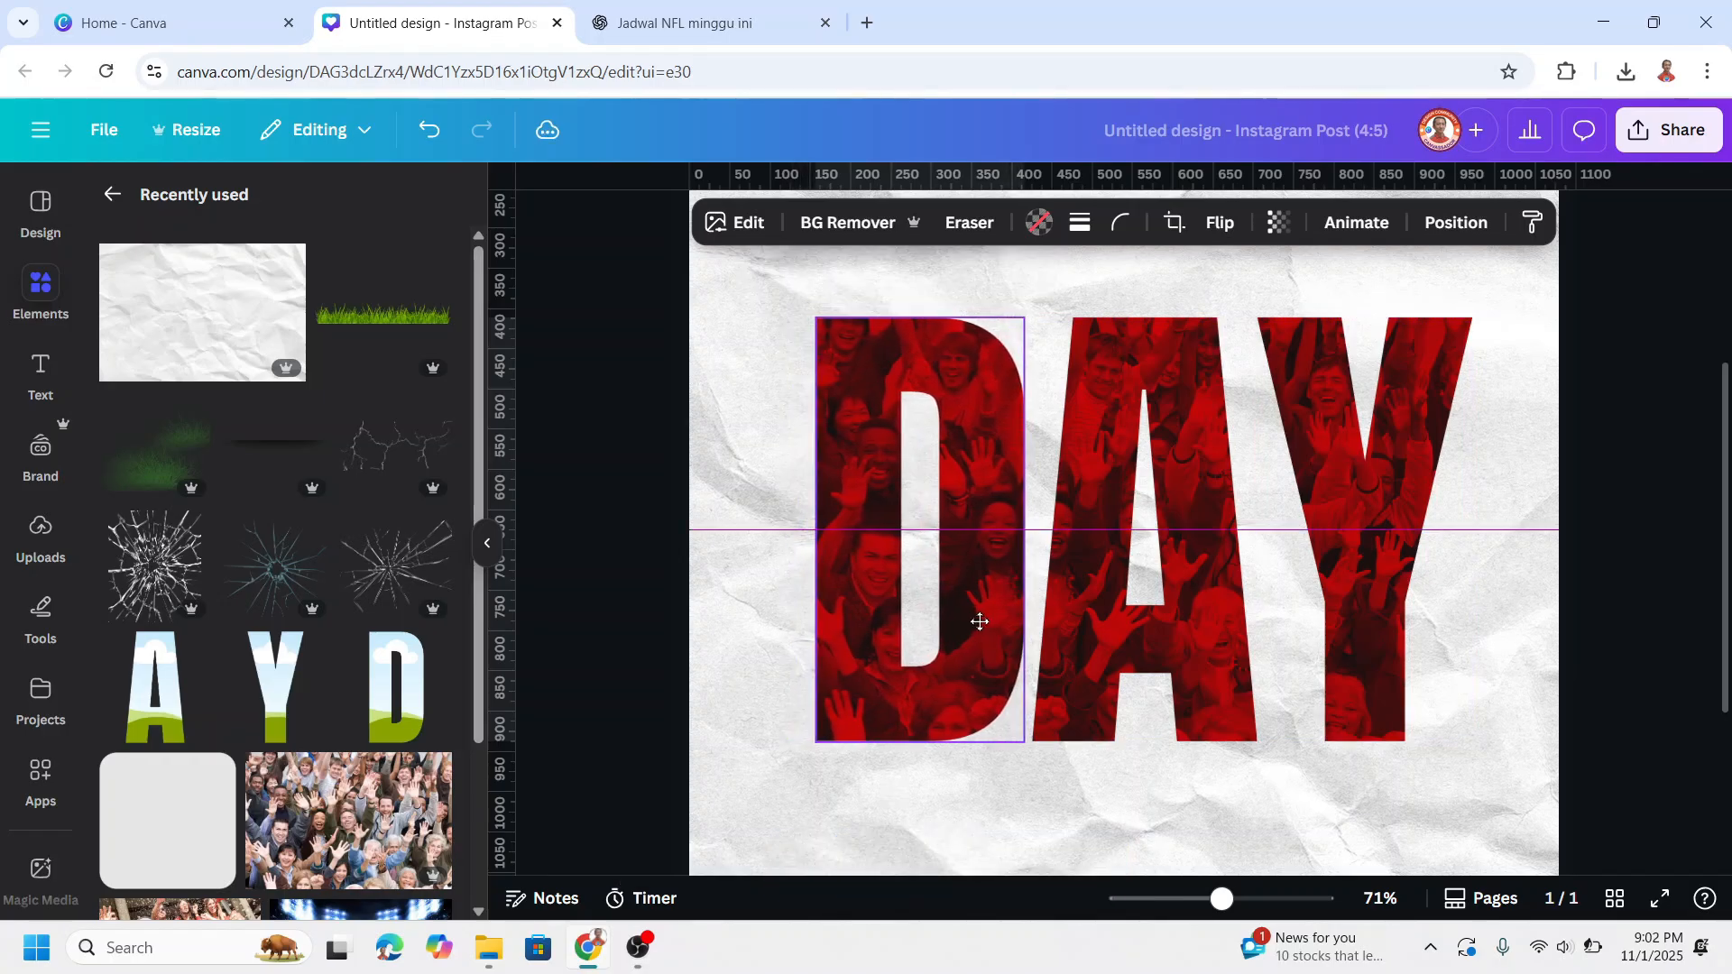
pyautogui.click(1349, 520)
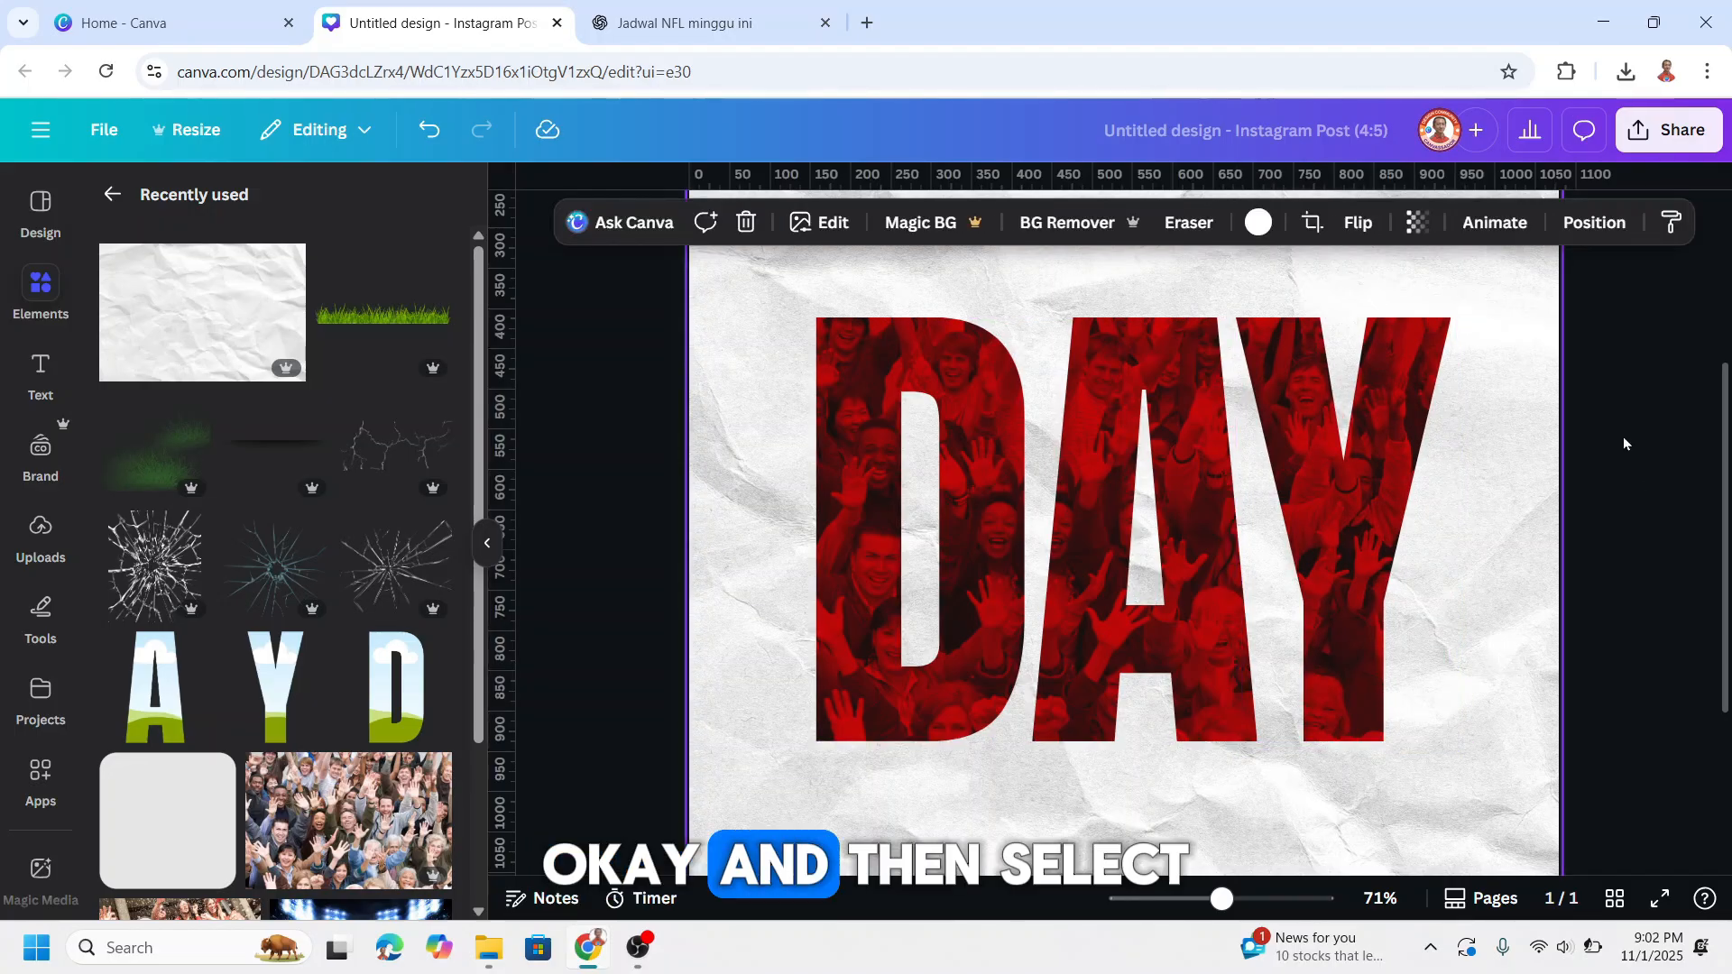
# Select the three DAY letter frames and give them a thin gold border stroke.
pyautogui.click(1127, 528)
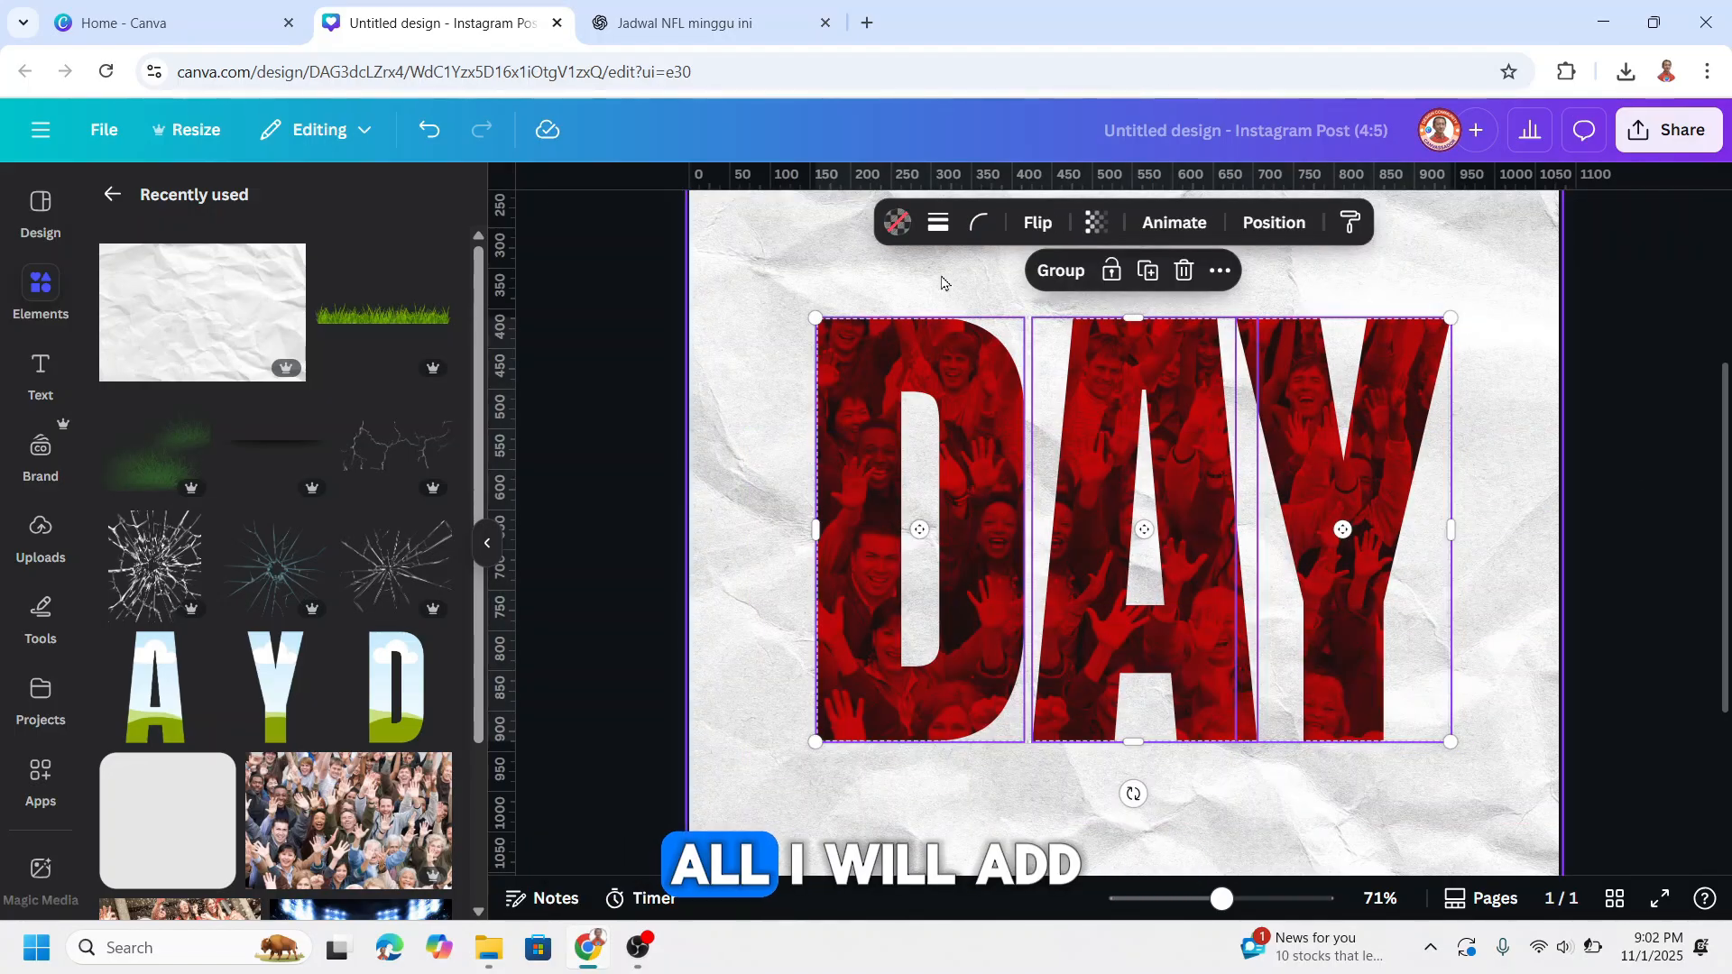
pyautogui.click(936, 222)
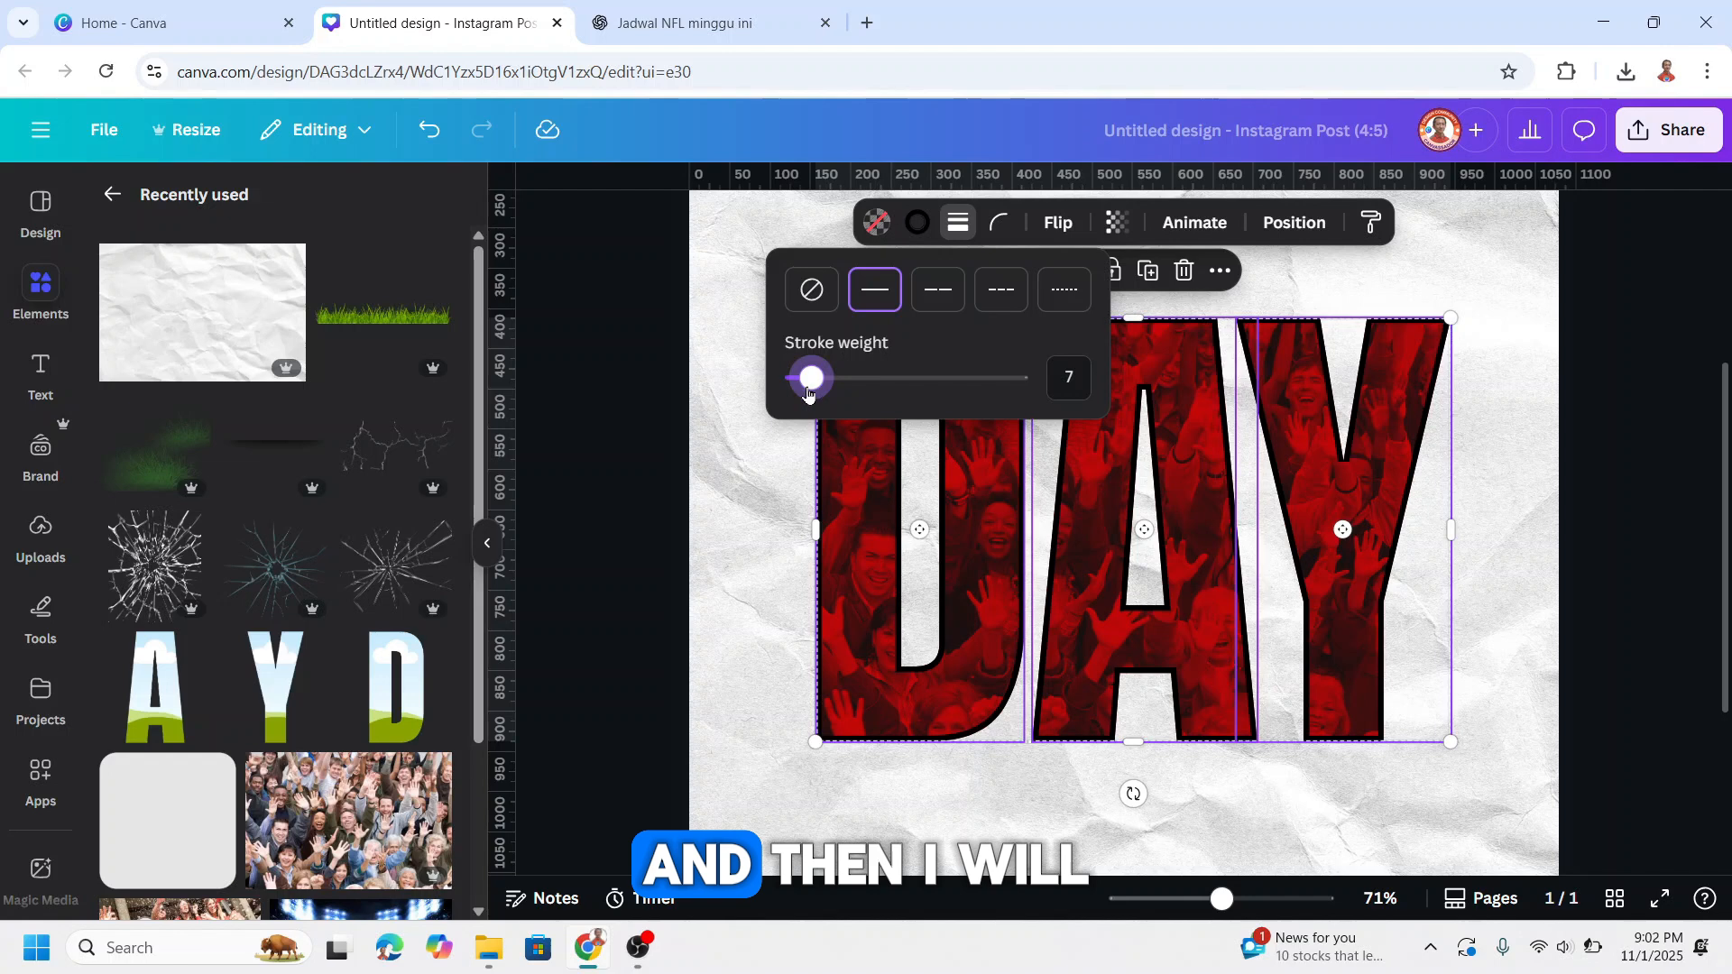
pyautogui.click(917, 222)
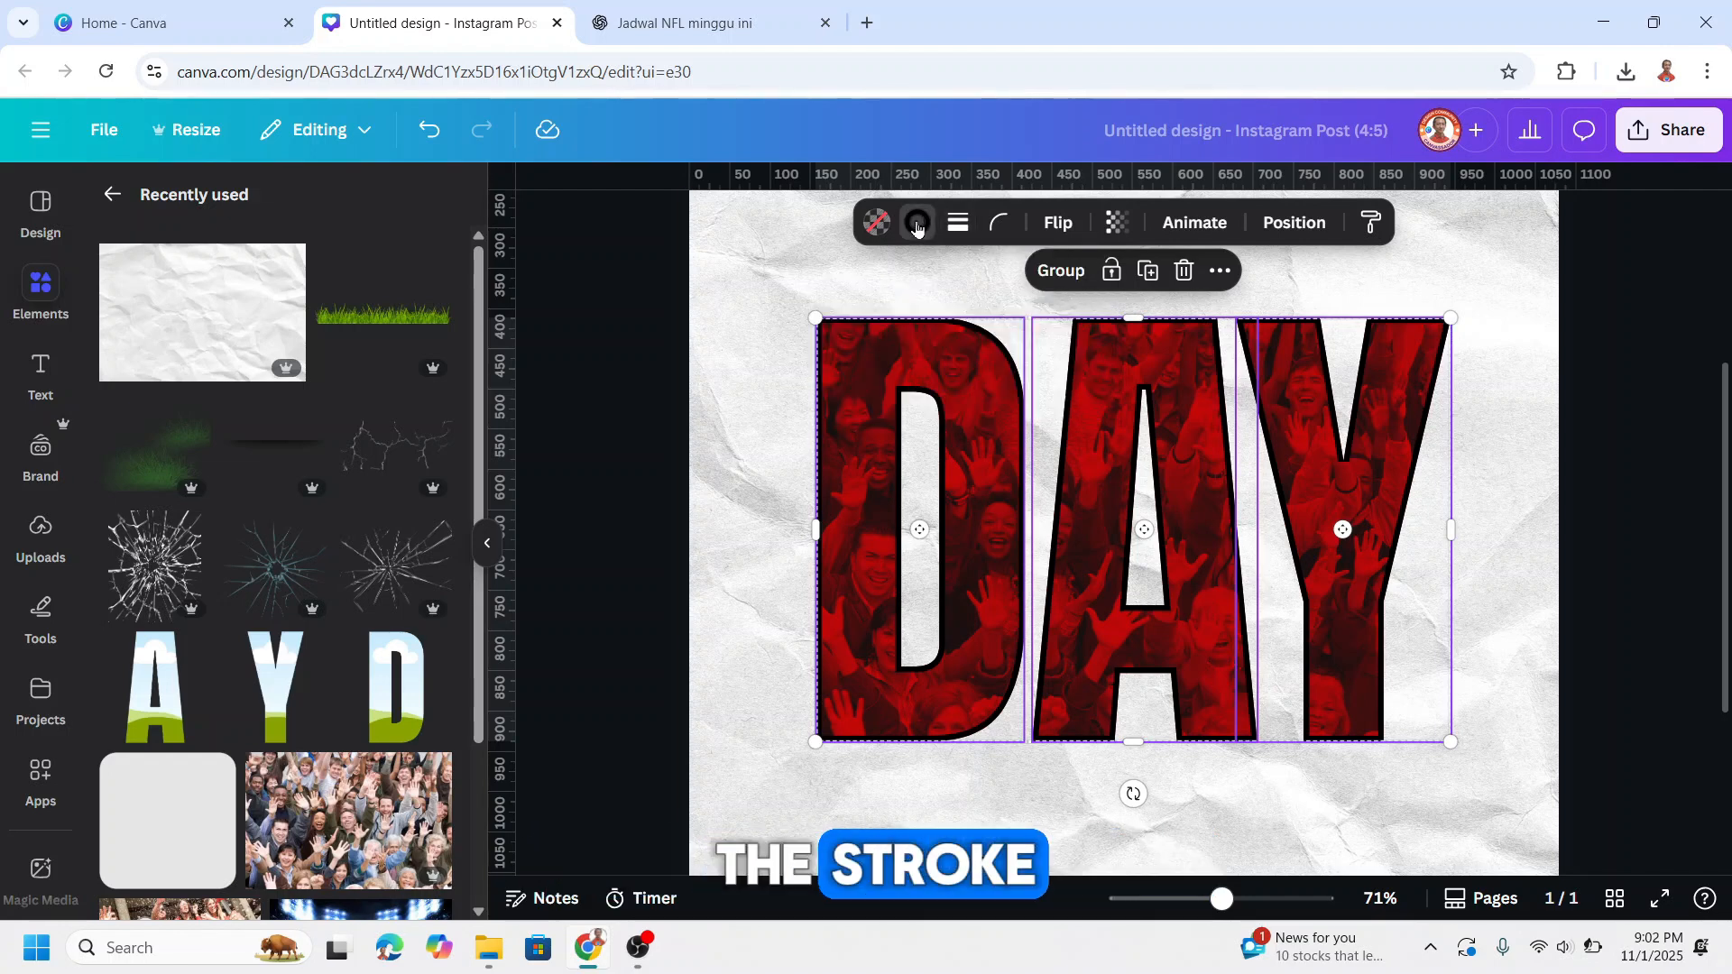
pyautogui.click(917, 222)
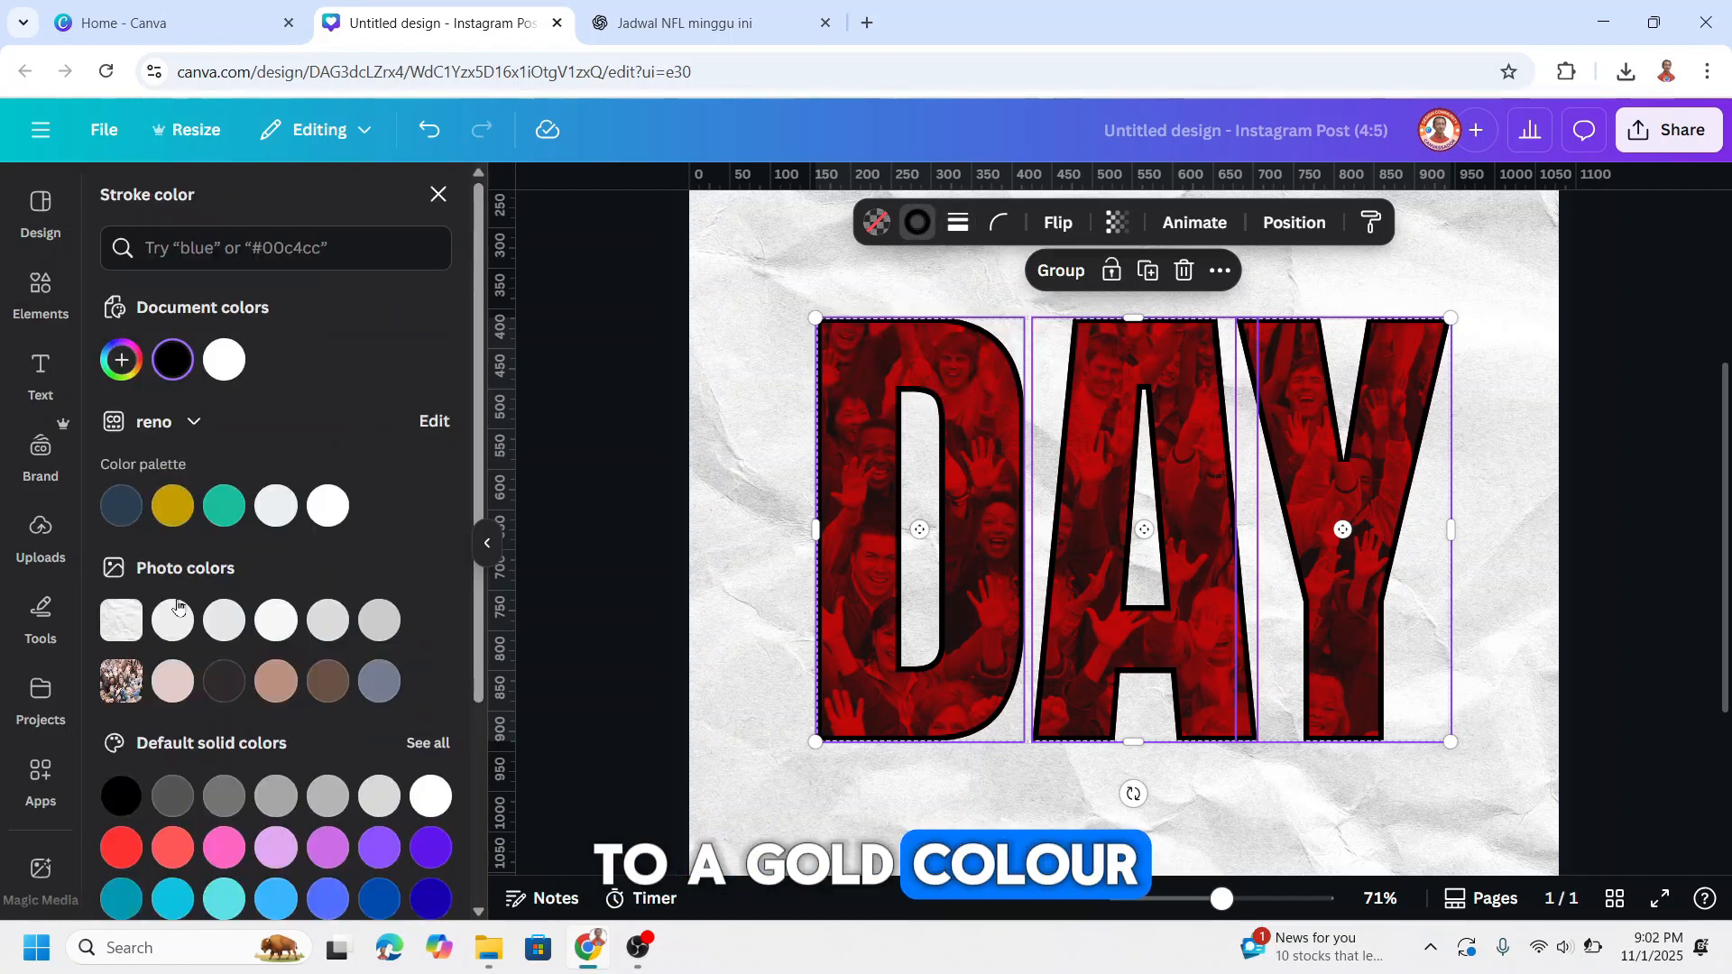
pyautogui.click(120, 360)
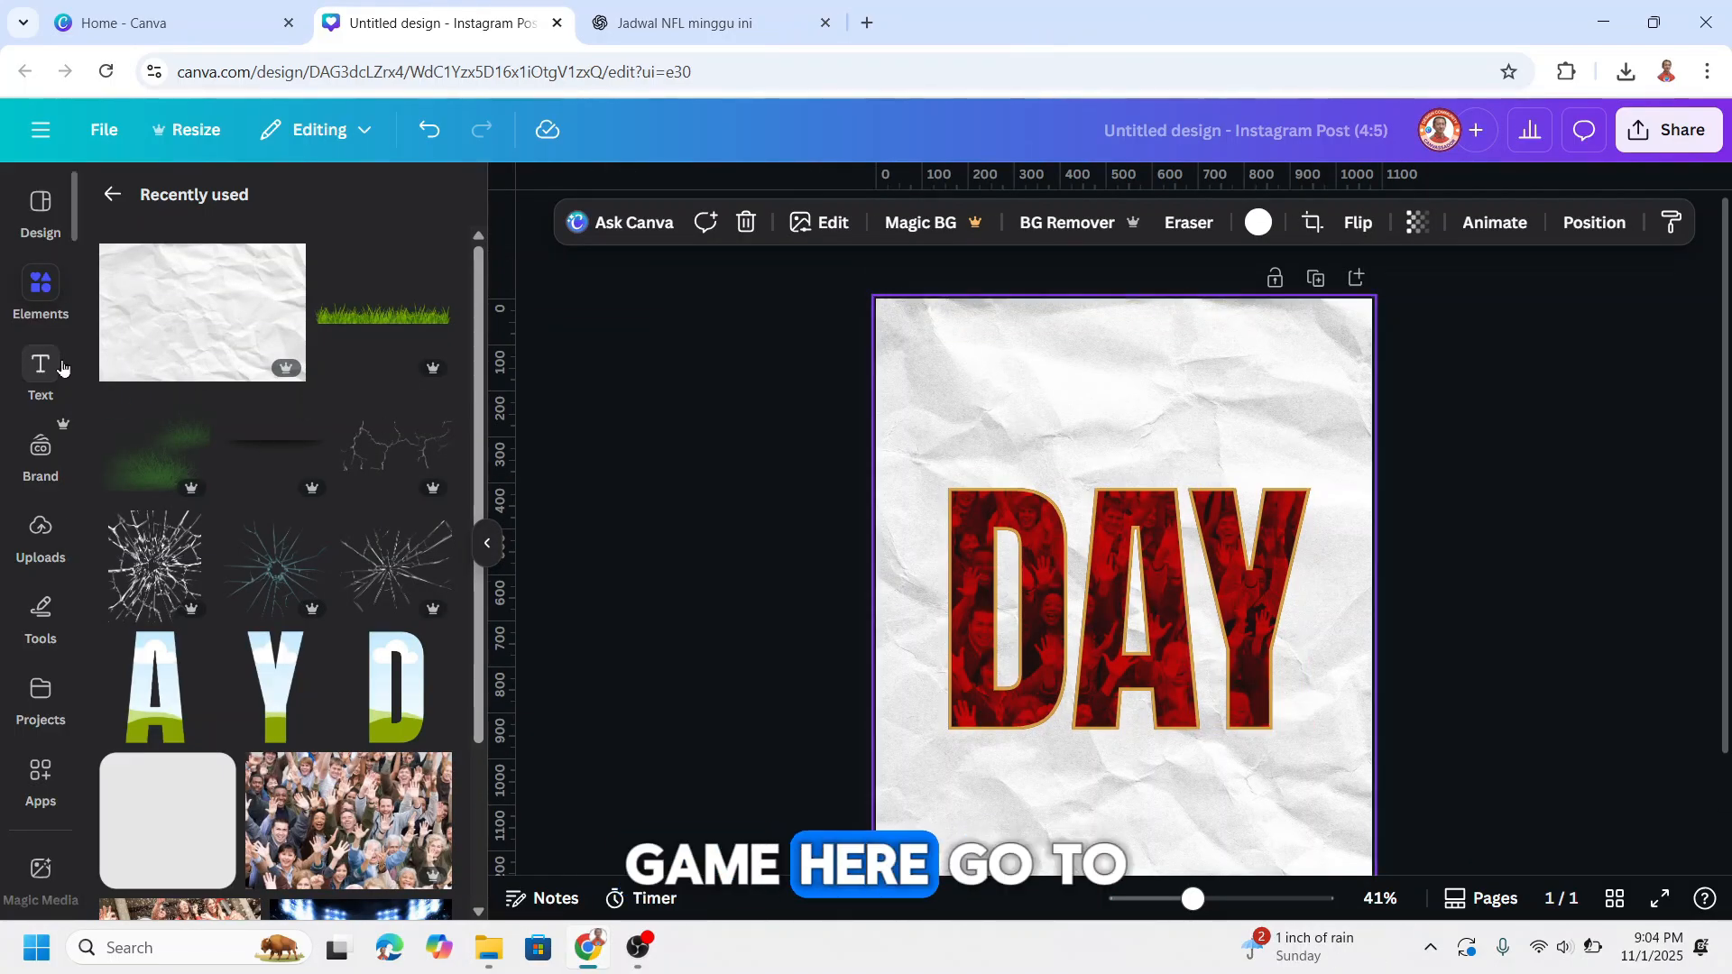
# Add a GAME heading set in the Archivo Black font.
pyautogui.click(40, 372)
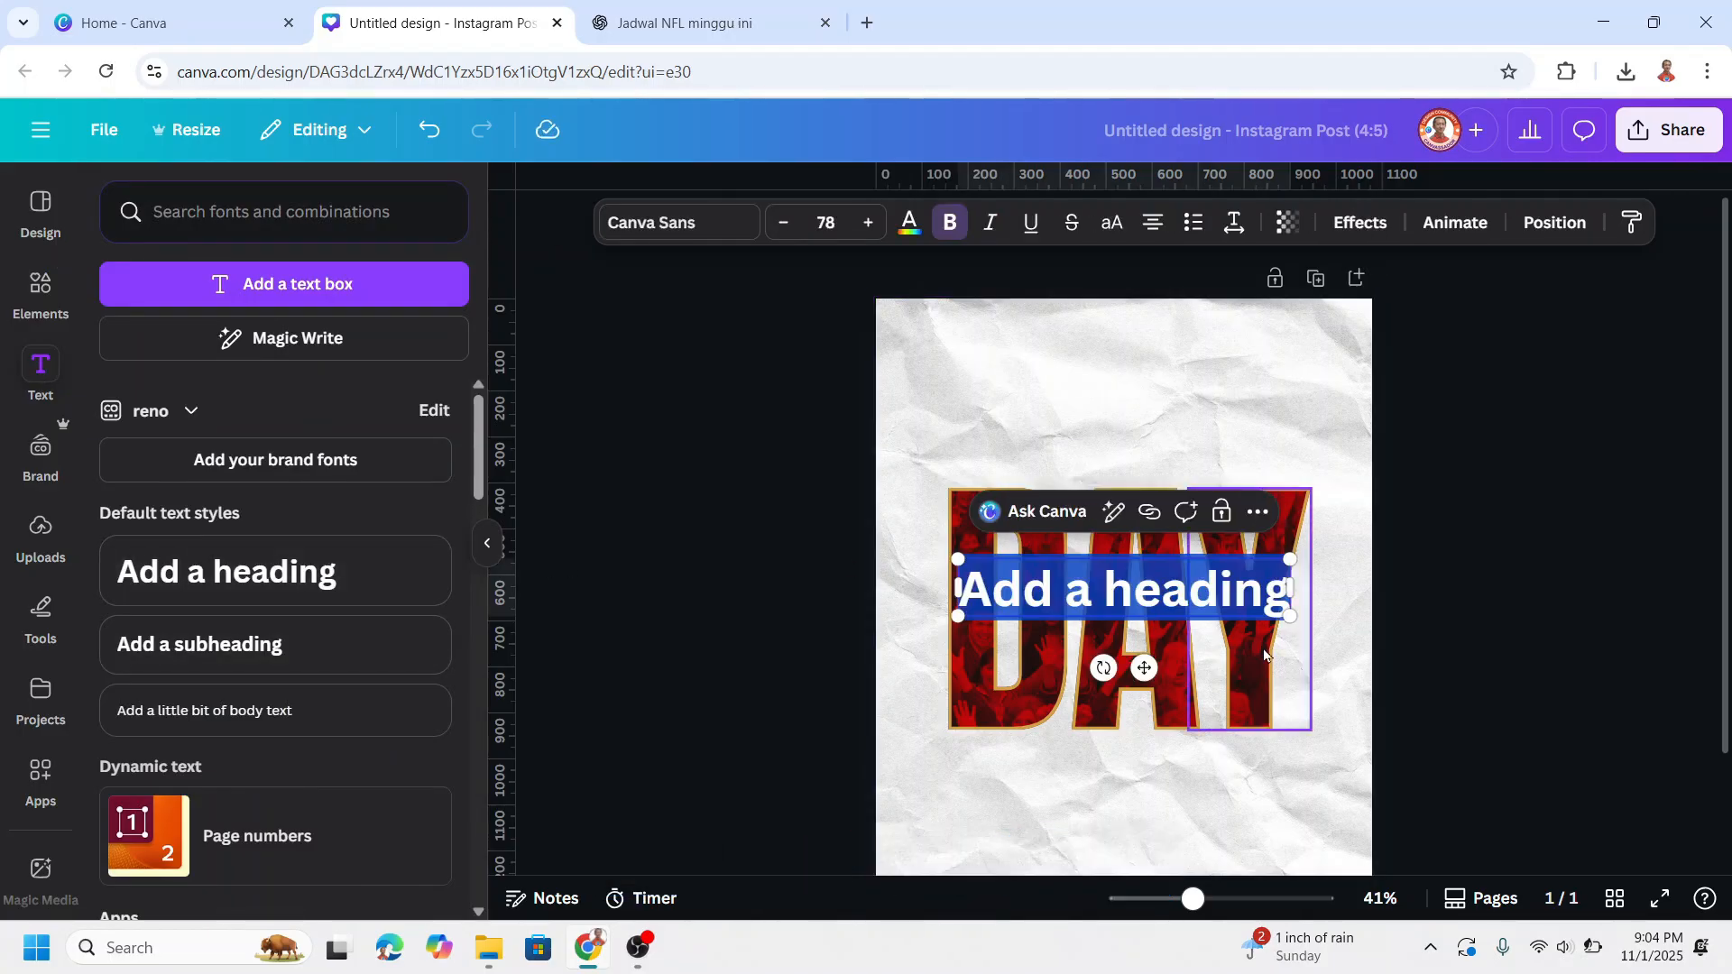
pyautogui.write('GAME')
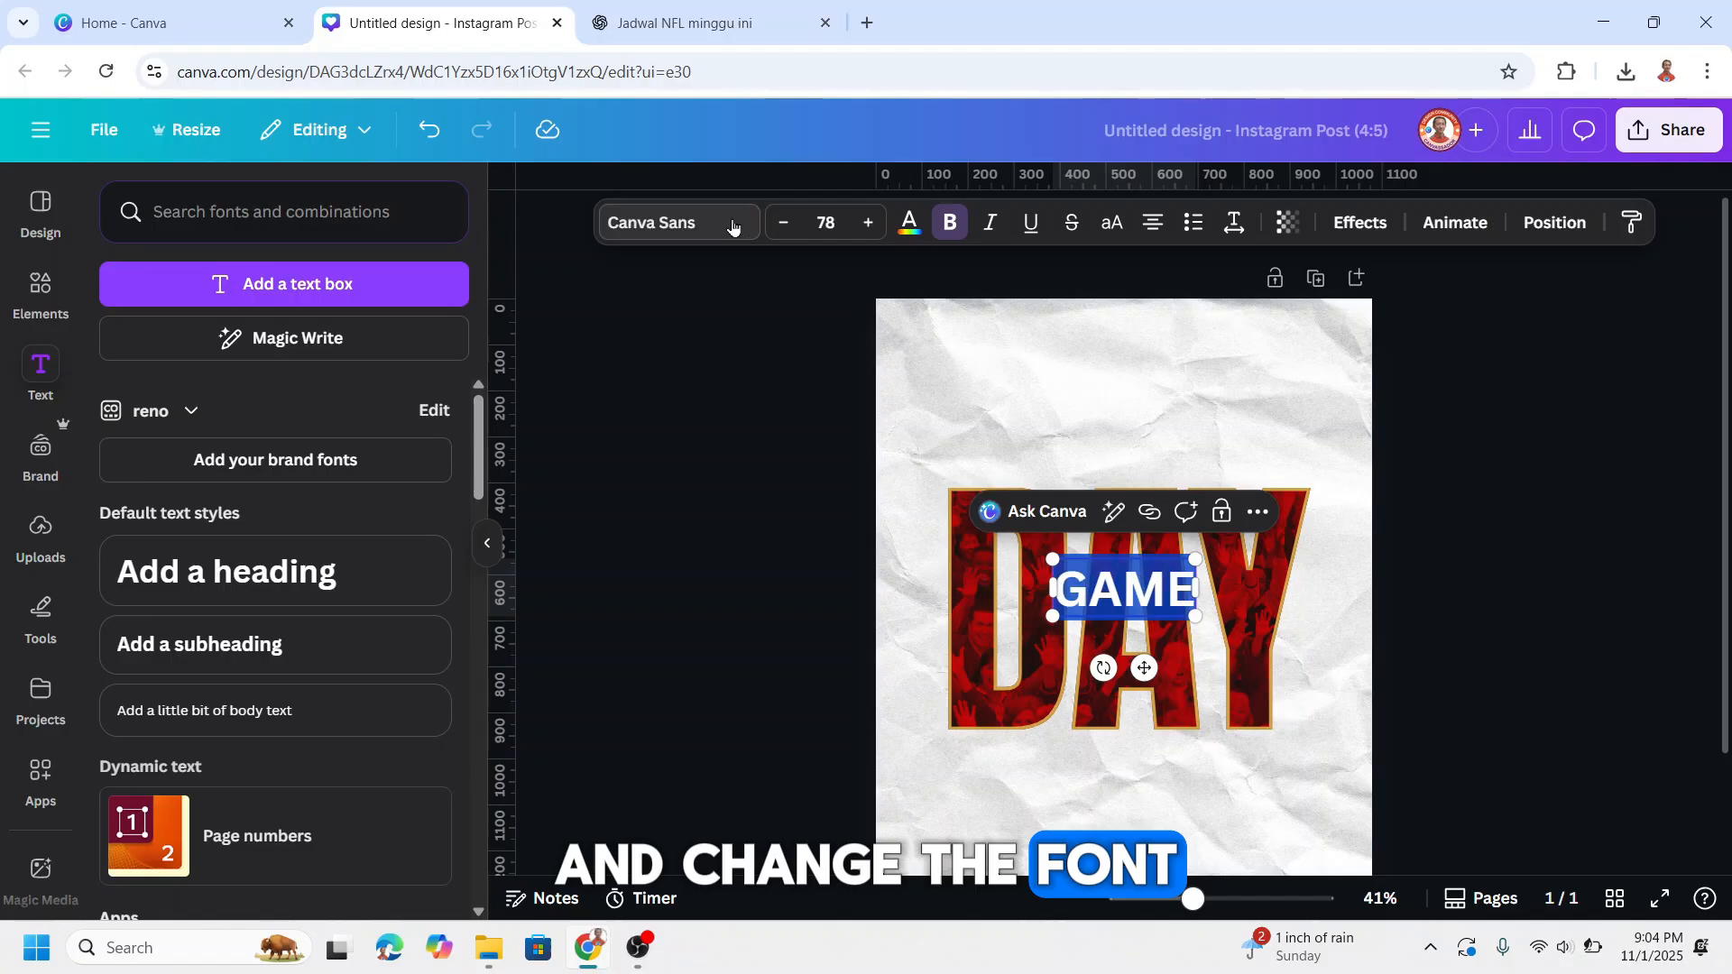
pyautogui.click(663, 222)
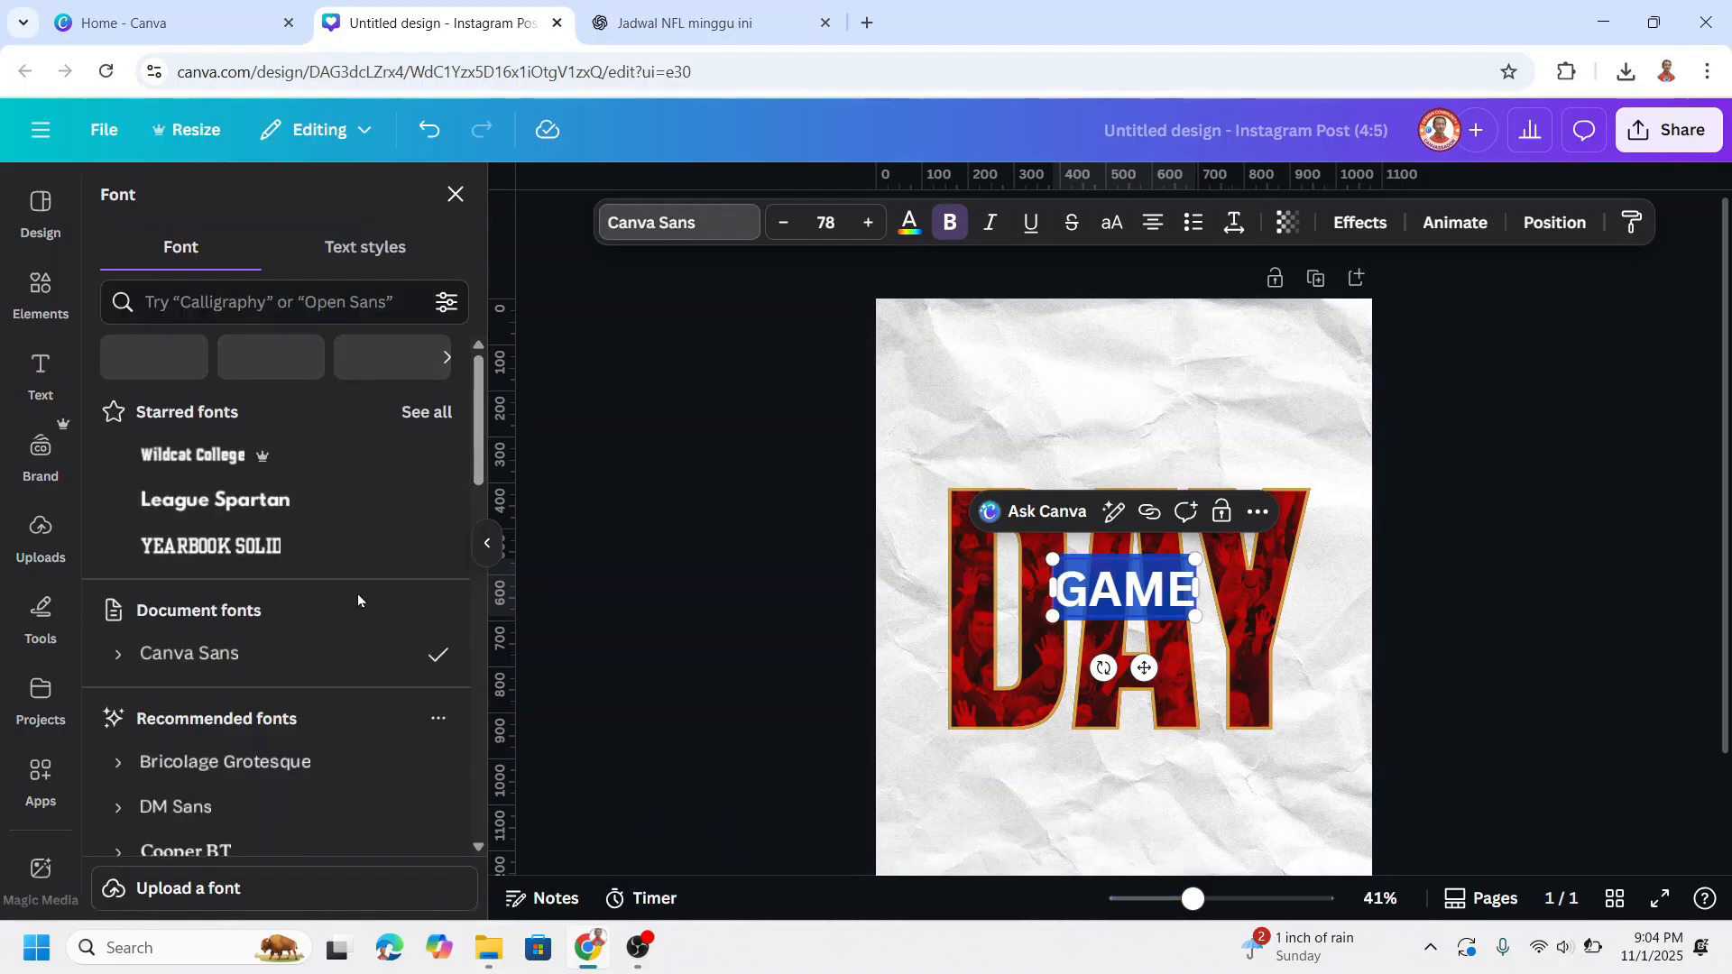
pyautogui.scroll(-3)
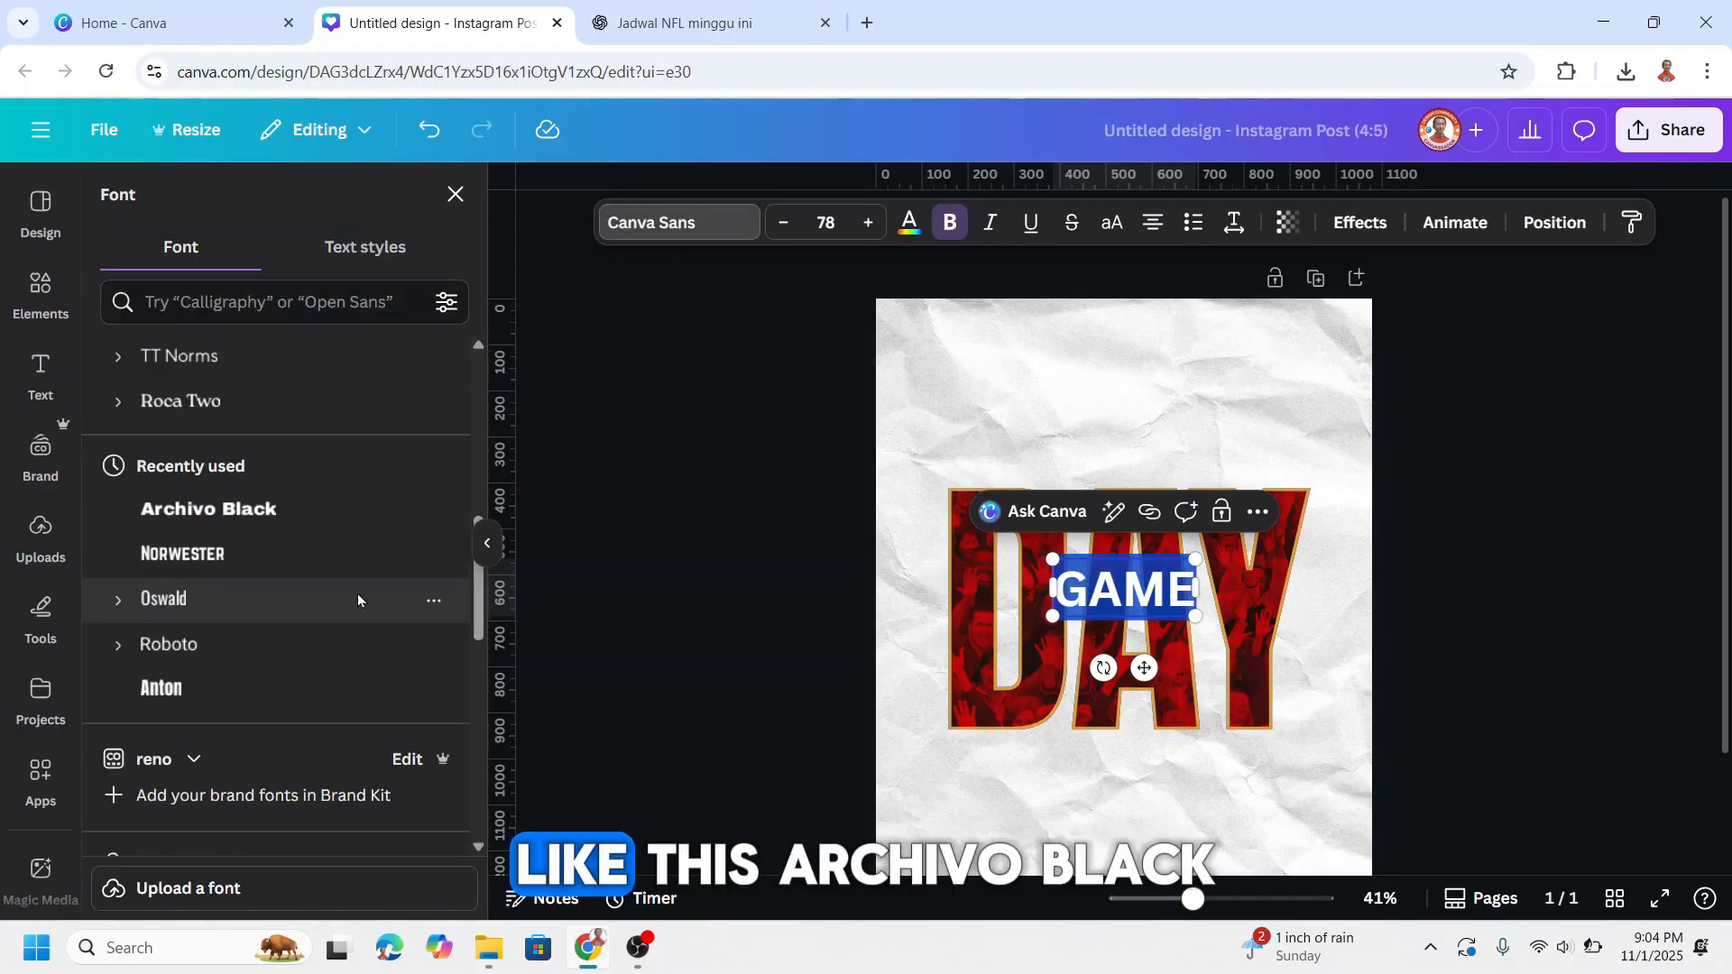
pyautogui.click(208, 508)
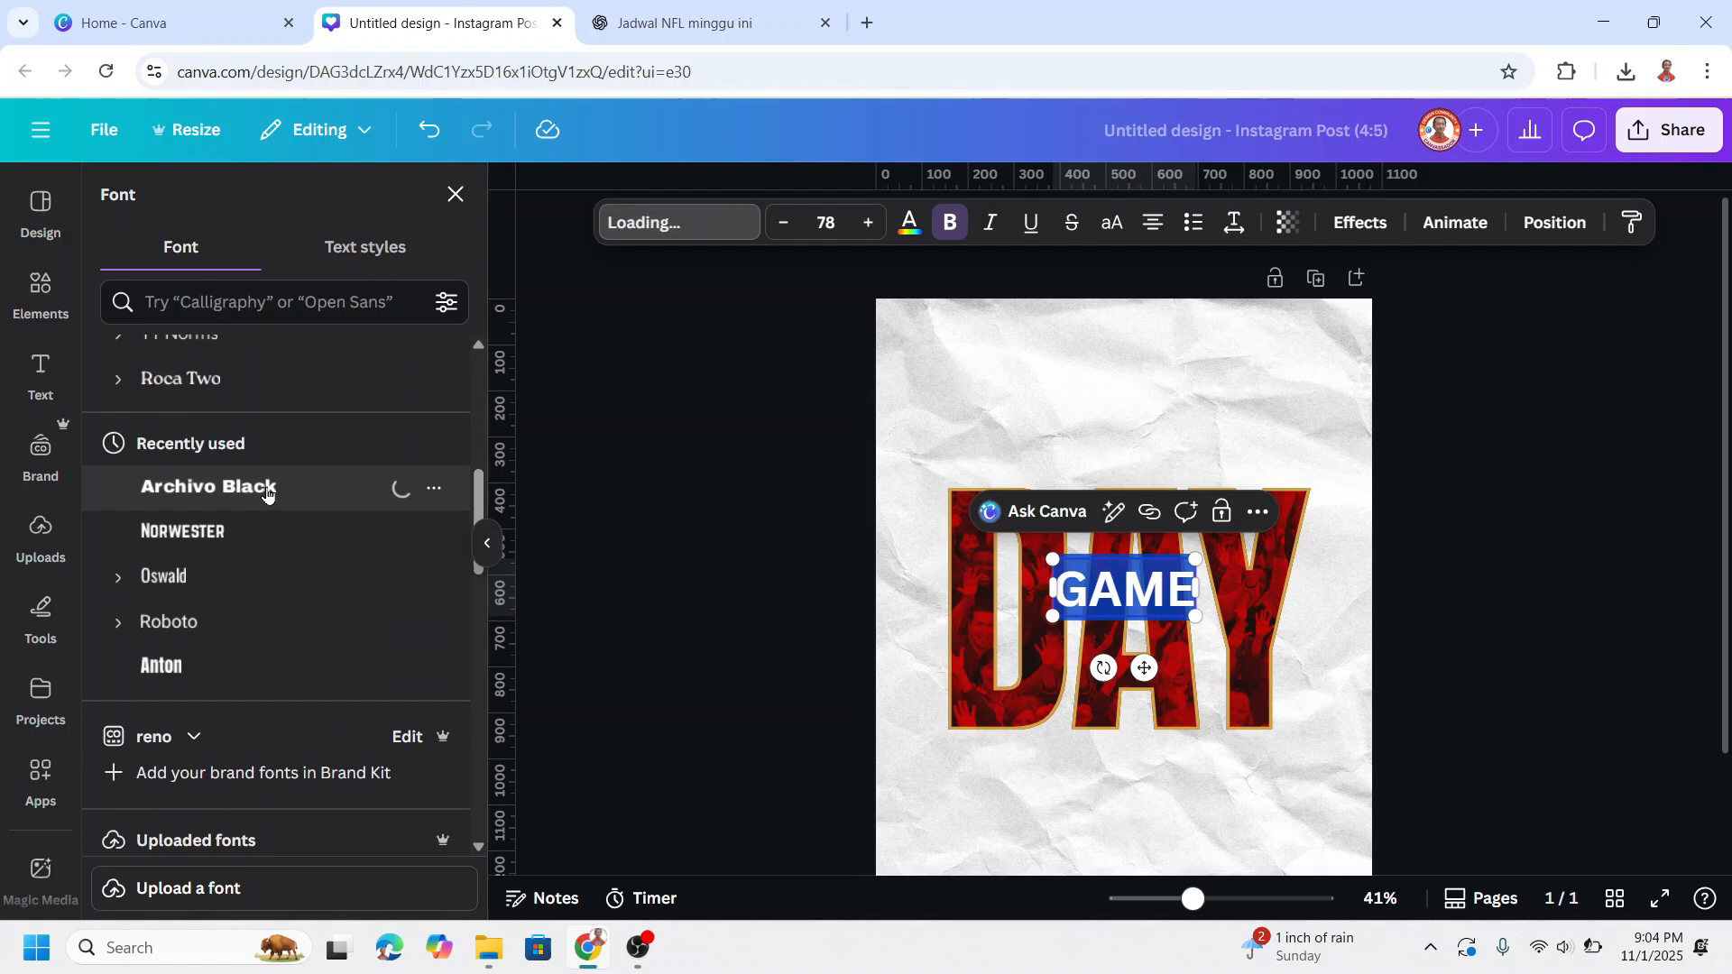
pyautogui.click(207, 486)
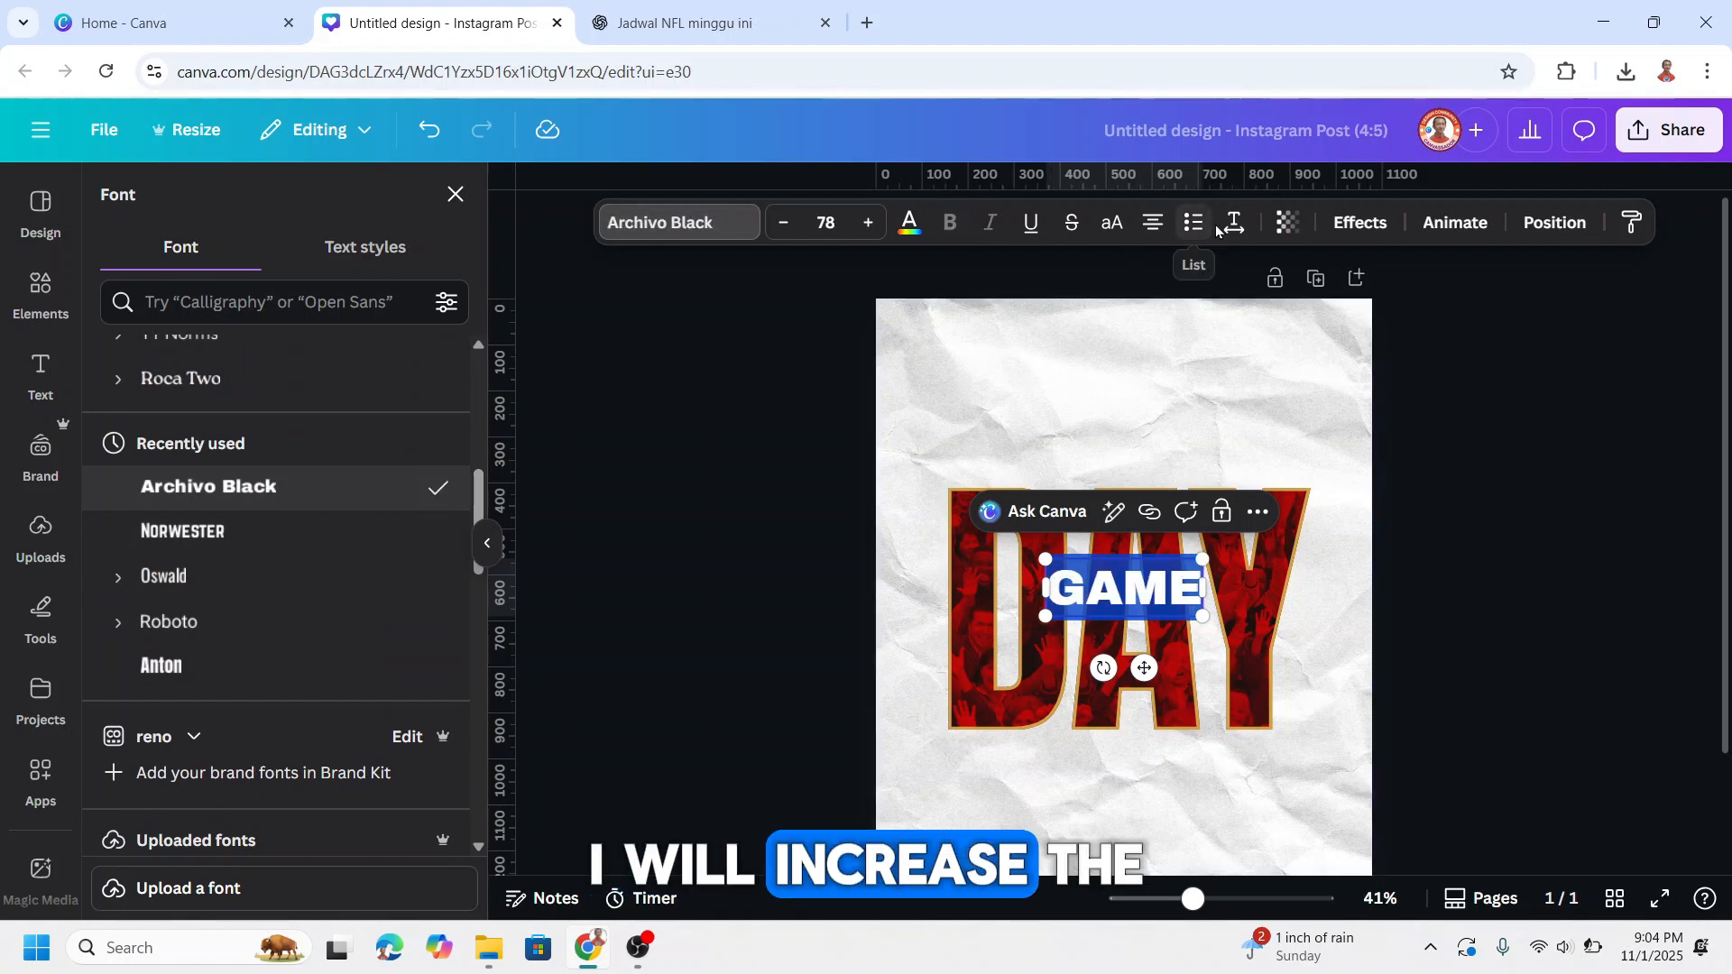
# Enlarge GAME, position it above DAY, and adjust its text colour.
pyautogui.click(1231, 222)
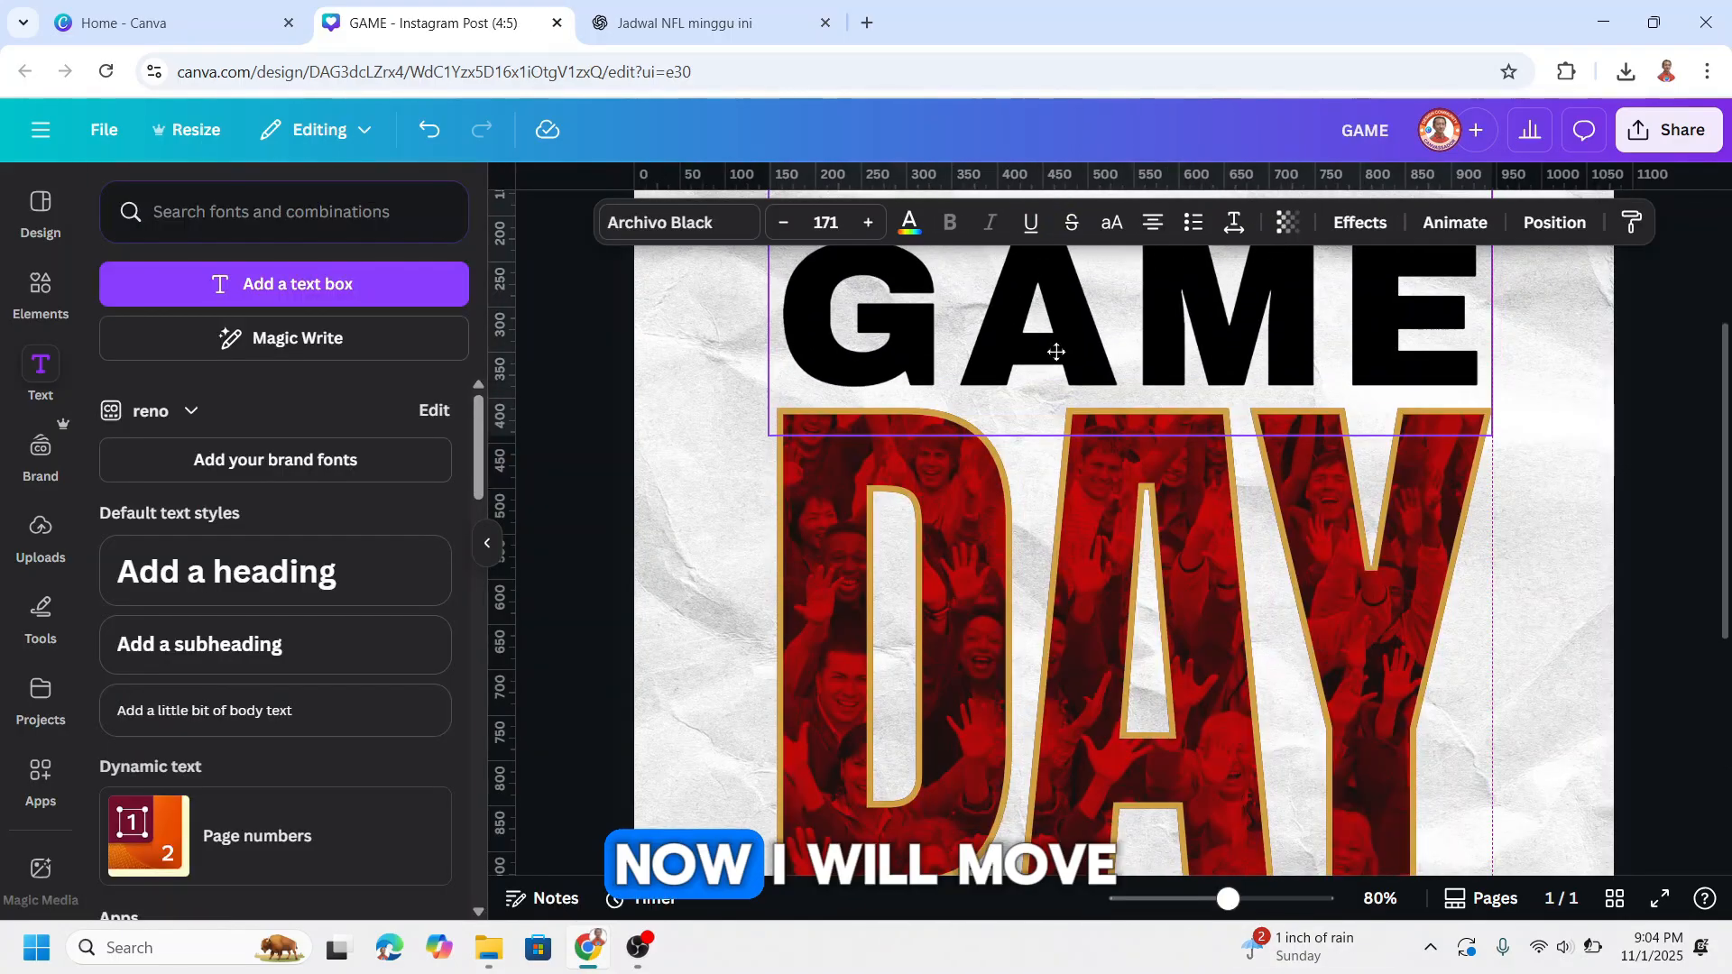
pyautogui.click(1104, 331)
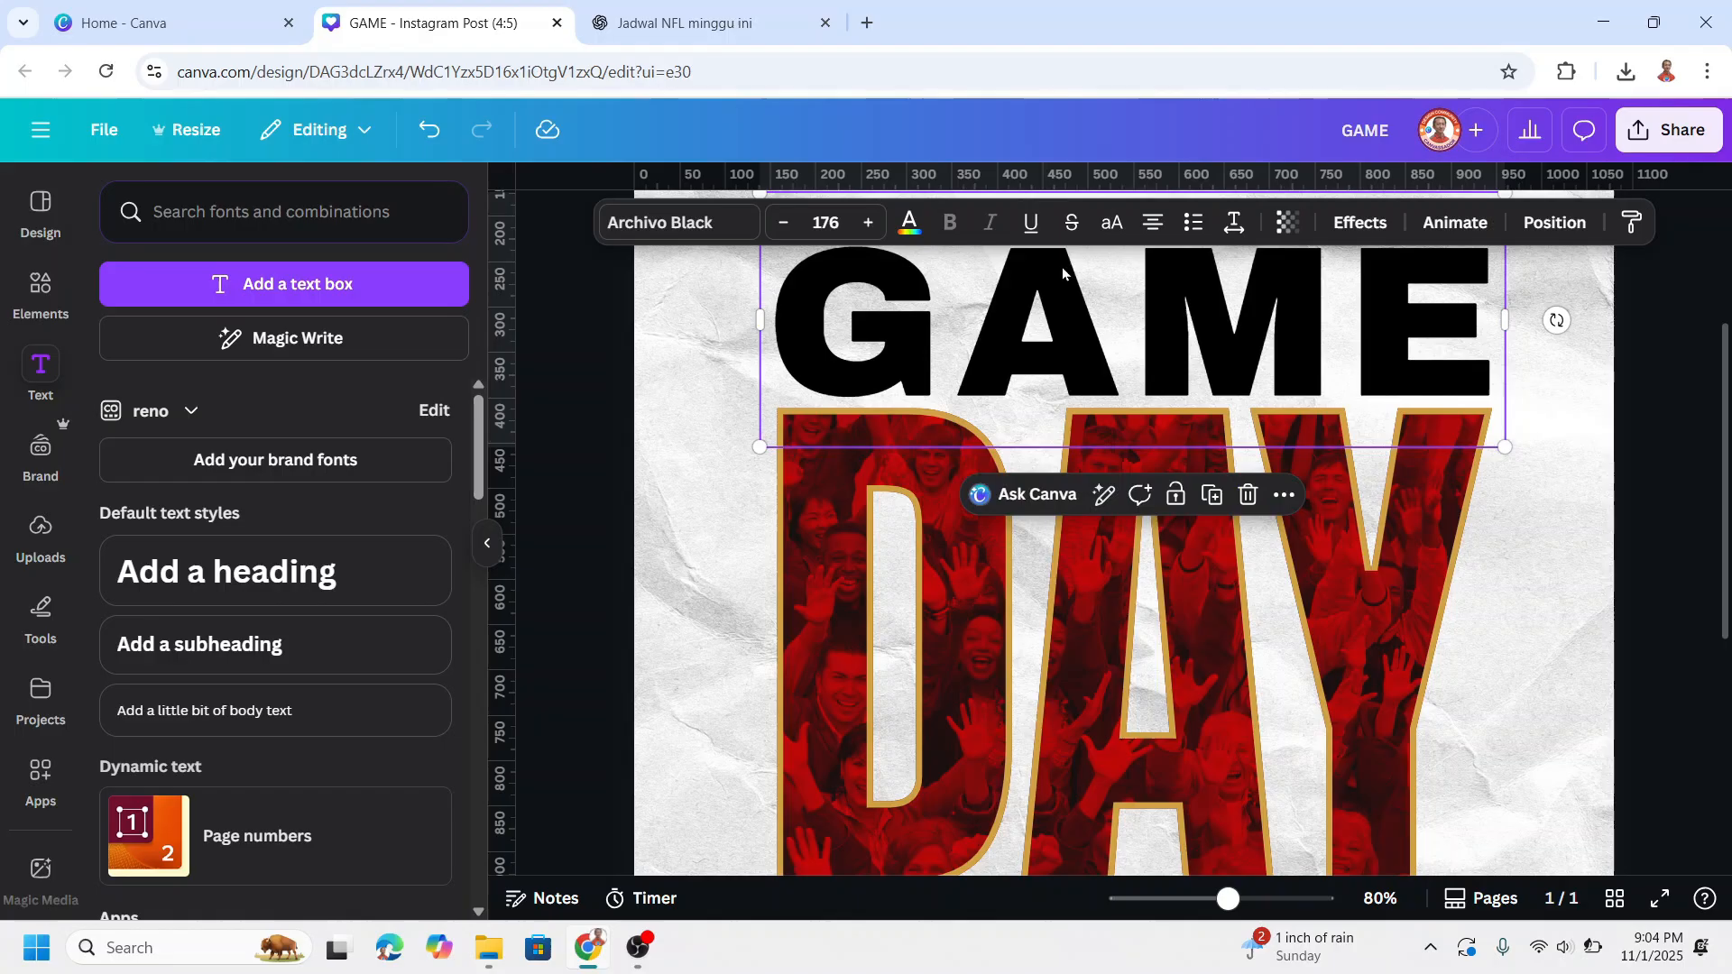
pyautogui.click(908, 222)
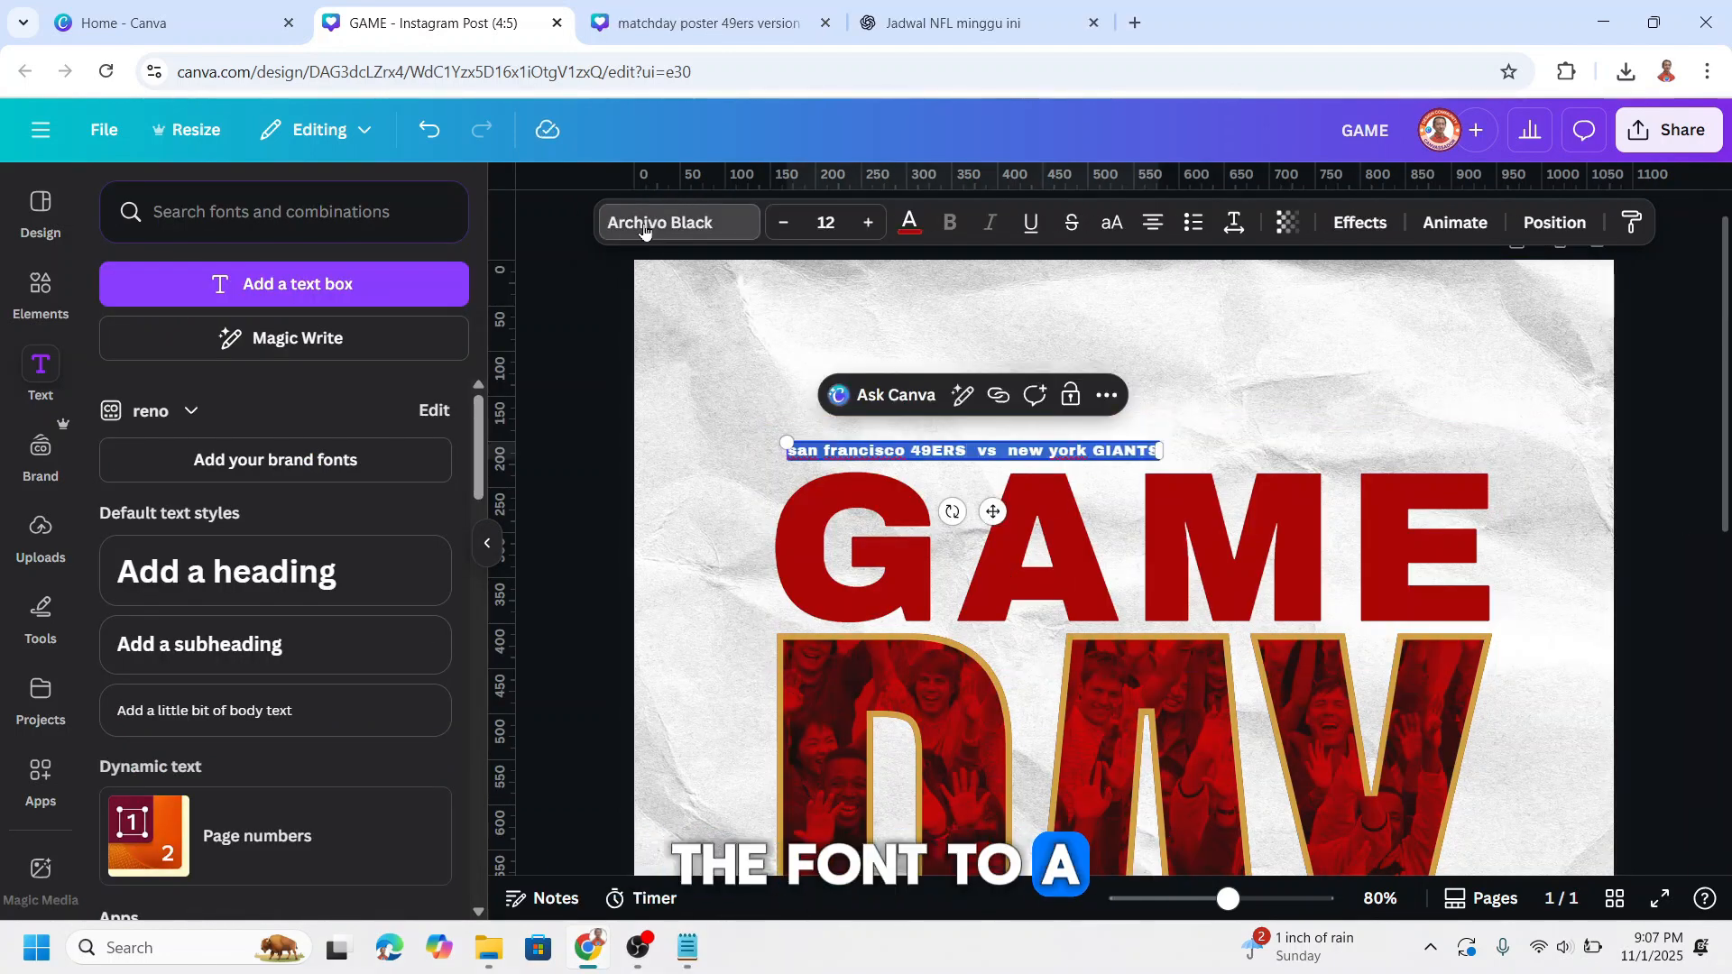
# Set the 49ers vs Giants line in Norwester and colour NEW YORK GIANTS blue.
pyautogui.click(659, 222)
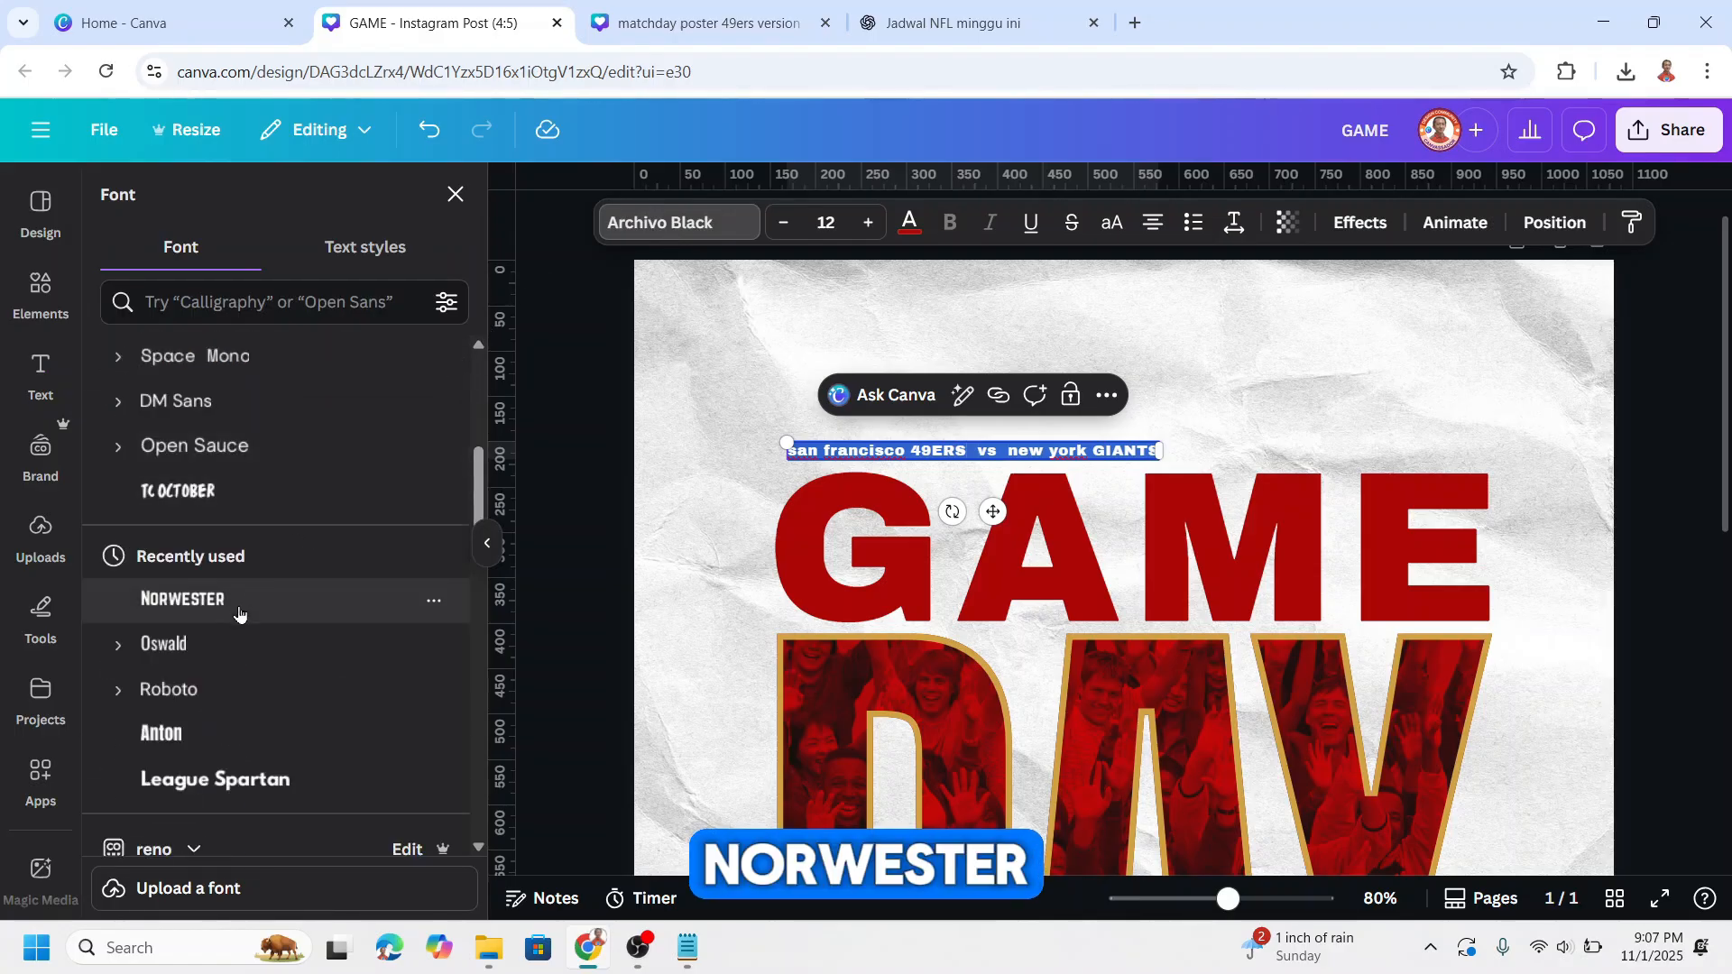
pyautogui.click(182, 599)
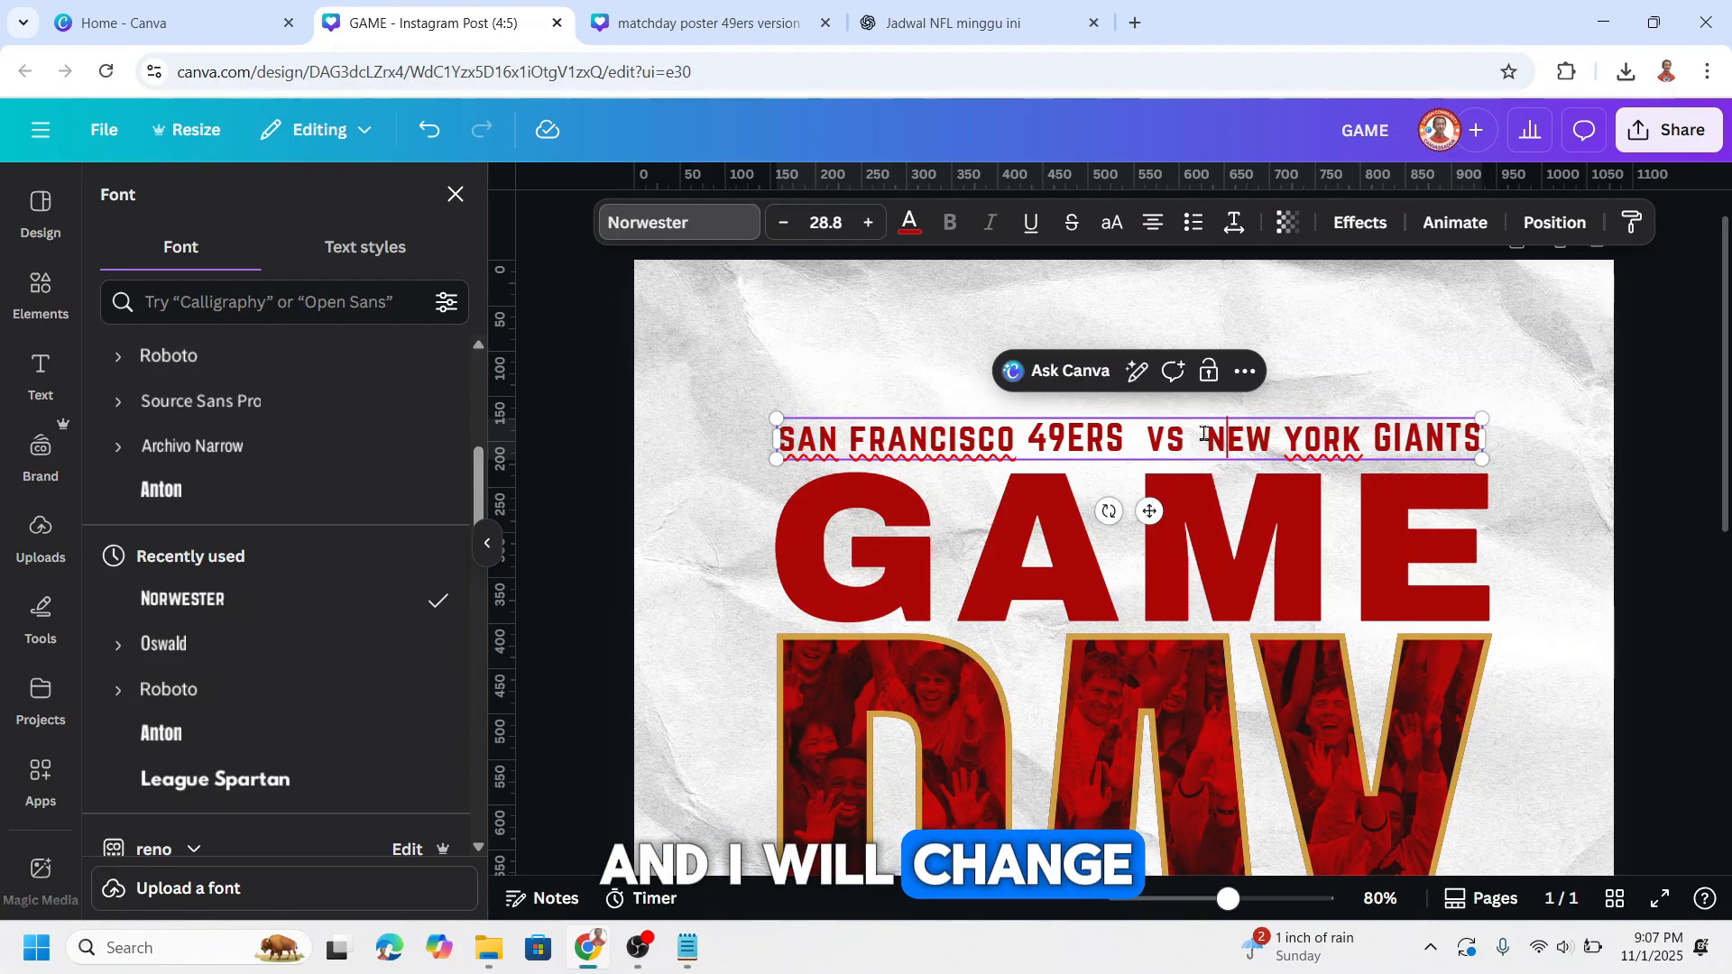
pyautogui.doubleClick(1343, 439)
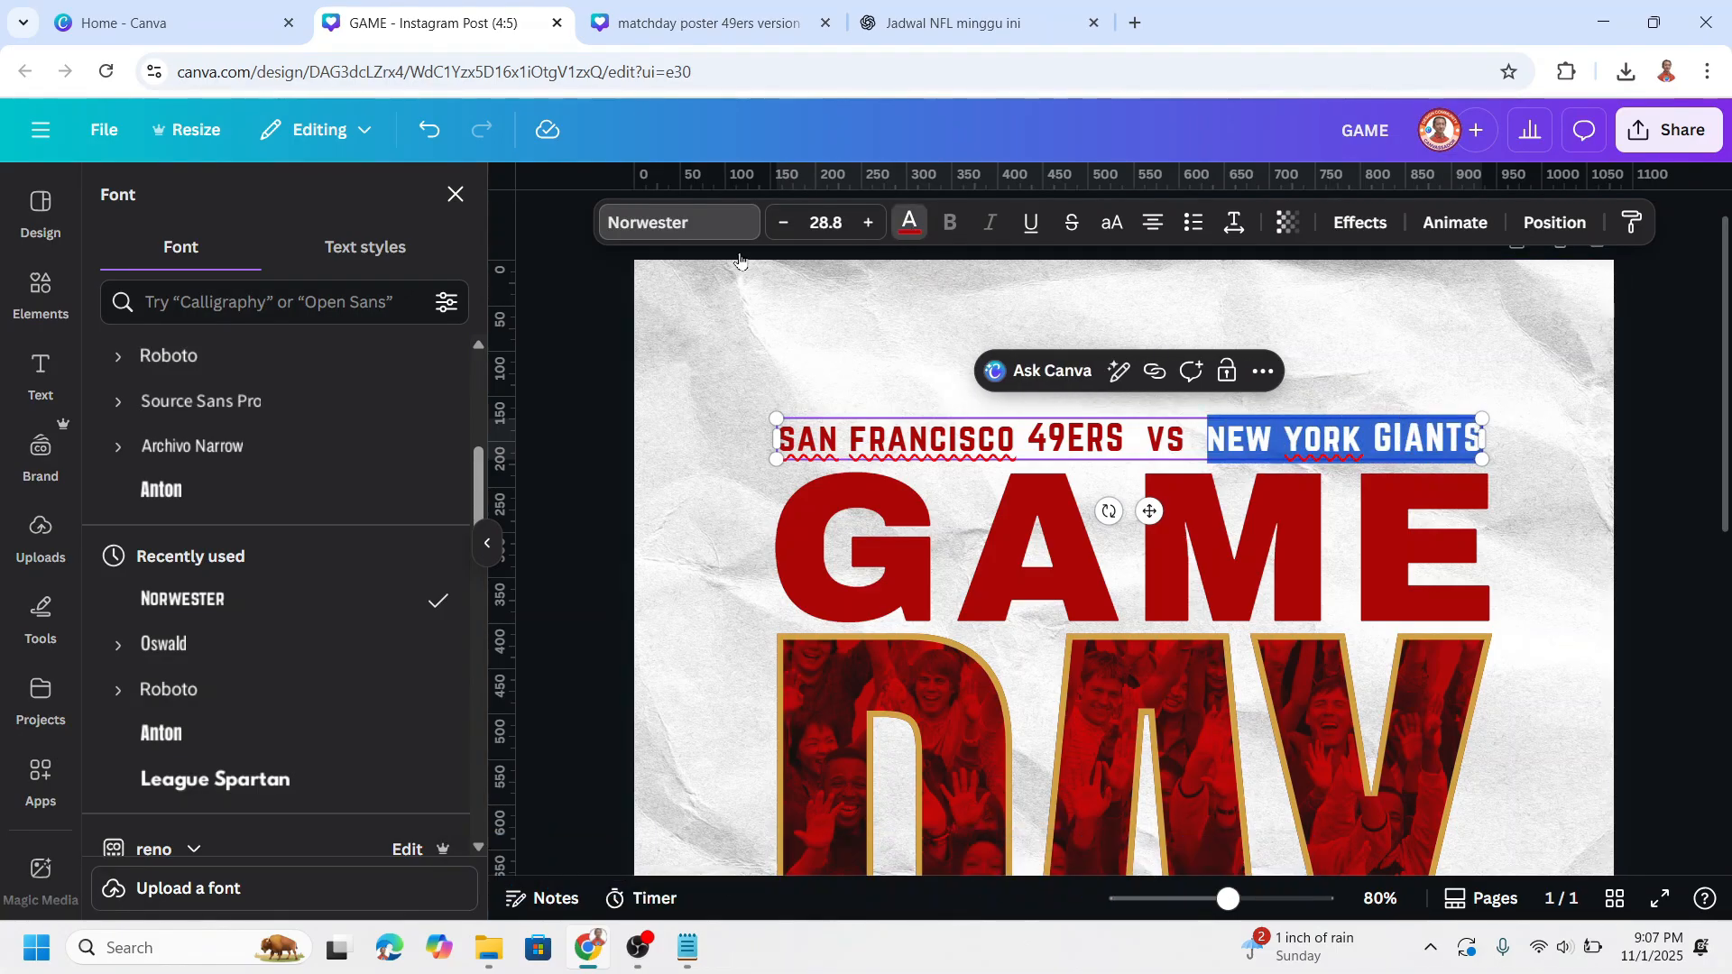
pyautogui.click(908, 222)
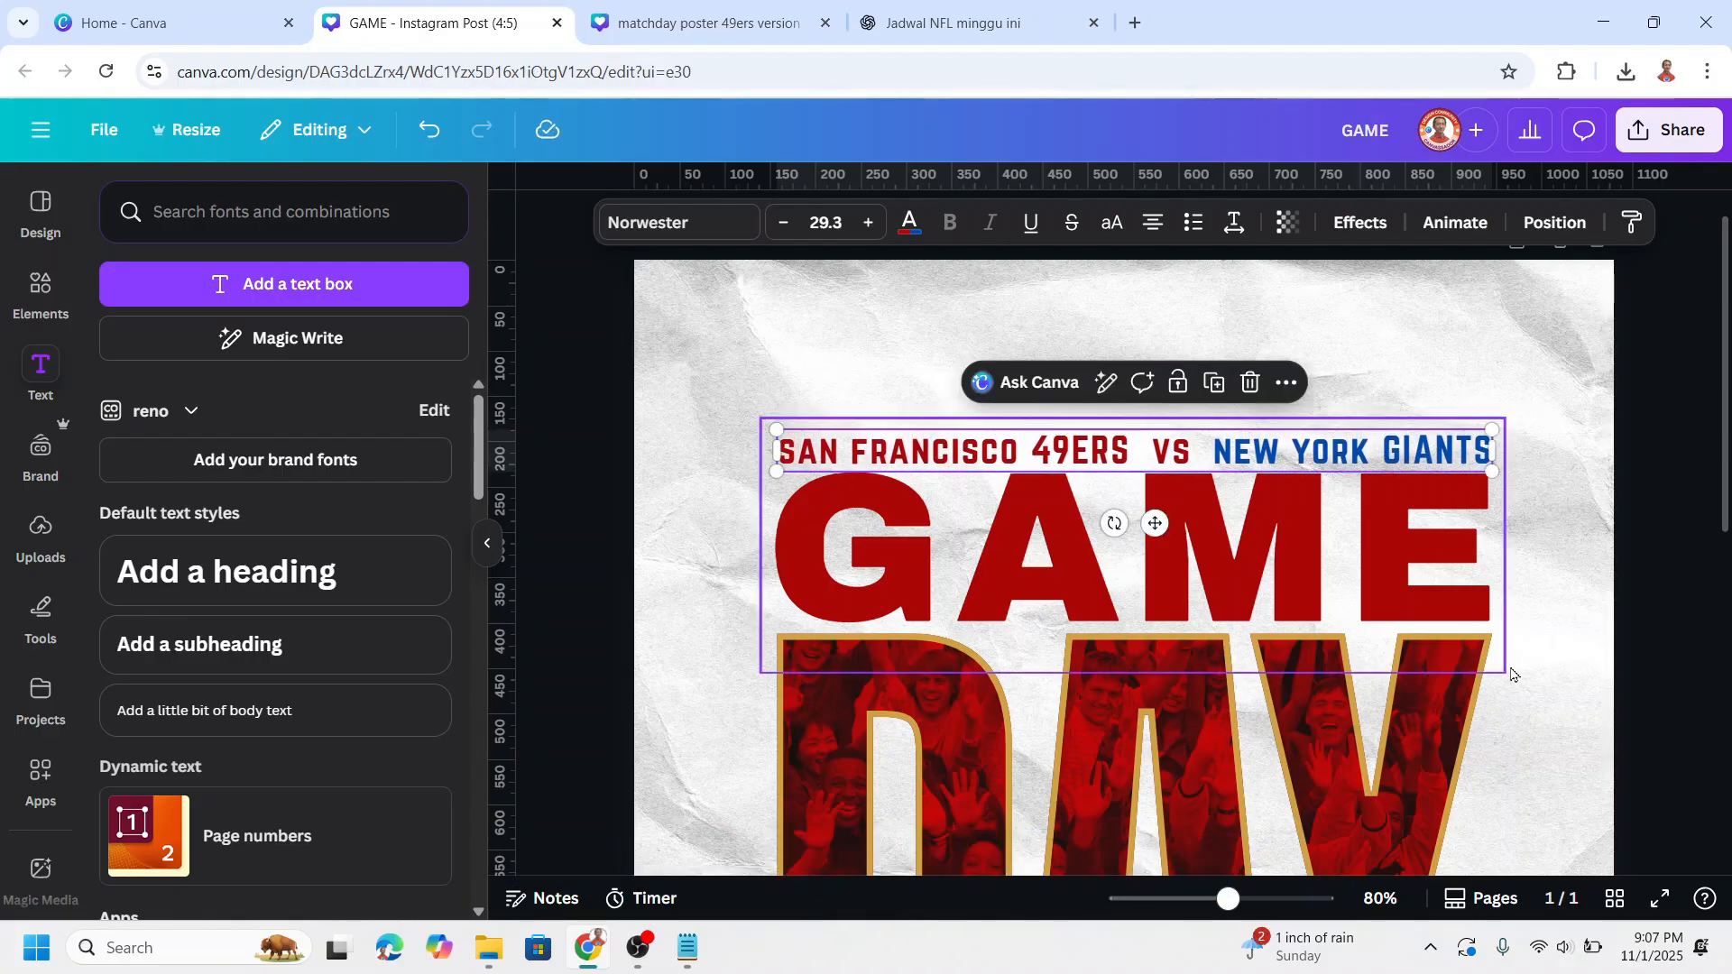
# Add a dark red Archivo Black WEEK 9 heading with a centered SUNDAY | NOV 2, 2025 line.
pyautogui.scroll(-3)
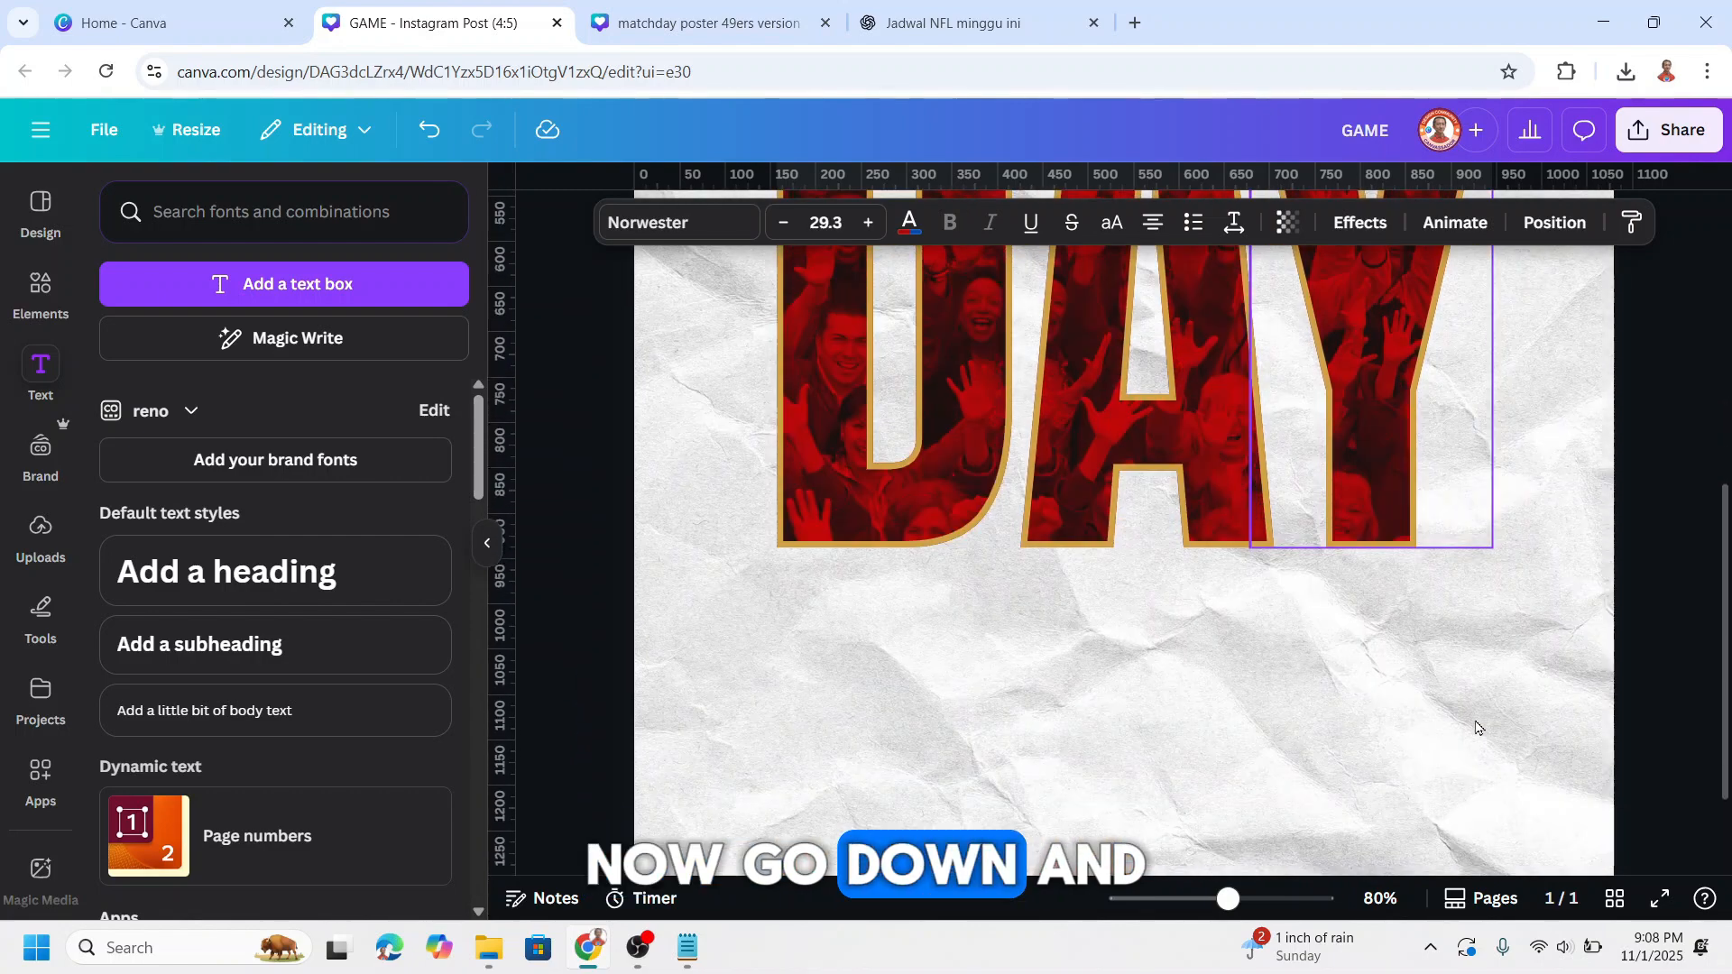
pyautogui.click(226, 571)
pyautogui.write('WEEK 9')
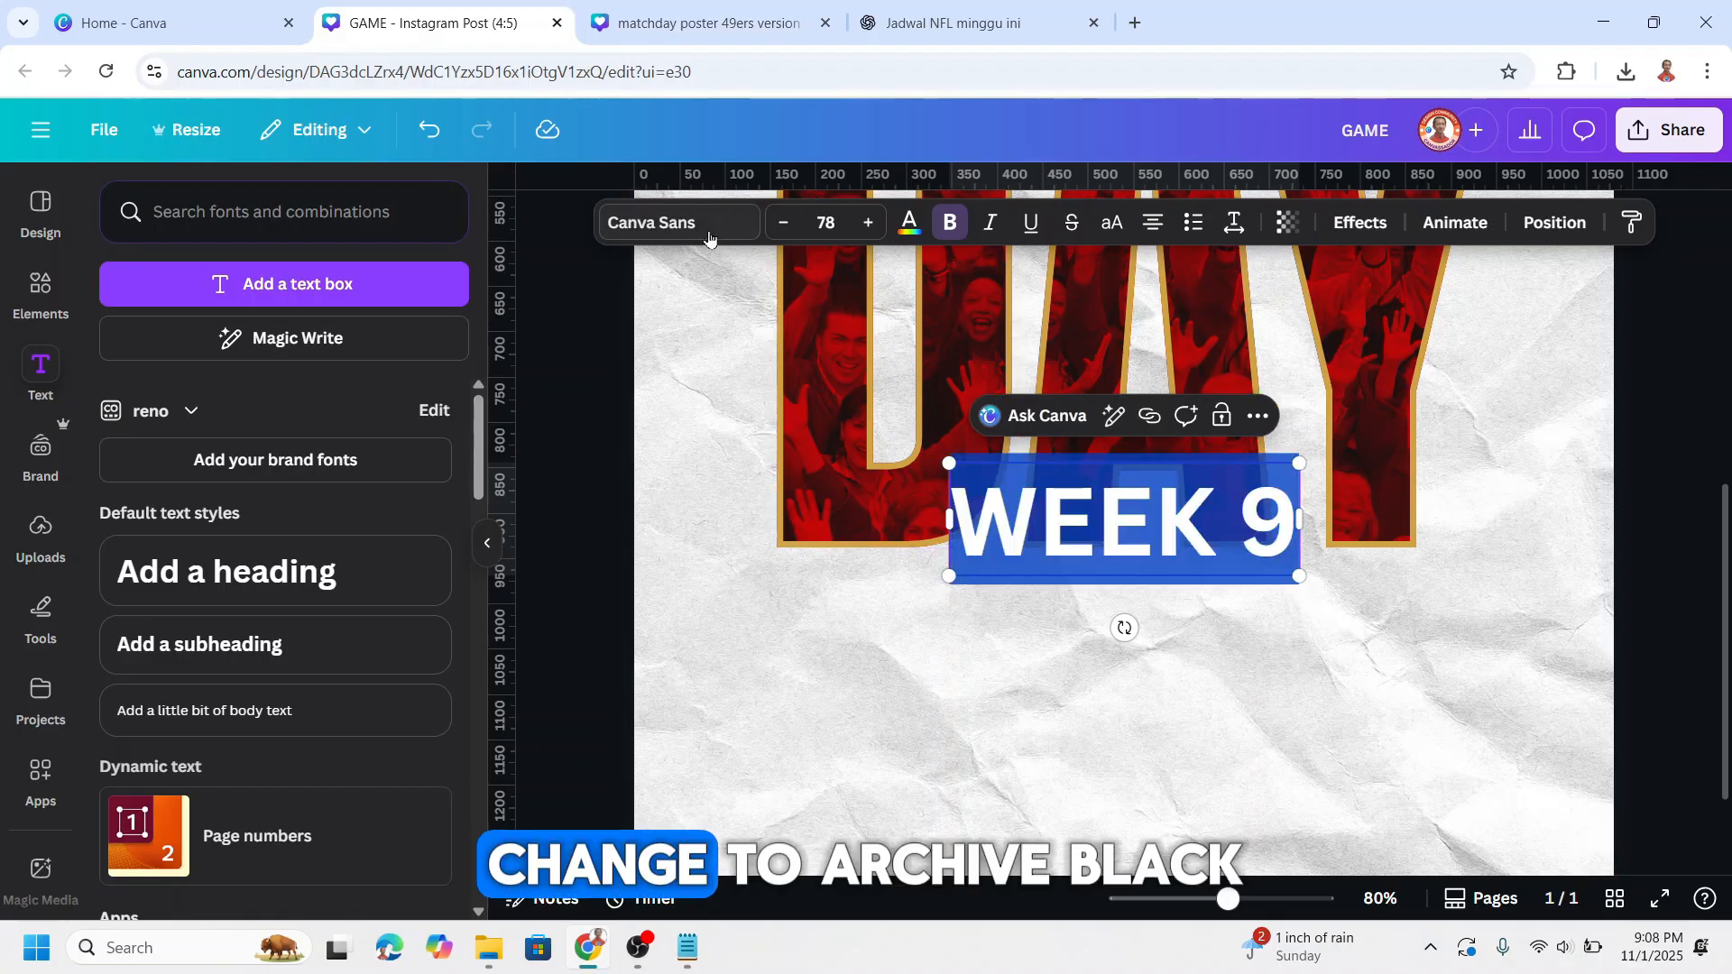
pyautogui.click(679, 222)
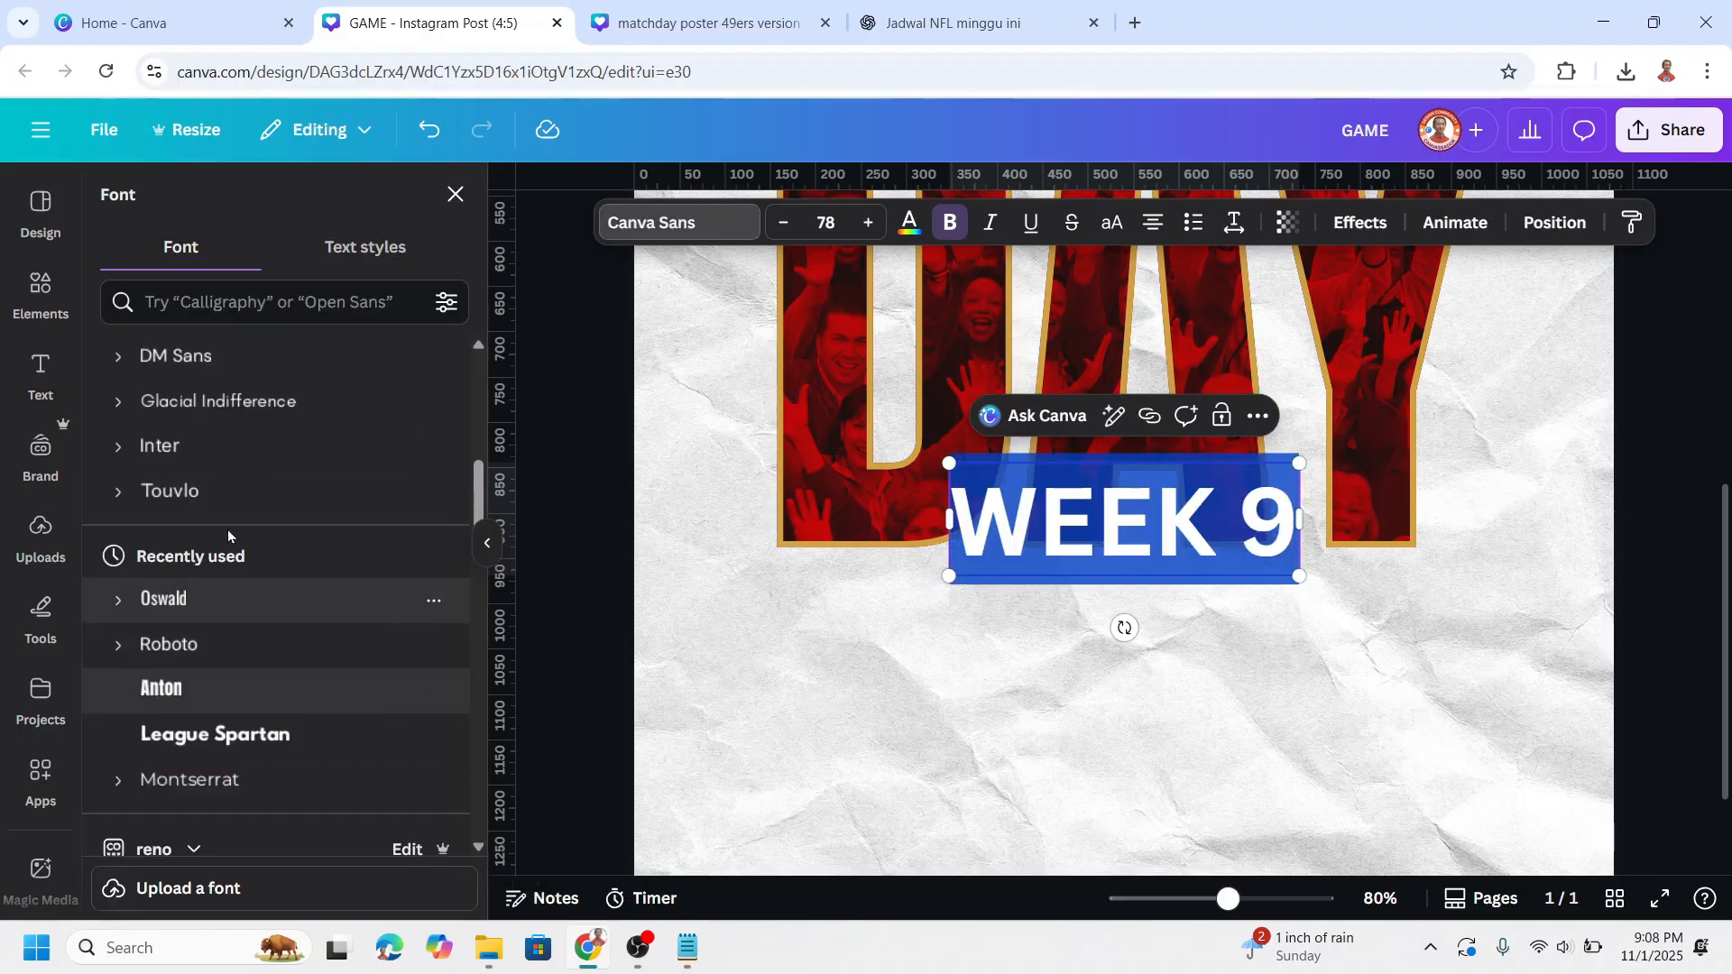
pyautogui.click(208, 653)
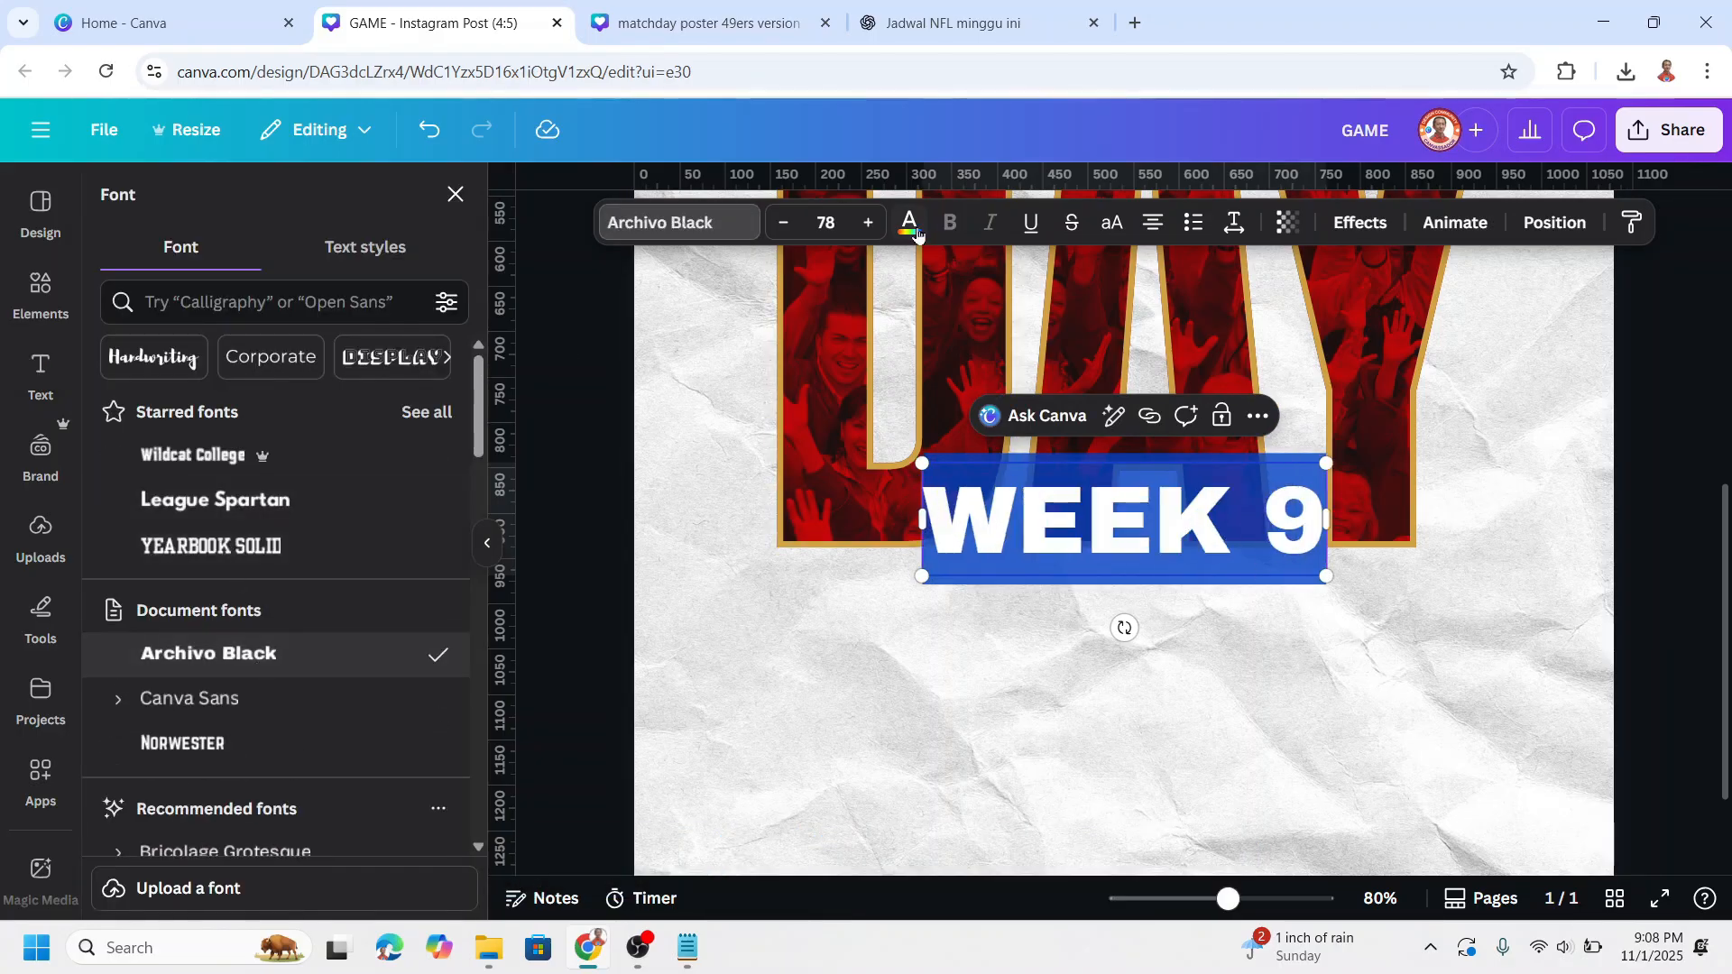
pyautogui.click(907, 222)
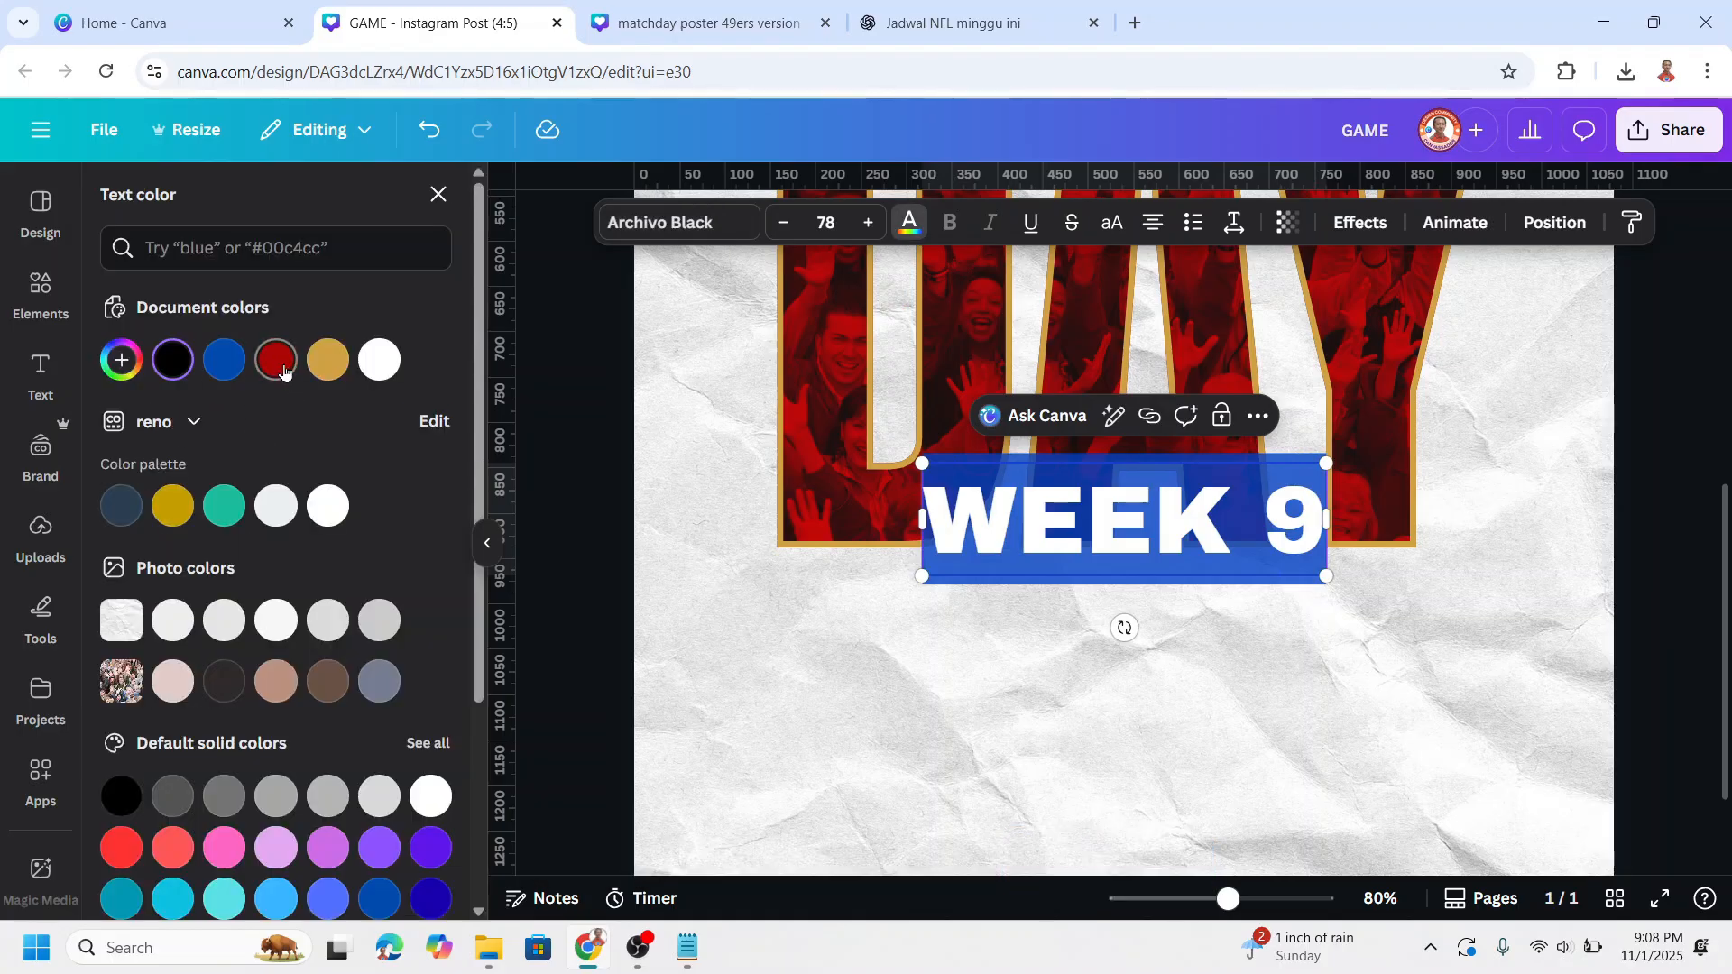
pyautogui.click(275, 360)
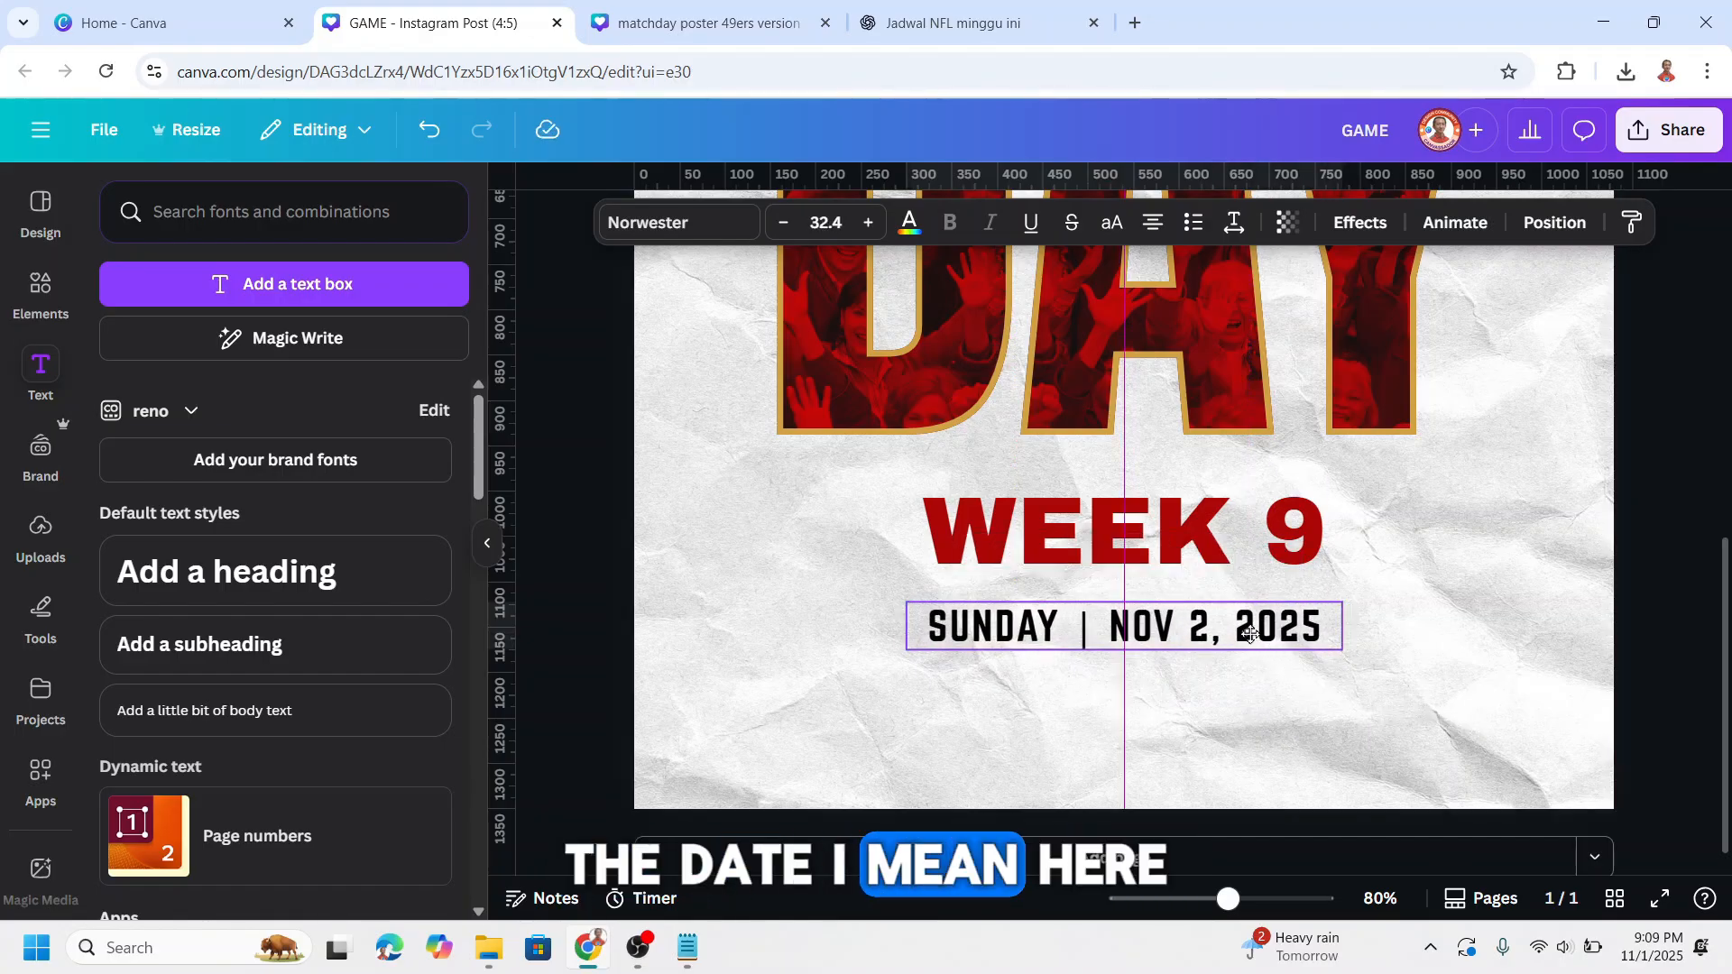
pyautogui.click(1124, 626)
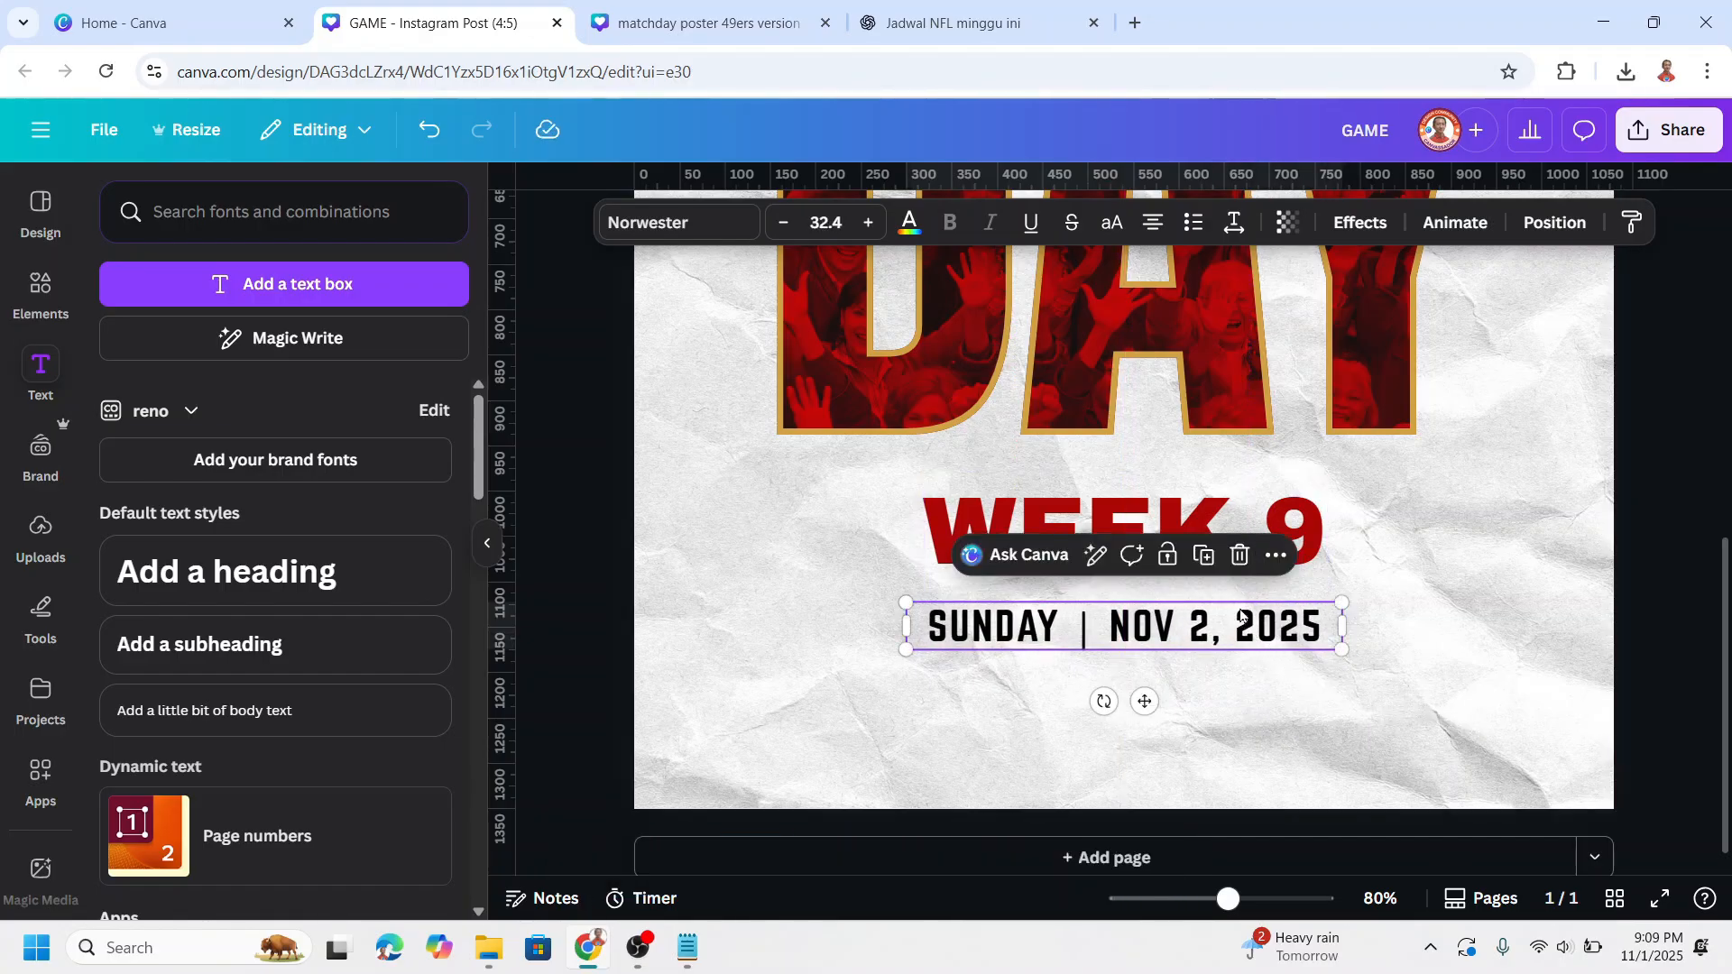
pyautogui.click(1299, 685)
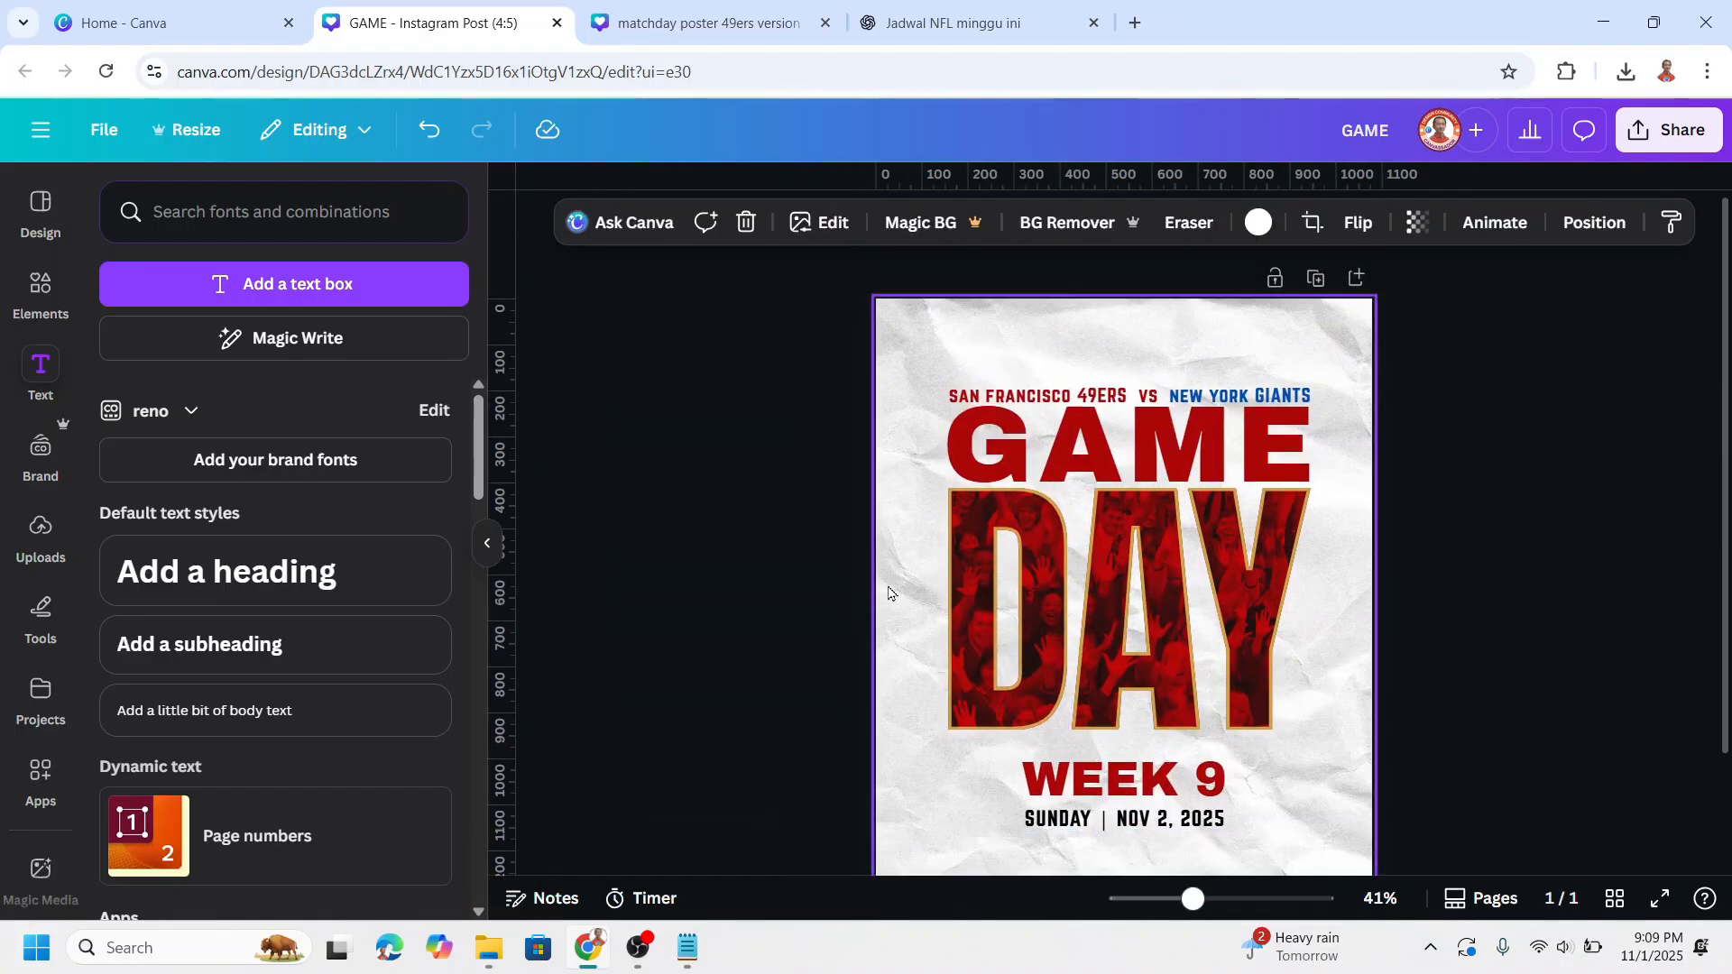
# Add cracked-glass graphics from Recently used over D and Y and colour them white.
pyautogui.click(40, 292)
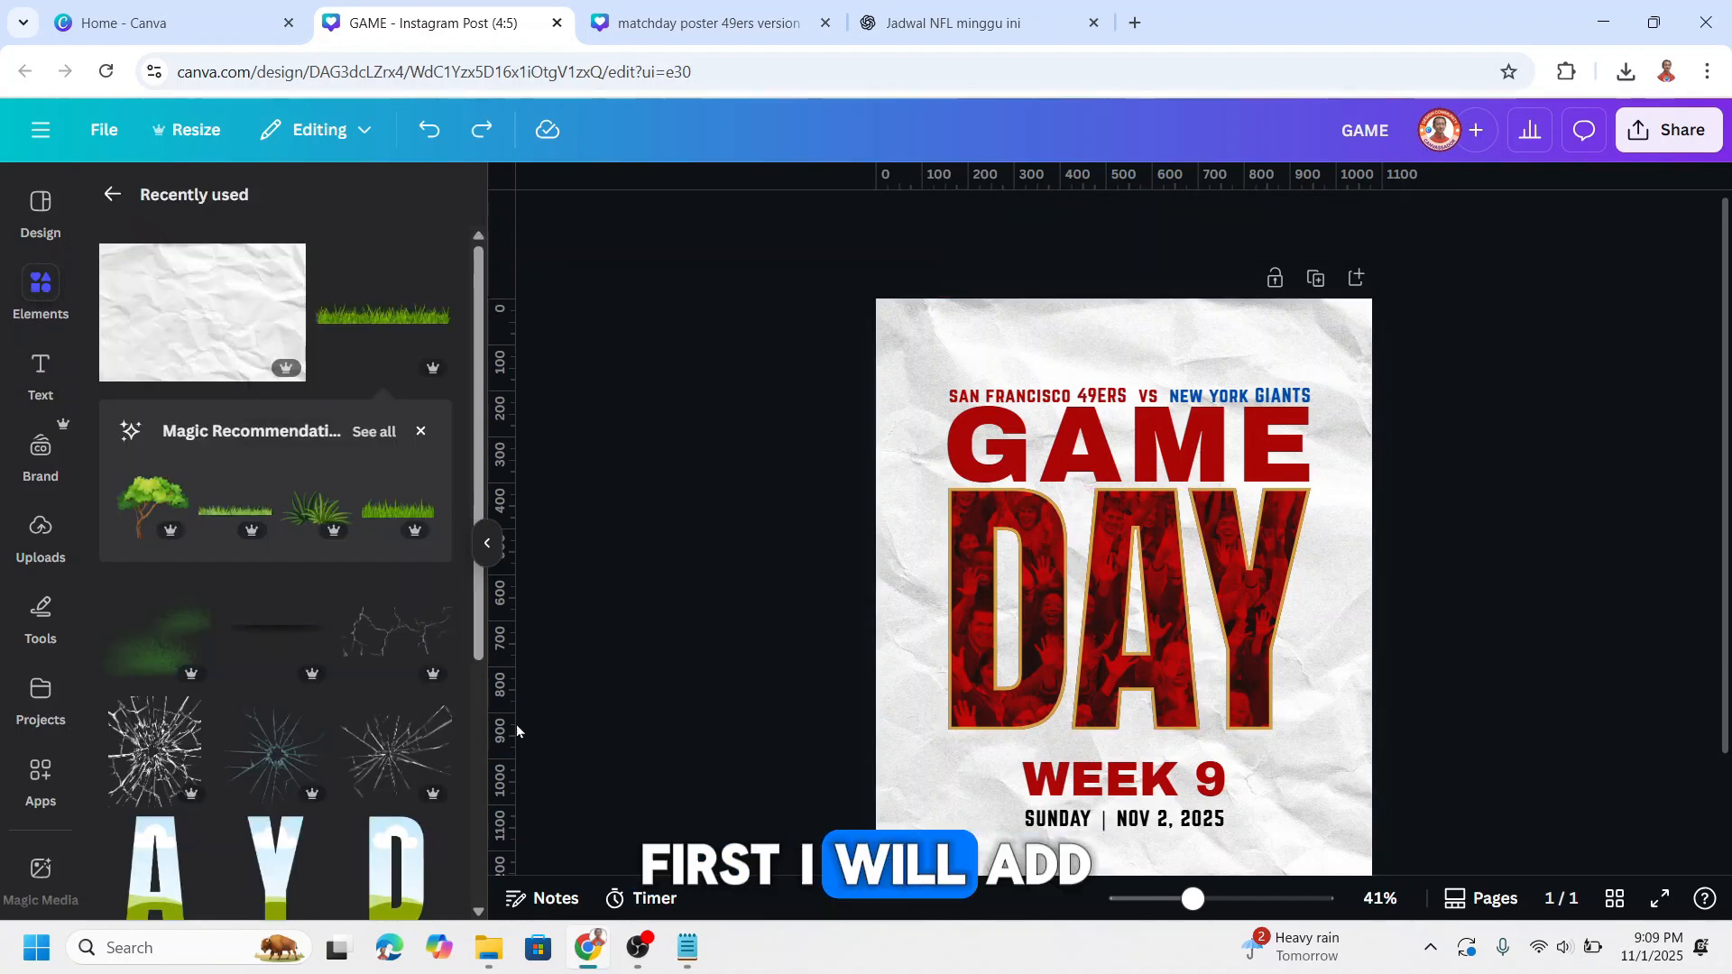
pyautogui.click(313, 716)
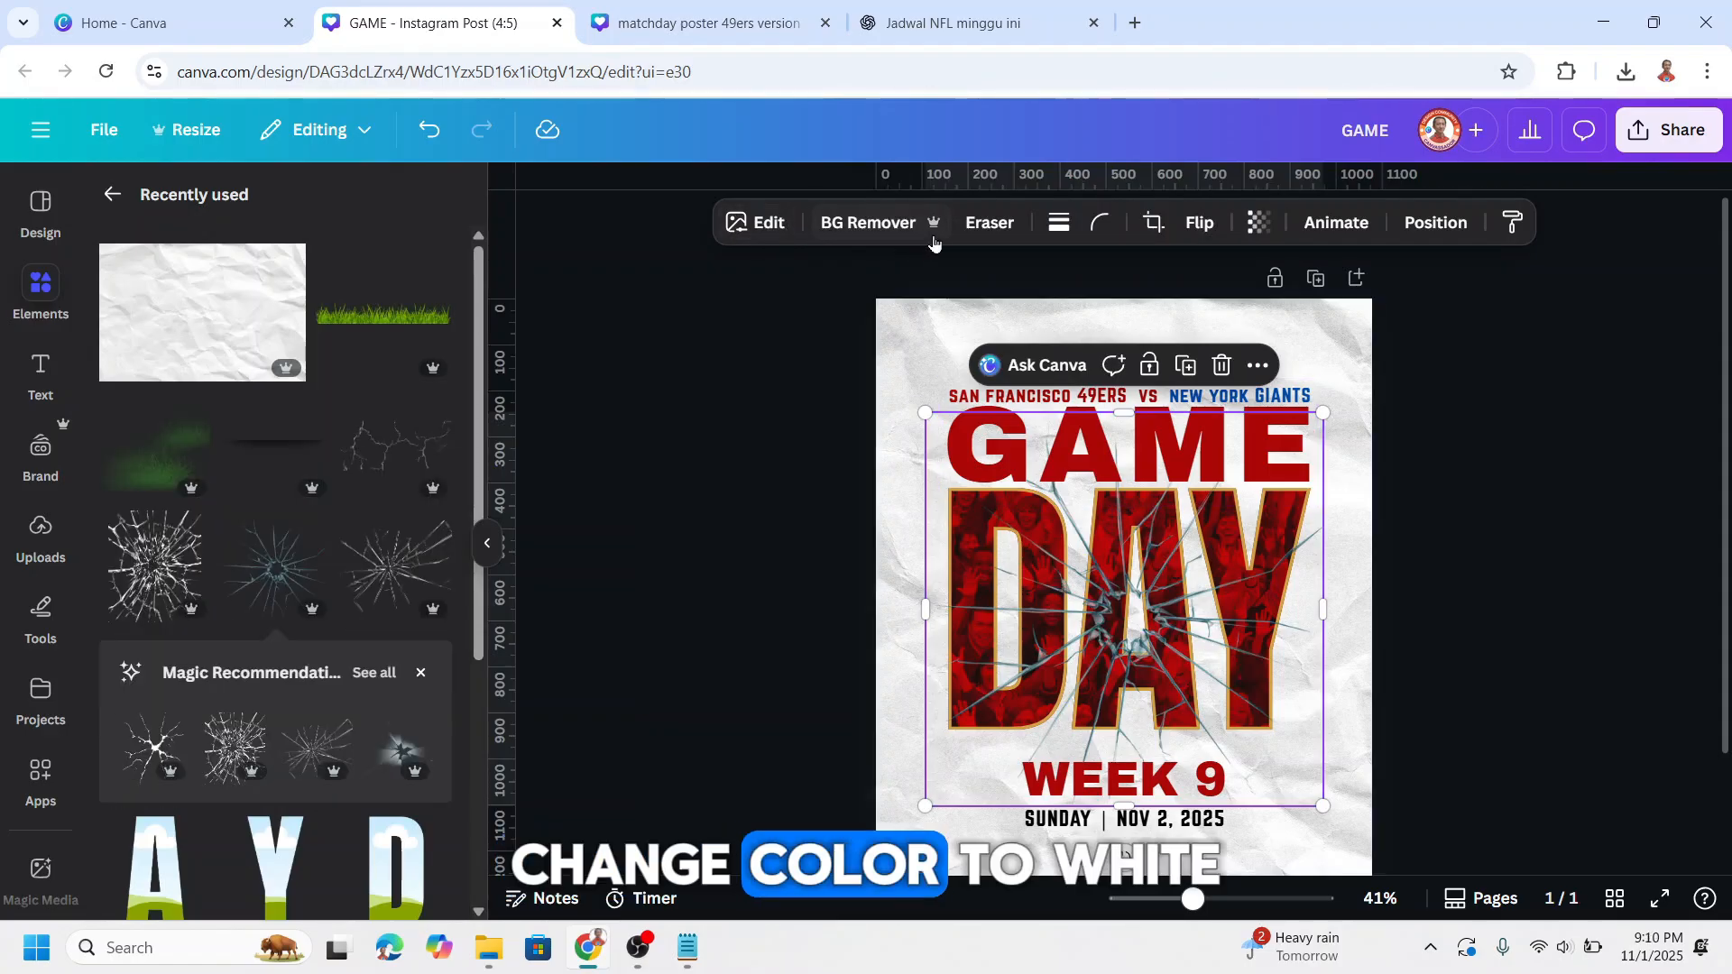
pyautogui.click(1037, 222)
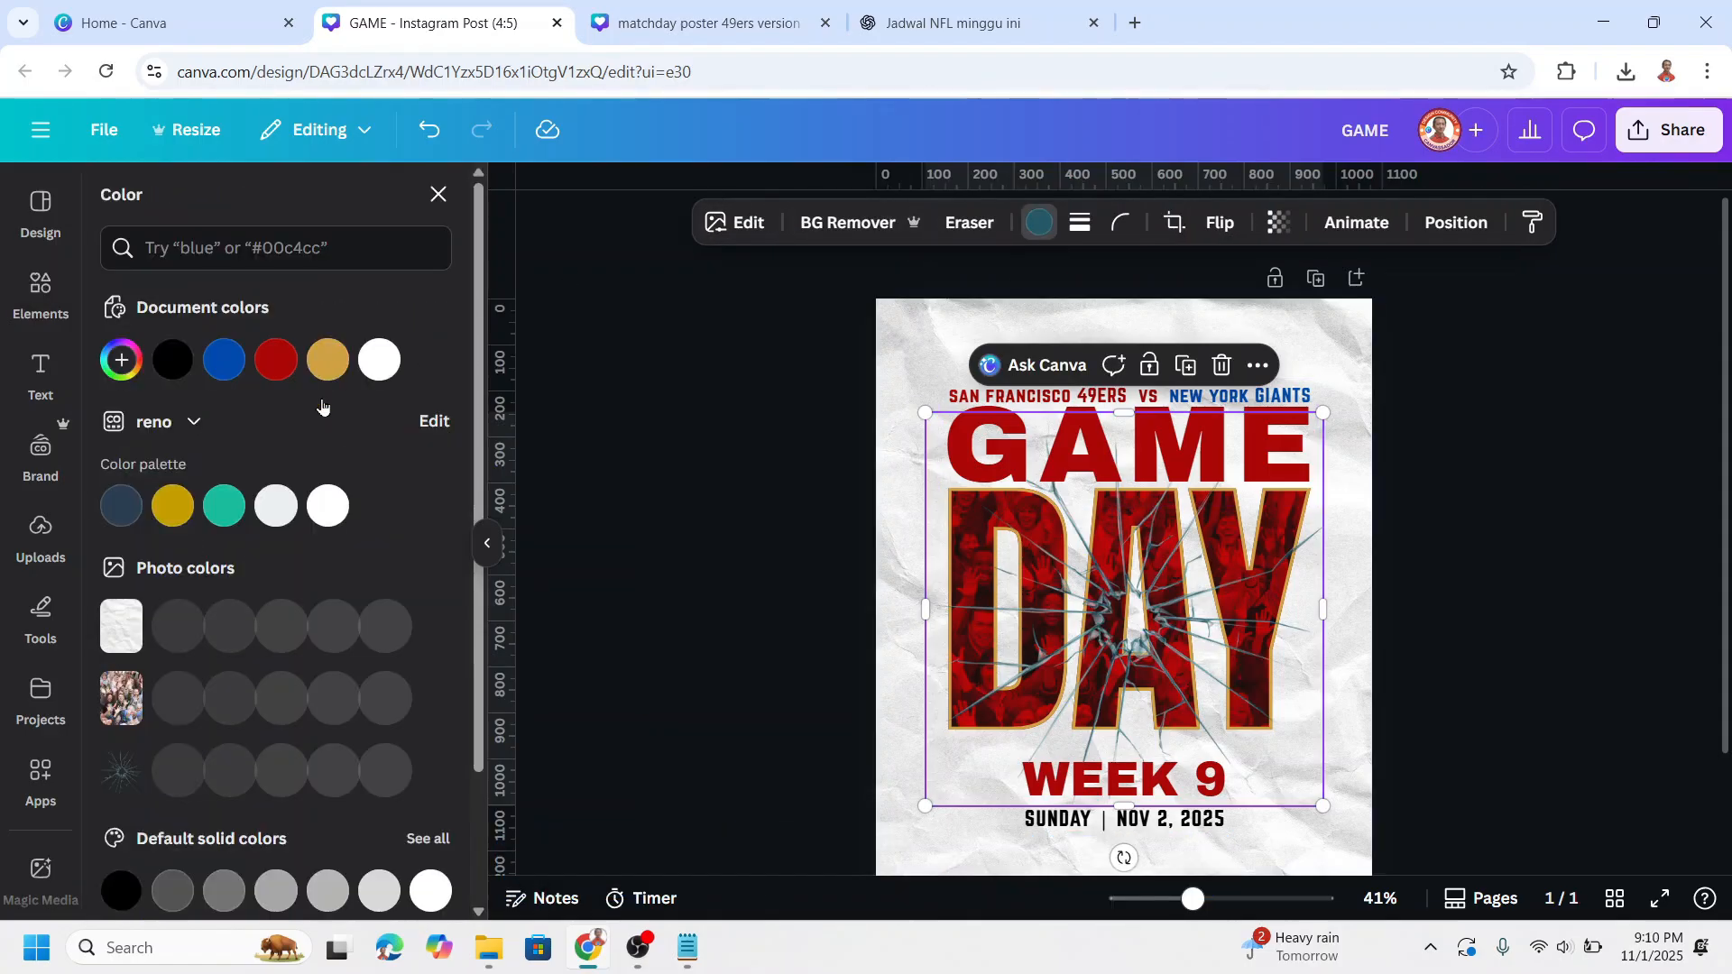
pyautogui.click(379, 360)
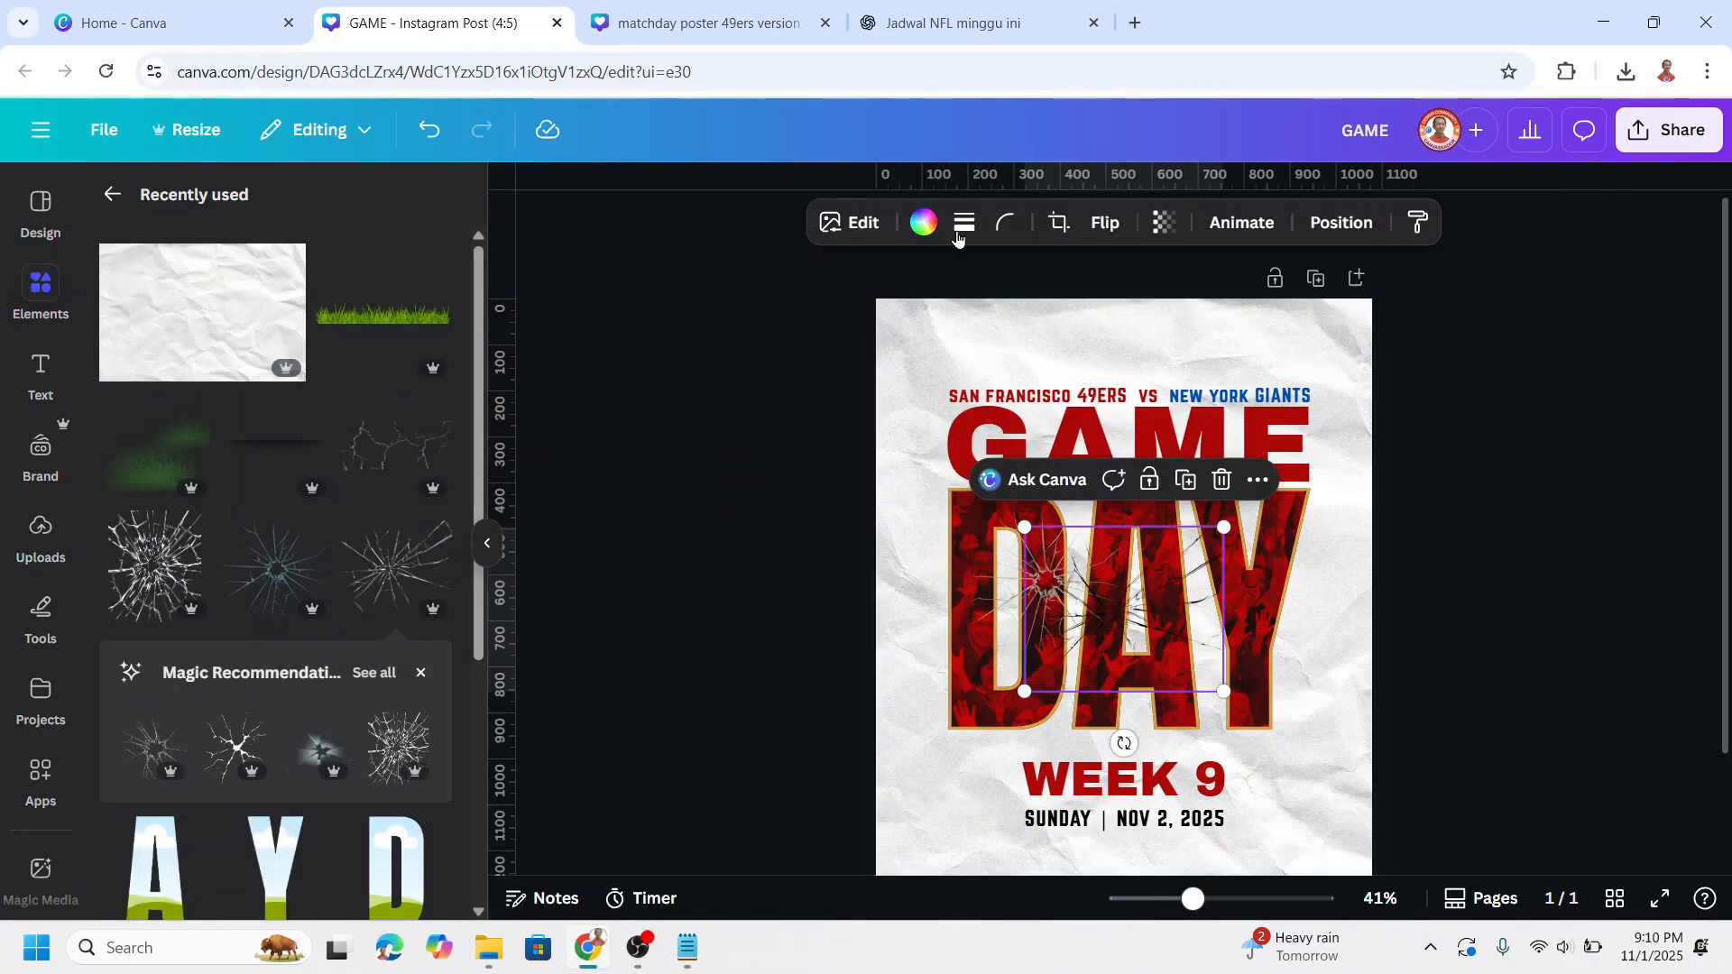
pyautogui.click(921, 221)
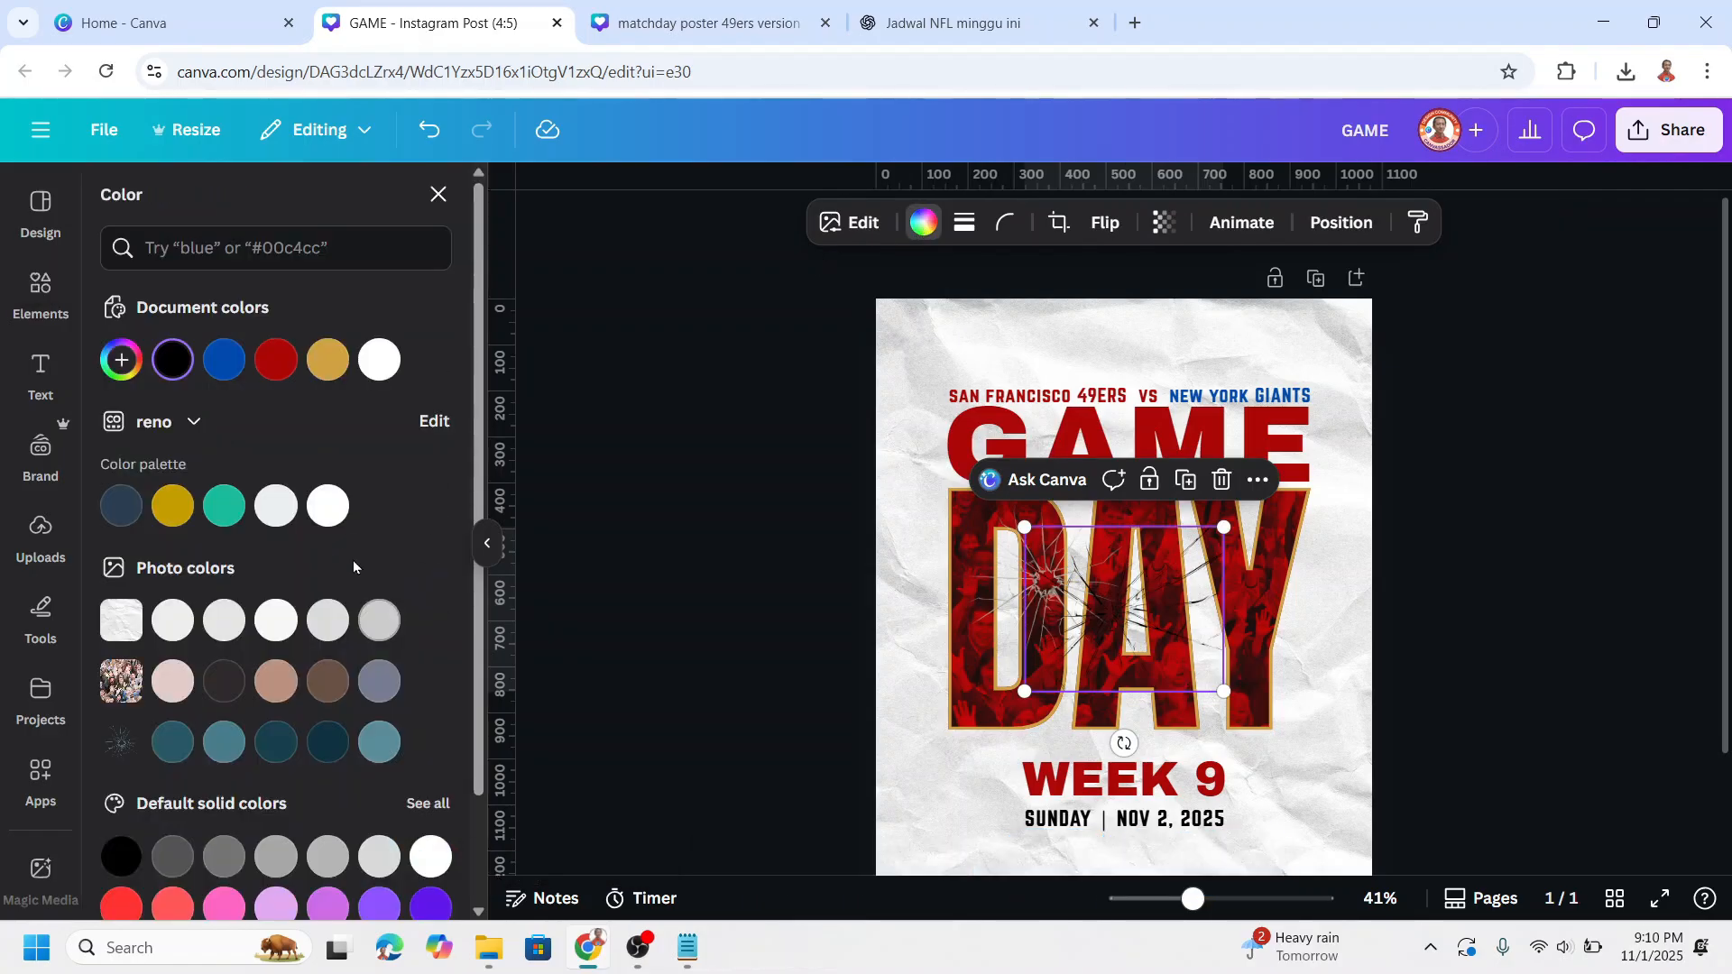
pyautogui.click(326, 505)
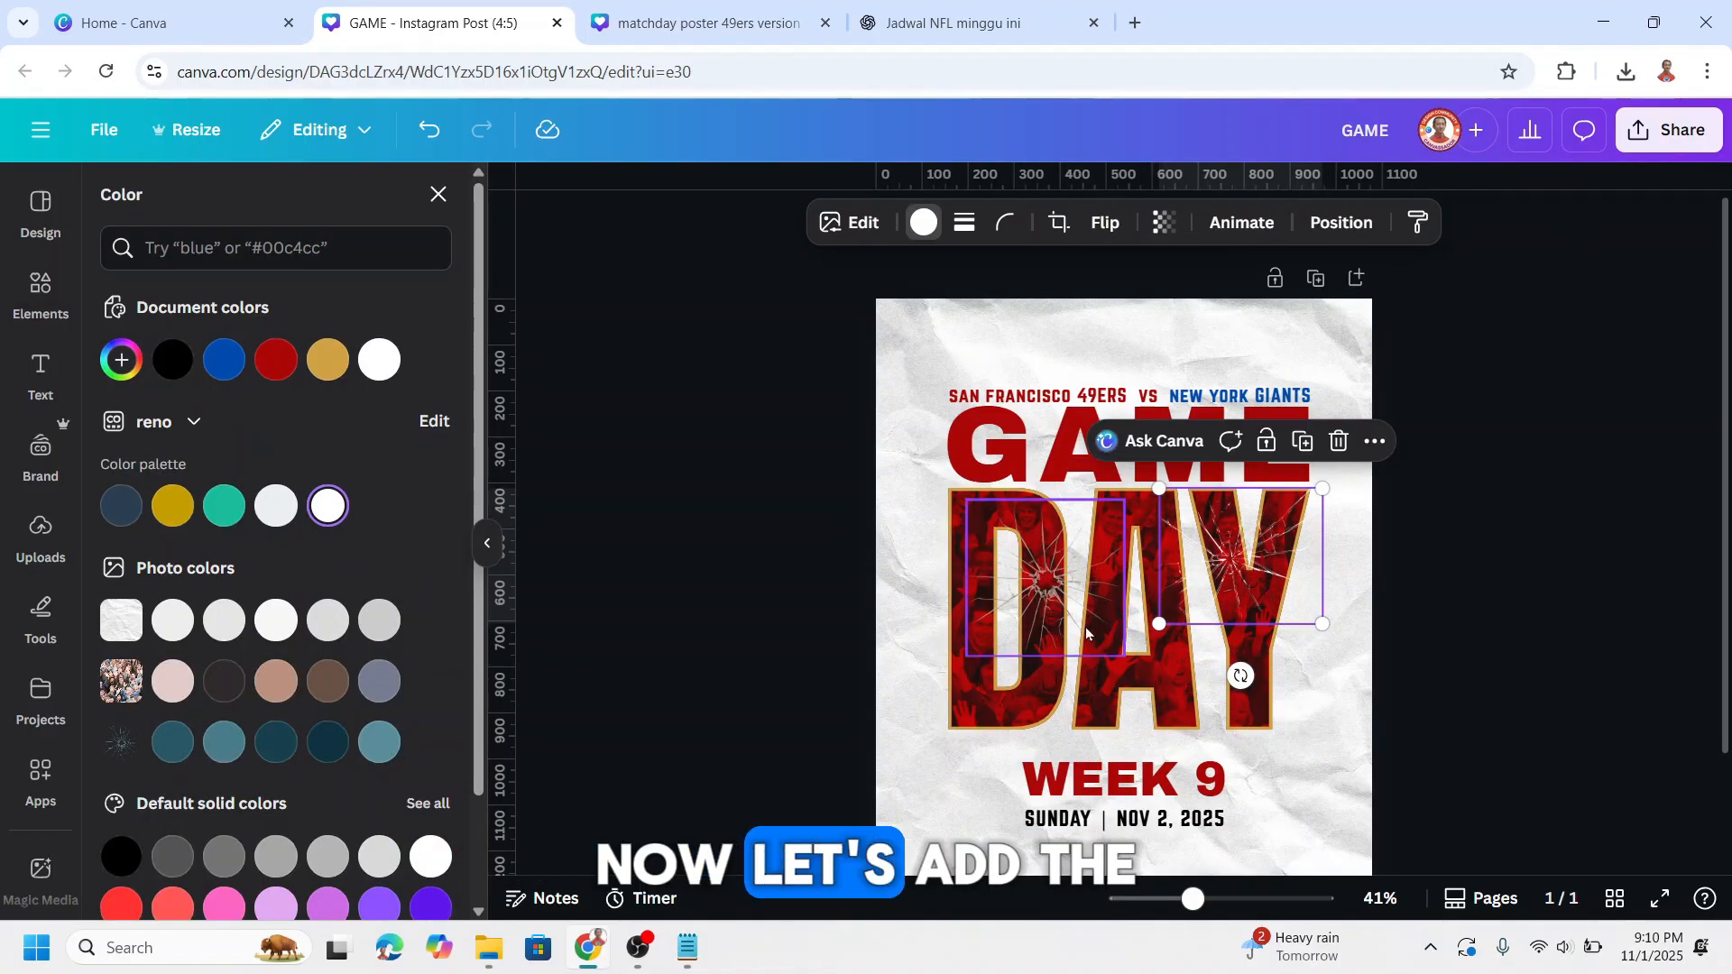
pyautogui.click(40, 533)
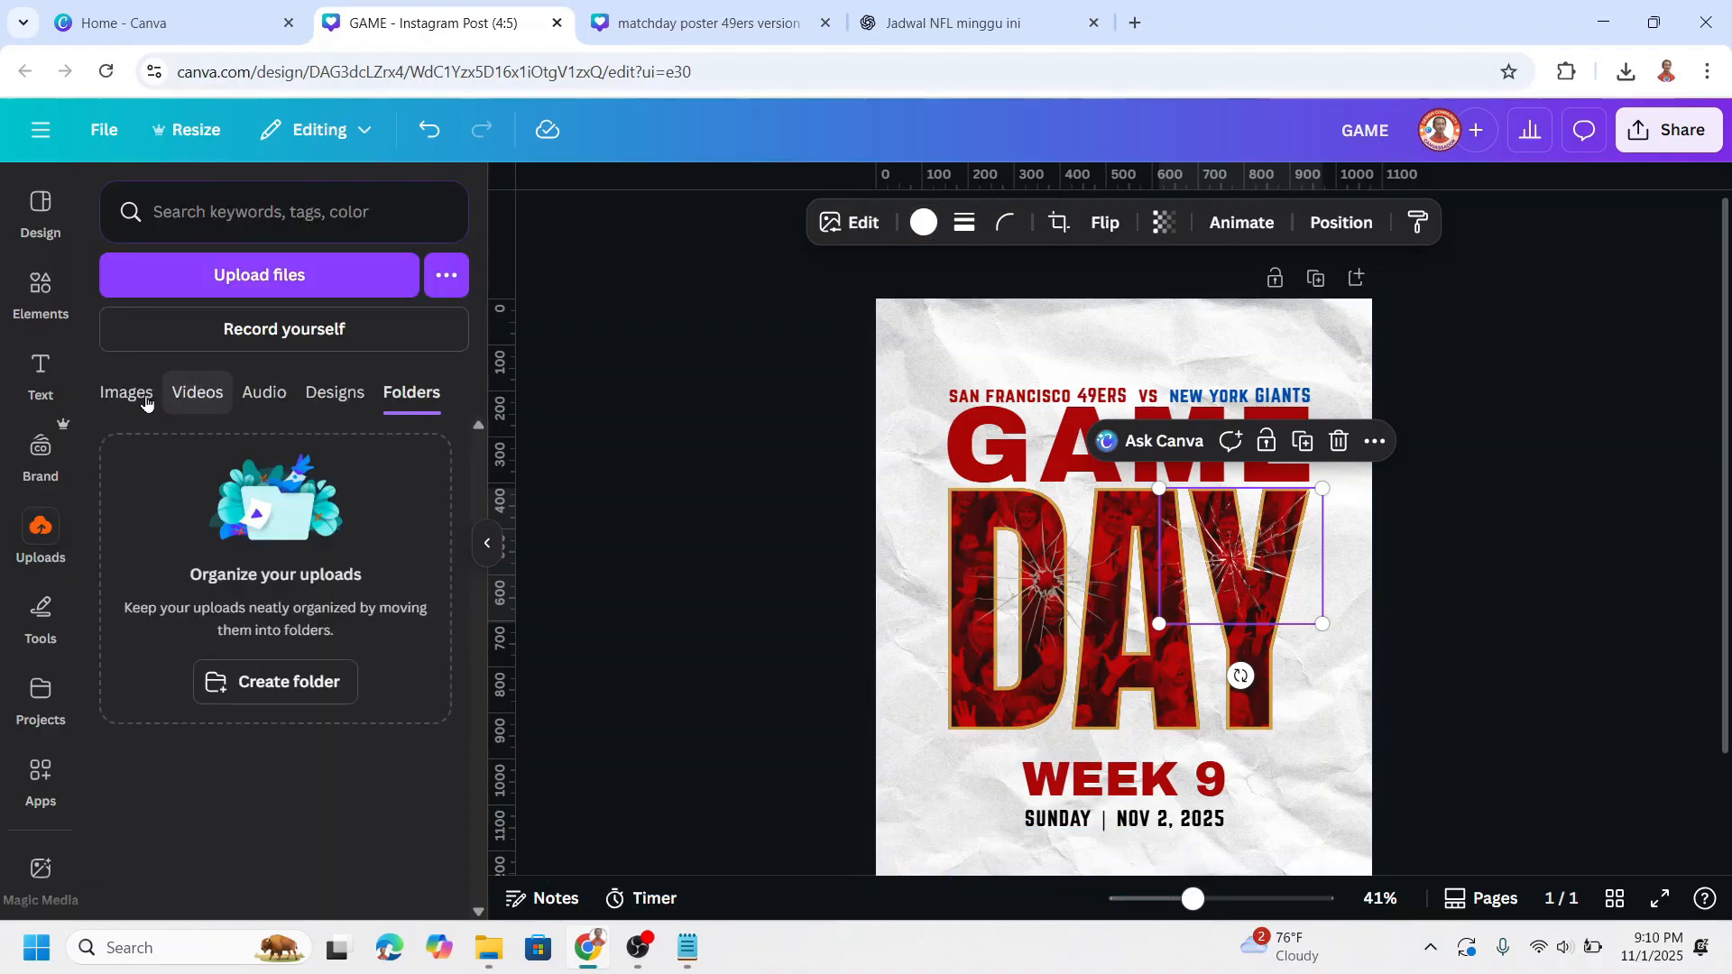
# Place the 49ers quarterback and Giants player cutouts on either side of DAY.
pyautogui.click(124, 393)
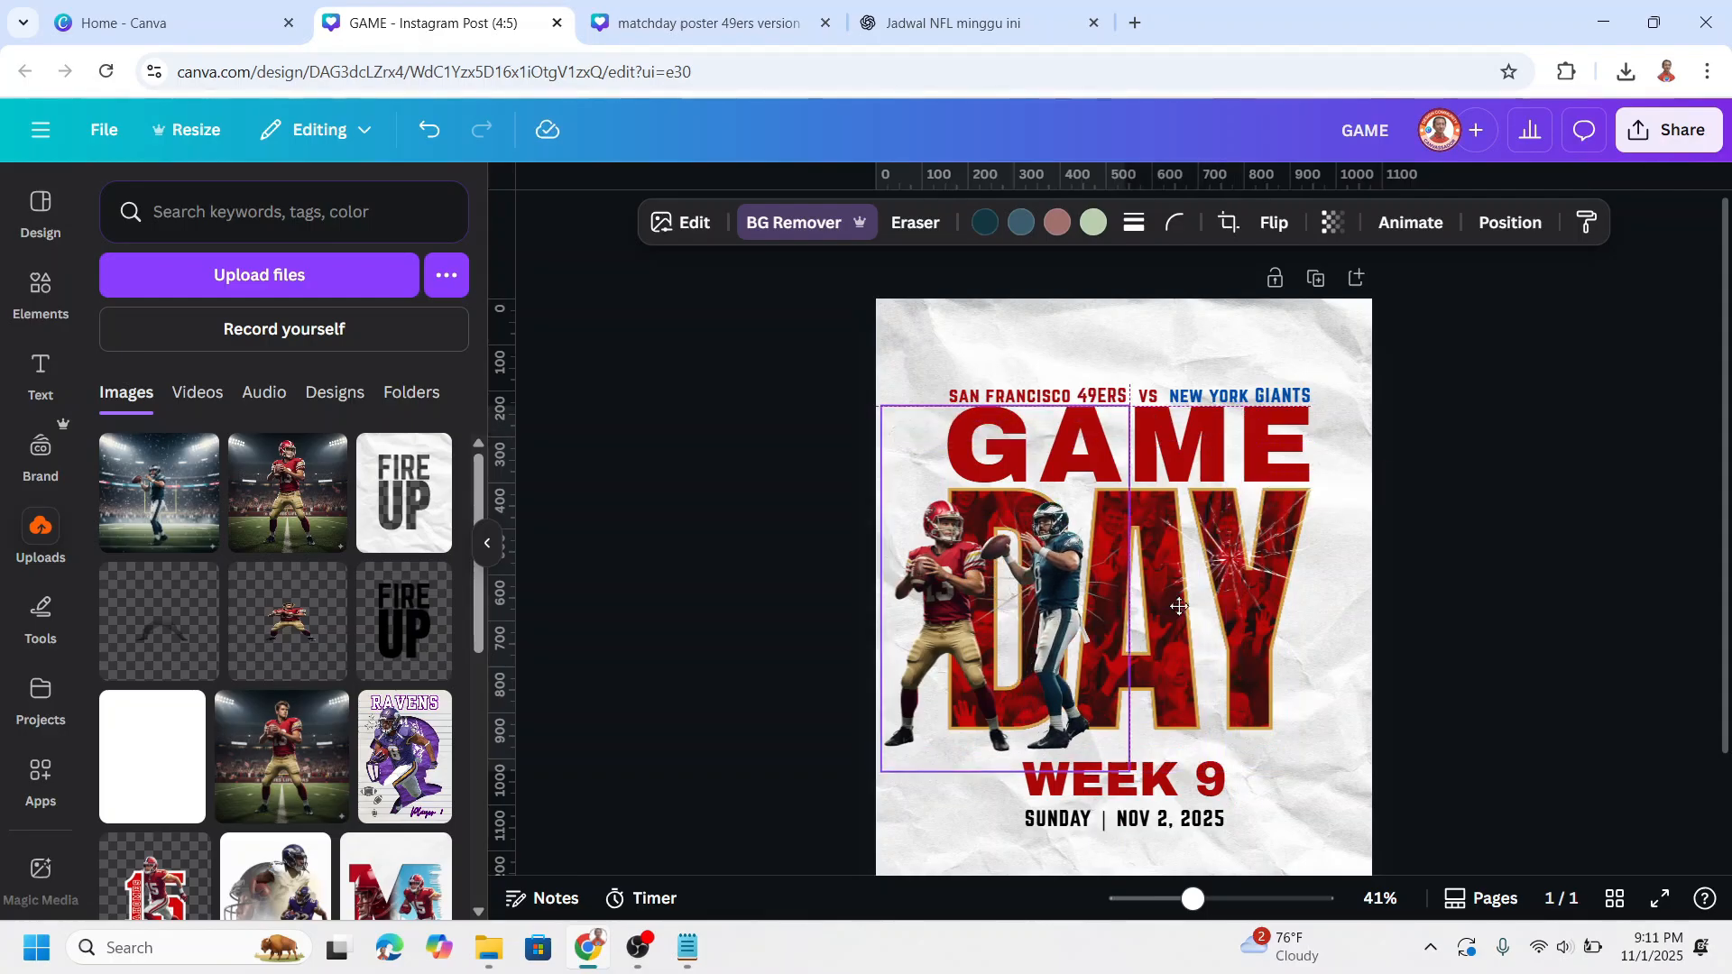
pyautogui.click(1315, 640)
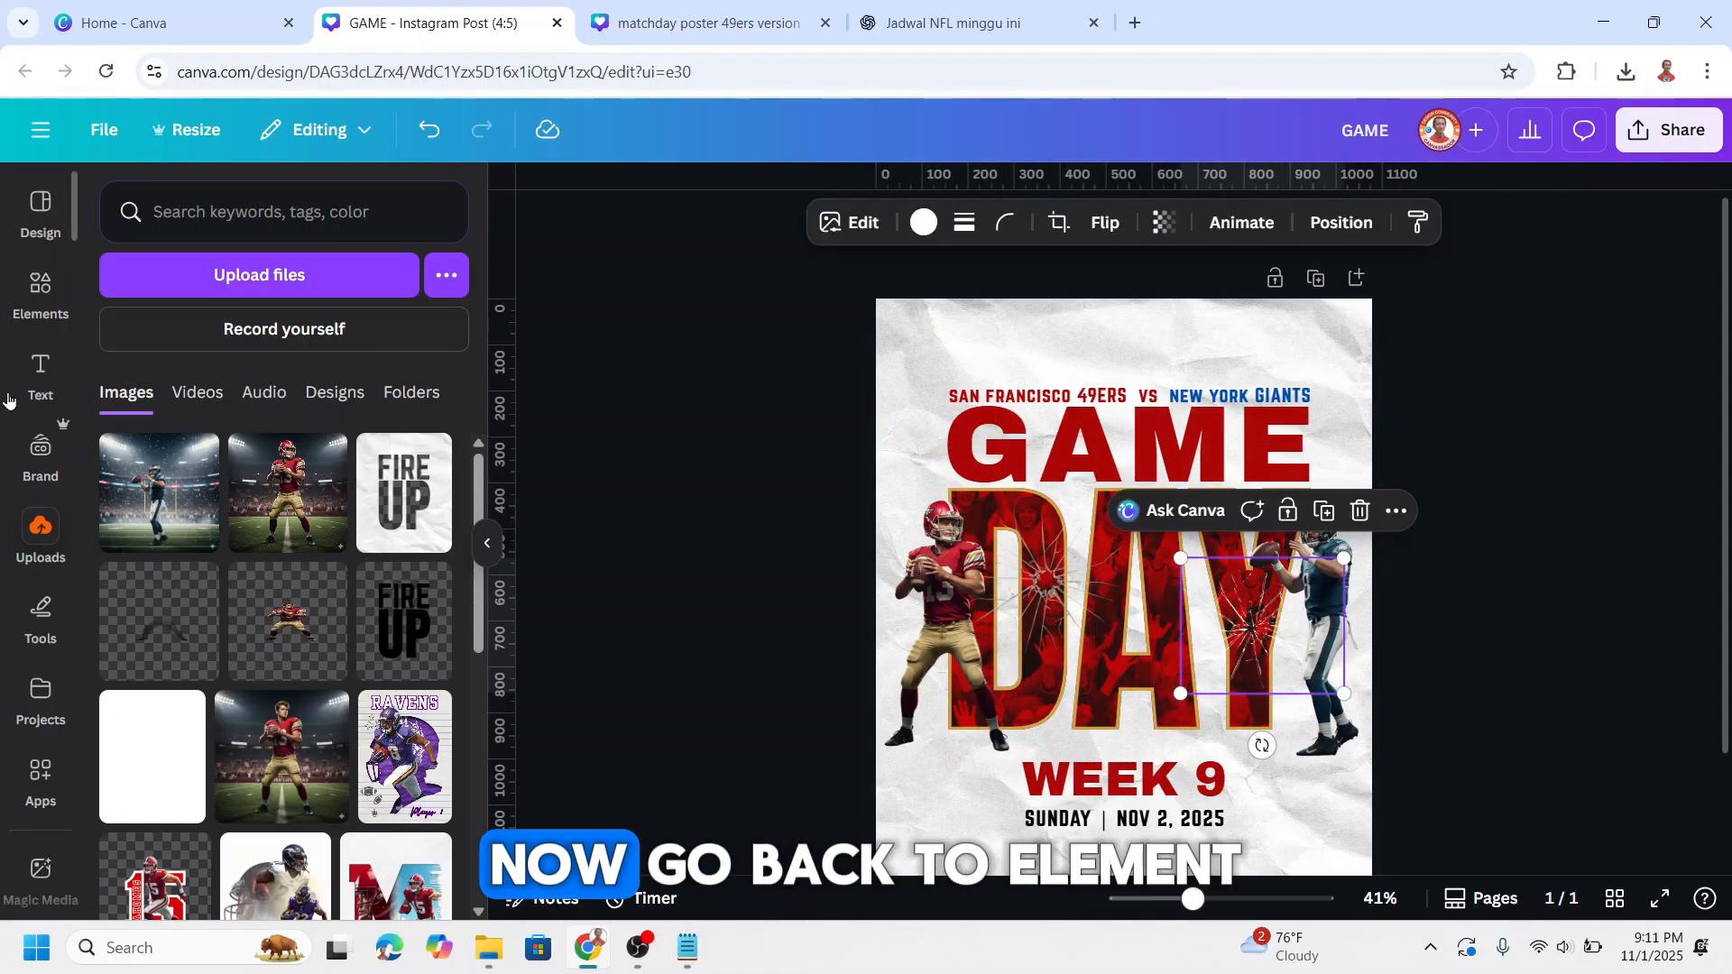
# Add the Grass element under the players and layer both player cutouts above it.
pyautogui.click(40, 292)
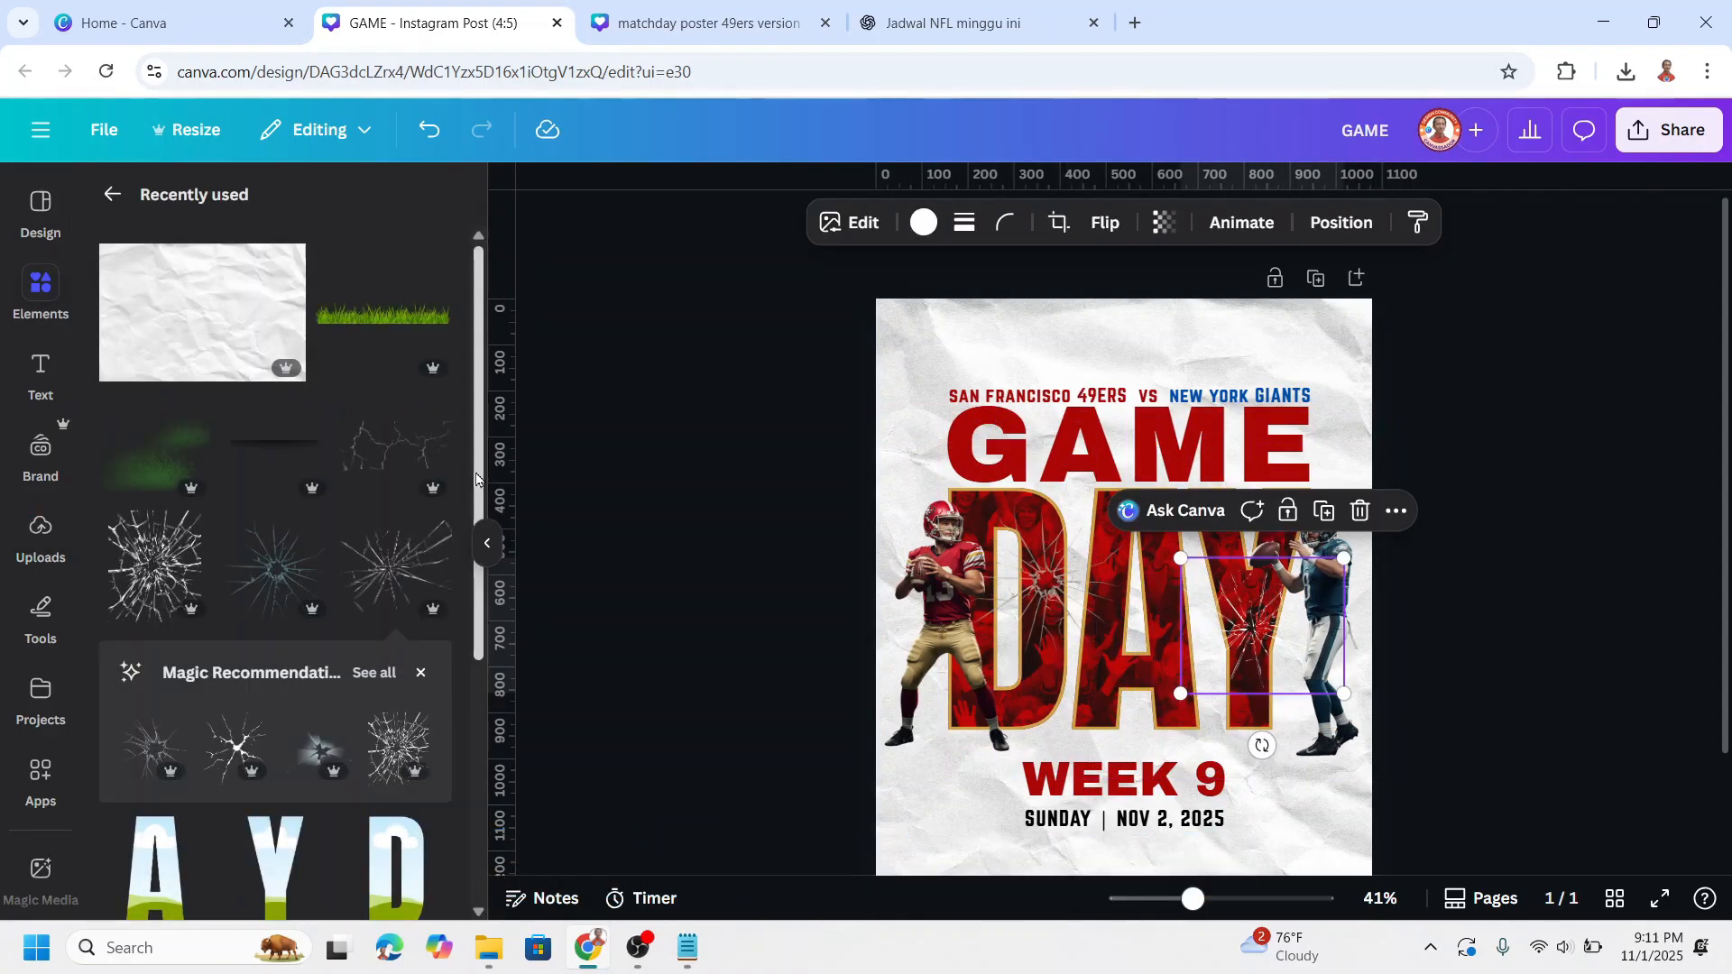
pyautogui.click(433, 262)
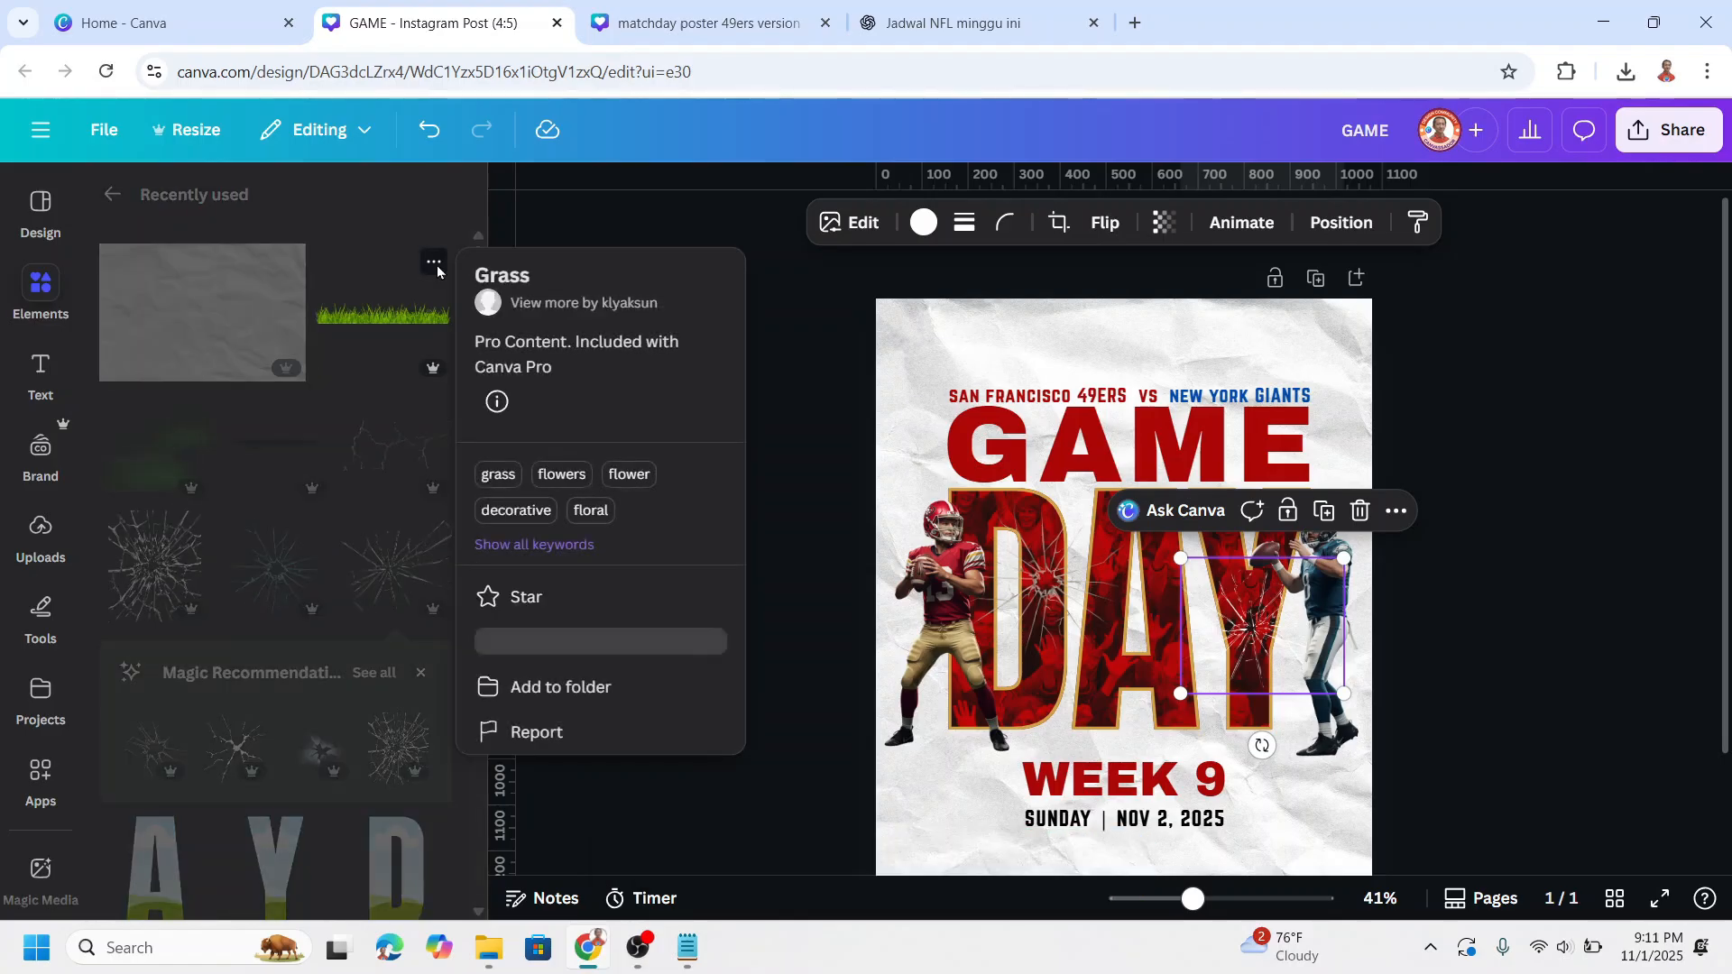
pyautogui.click(384, 315)
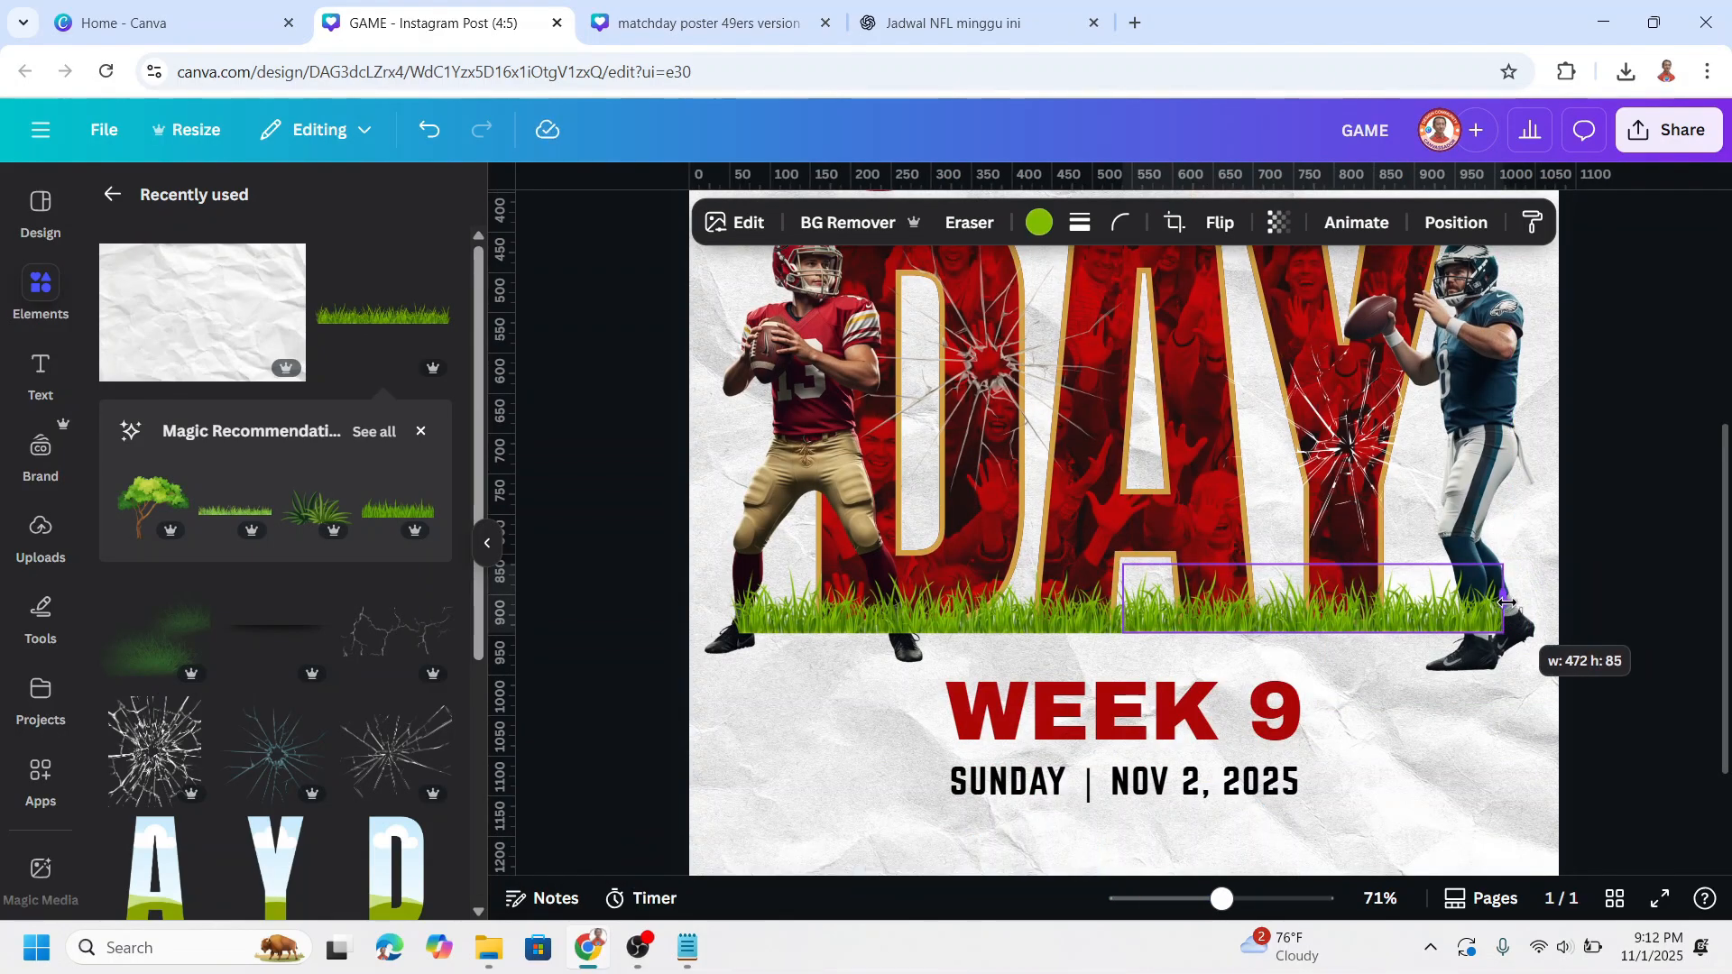
pyautogui.click(1455, 222)
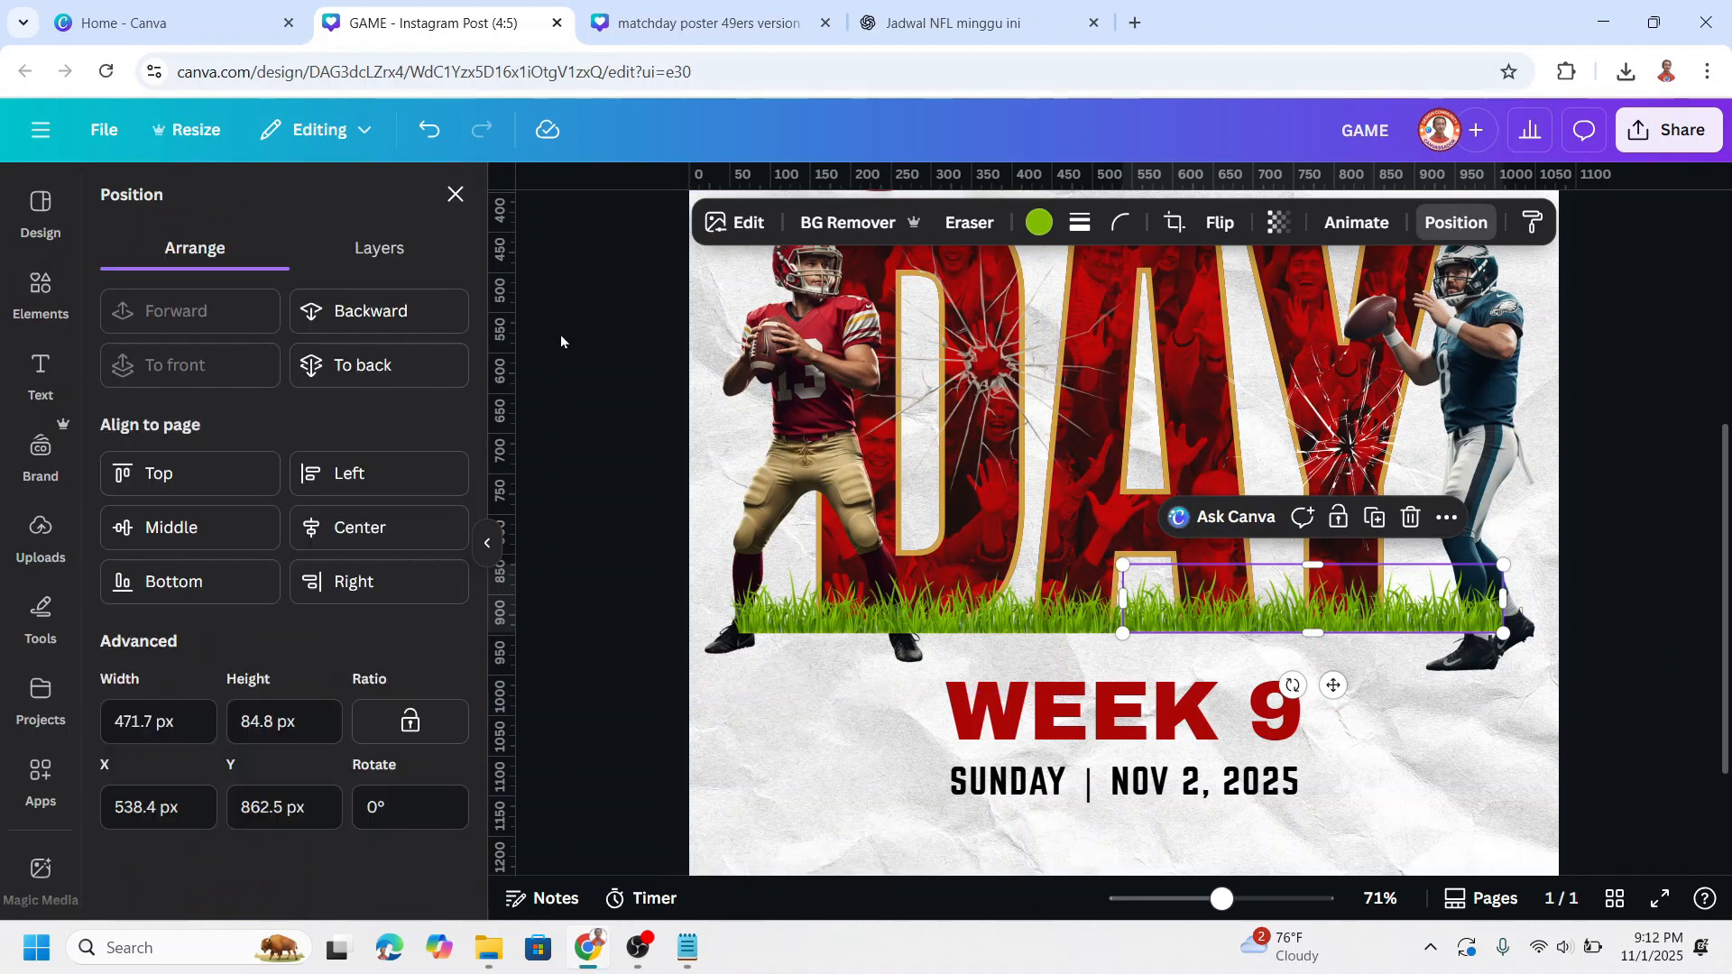
pyautogui.click(366, 247)
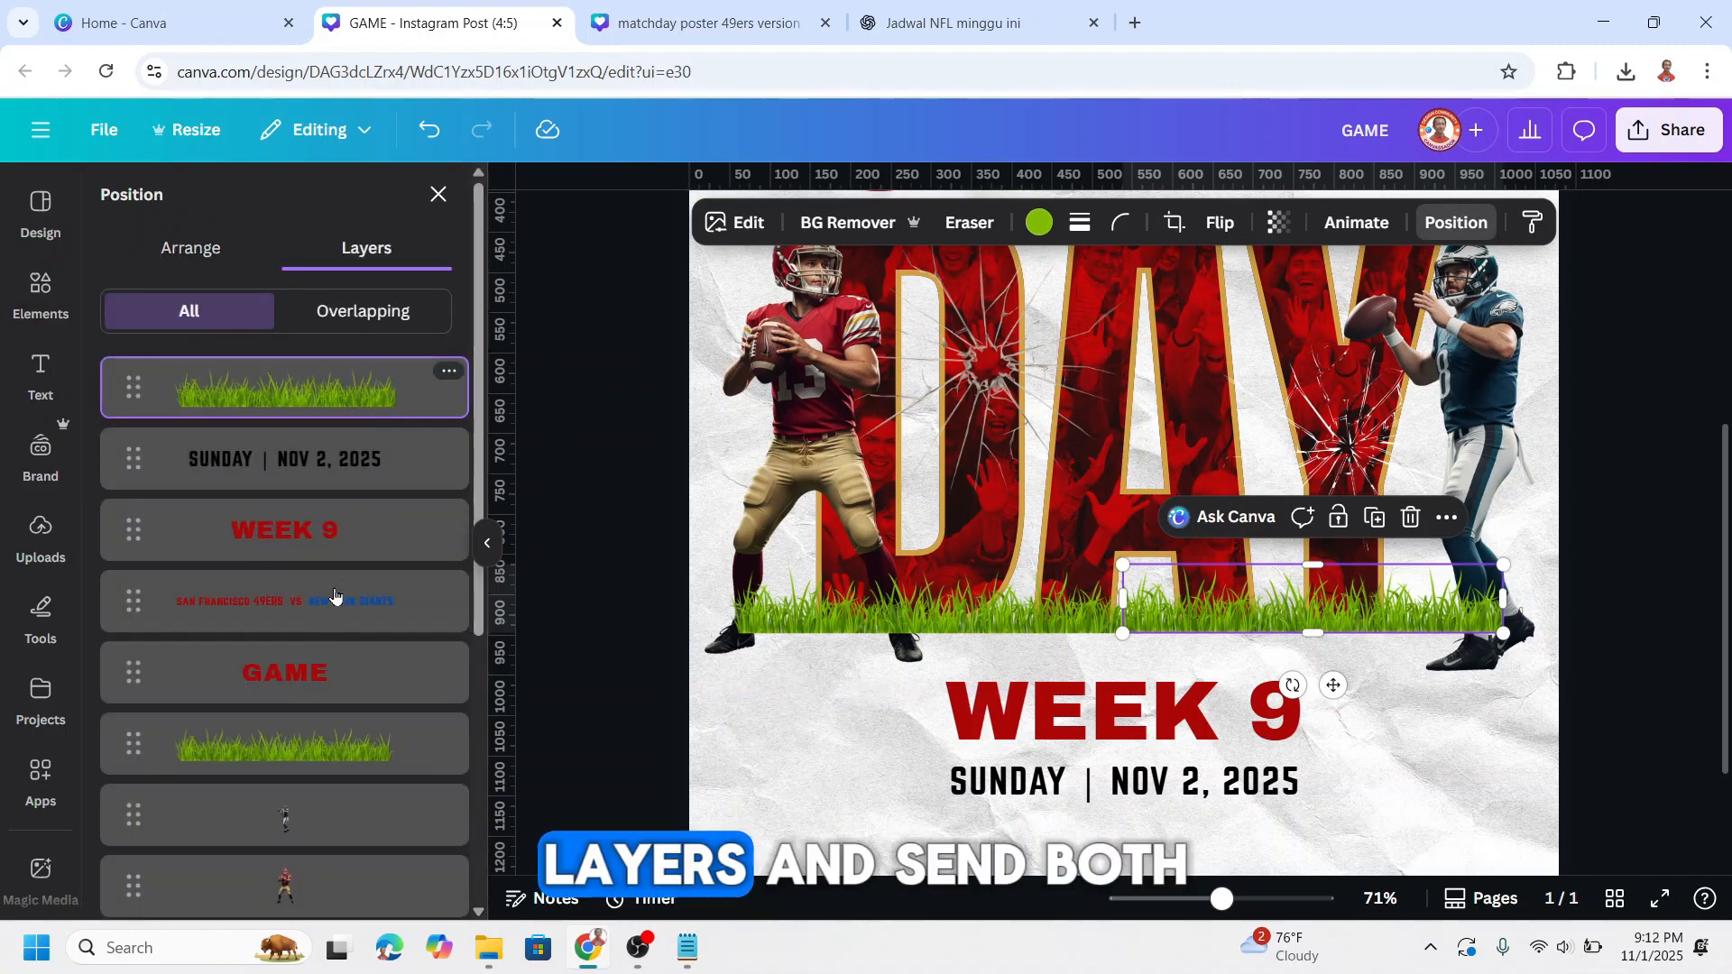
pyautogui.click(284, 815)
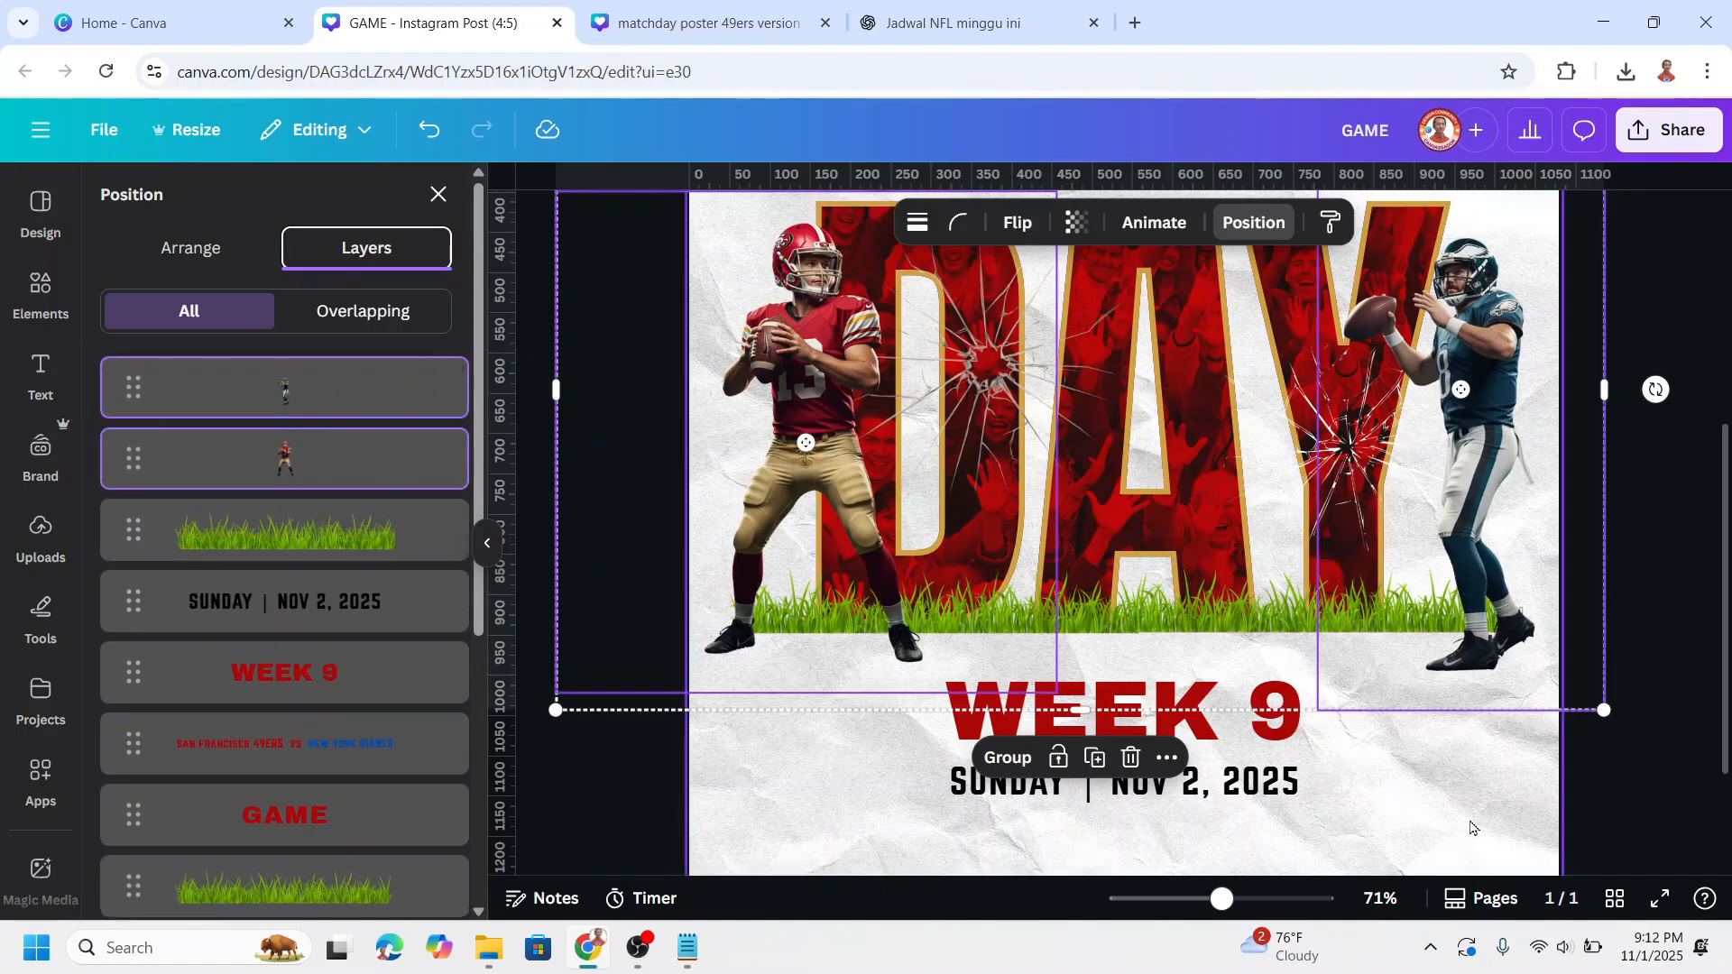
# Group every poster element, centre the group on the page, then deselect.
pyautogui.click(40, 293)
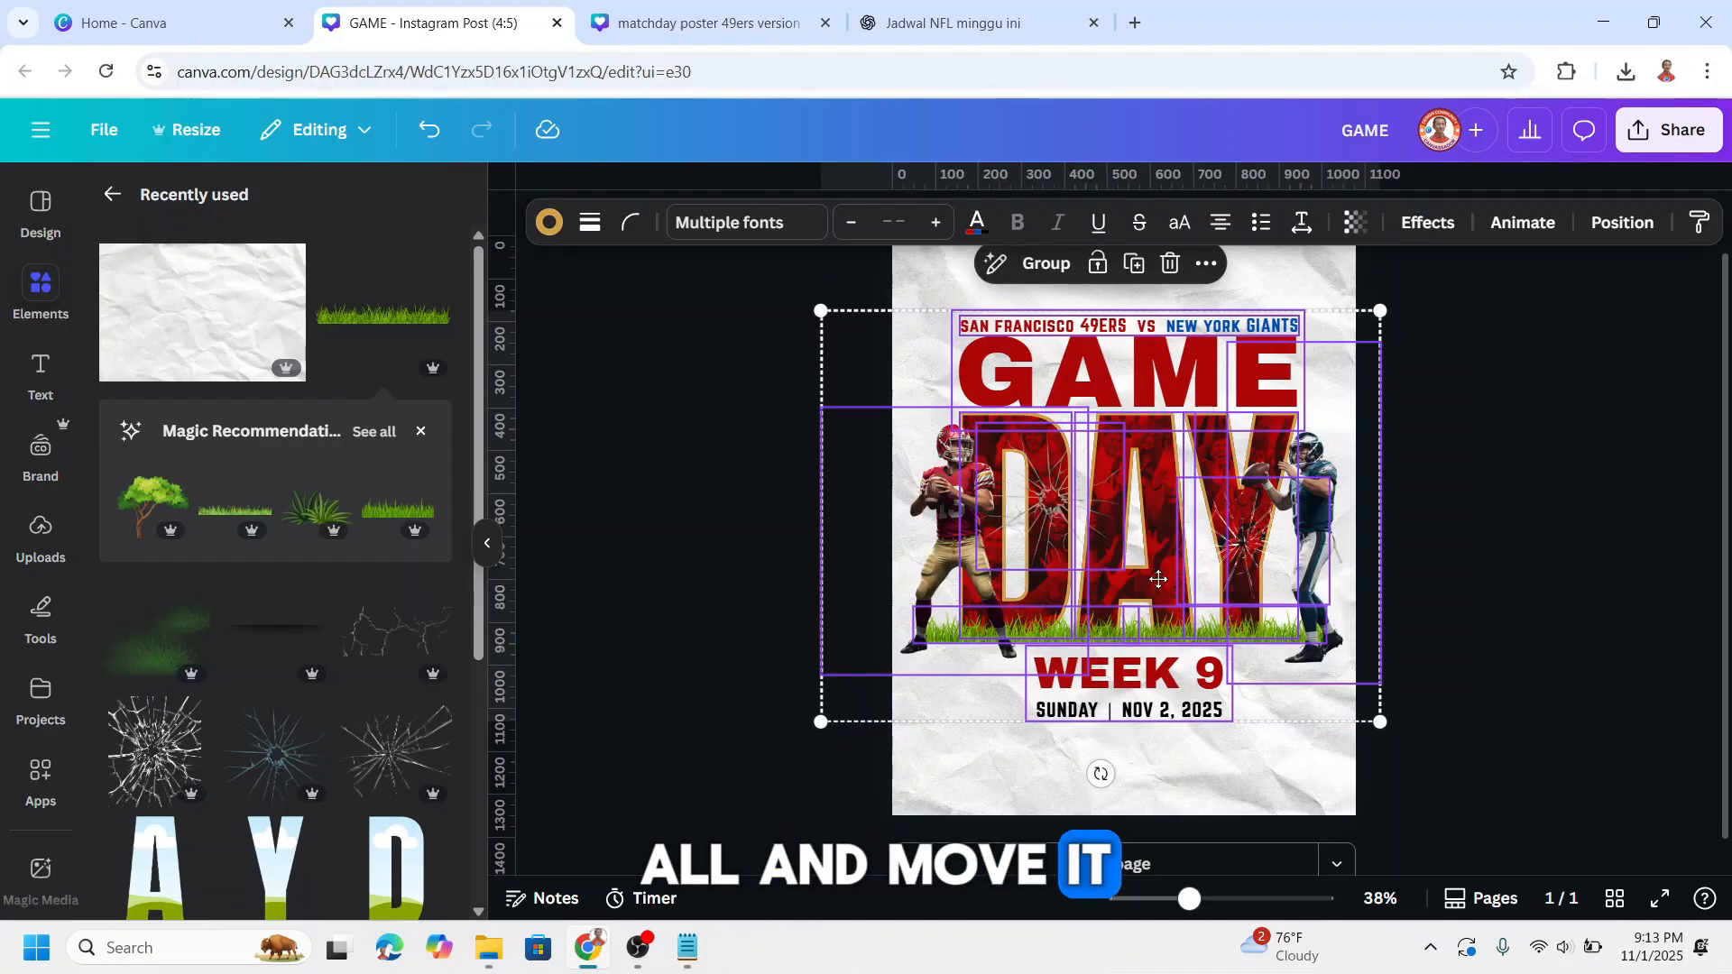
pyautogui.click(1595, 545)
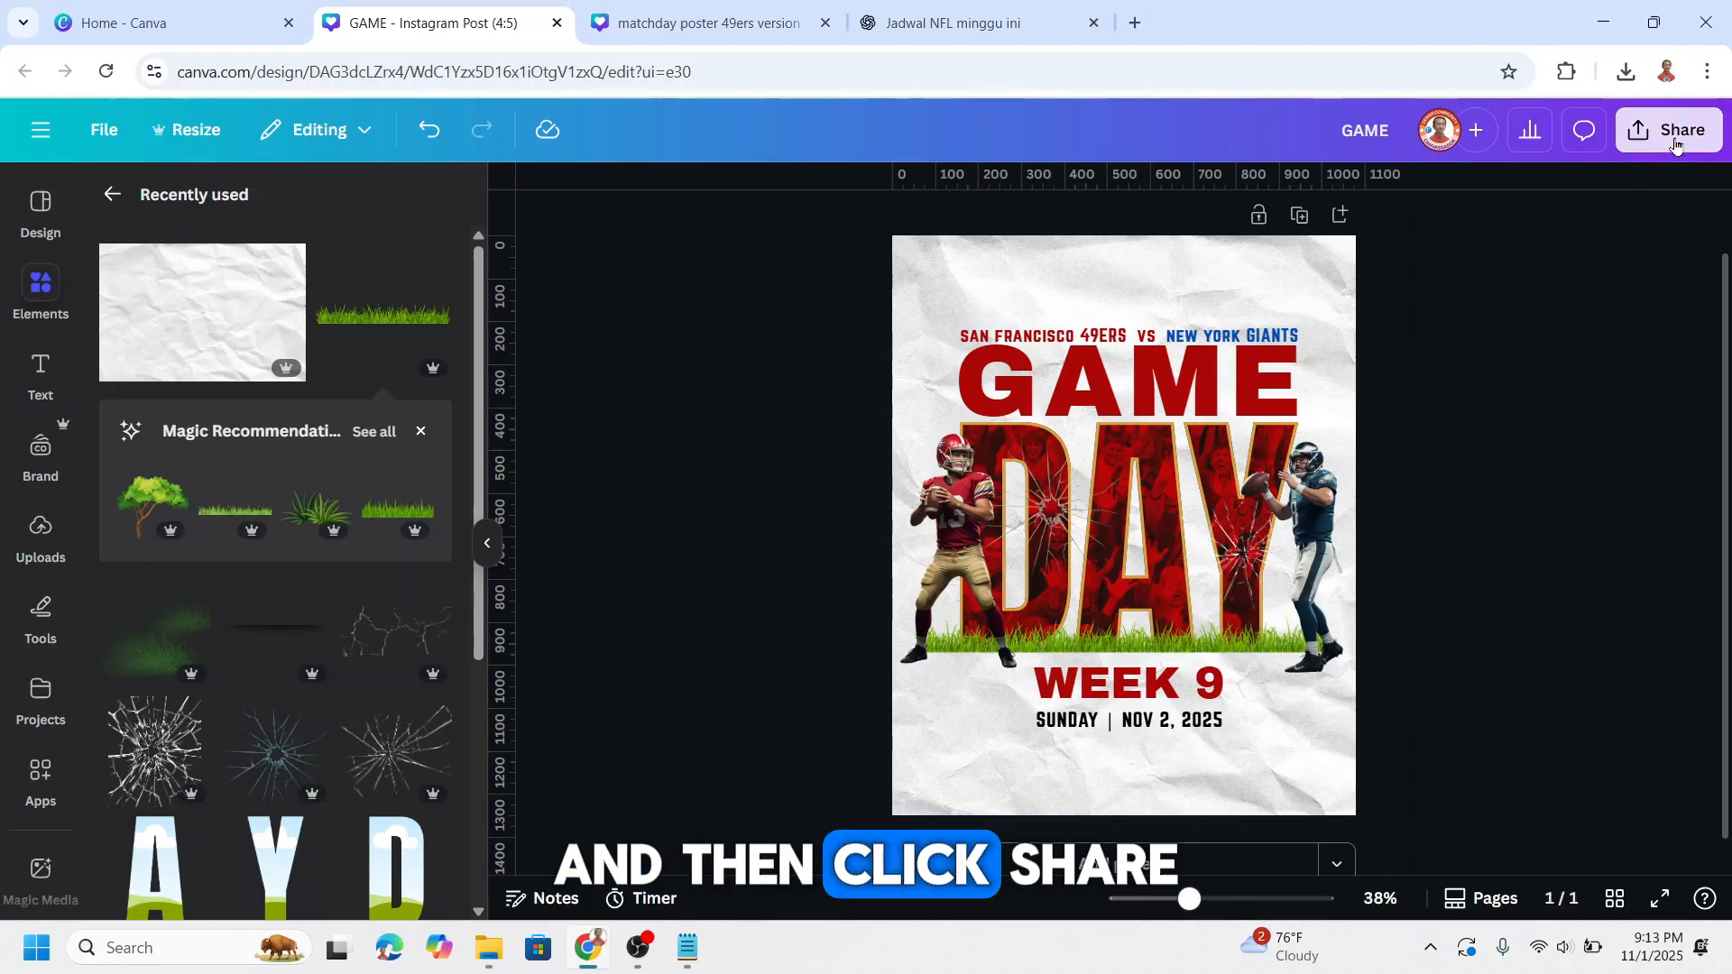
# Download the GAME DAY poster as a PNG file.
pyautogui.click(1675, 129)
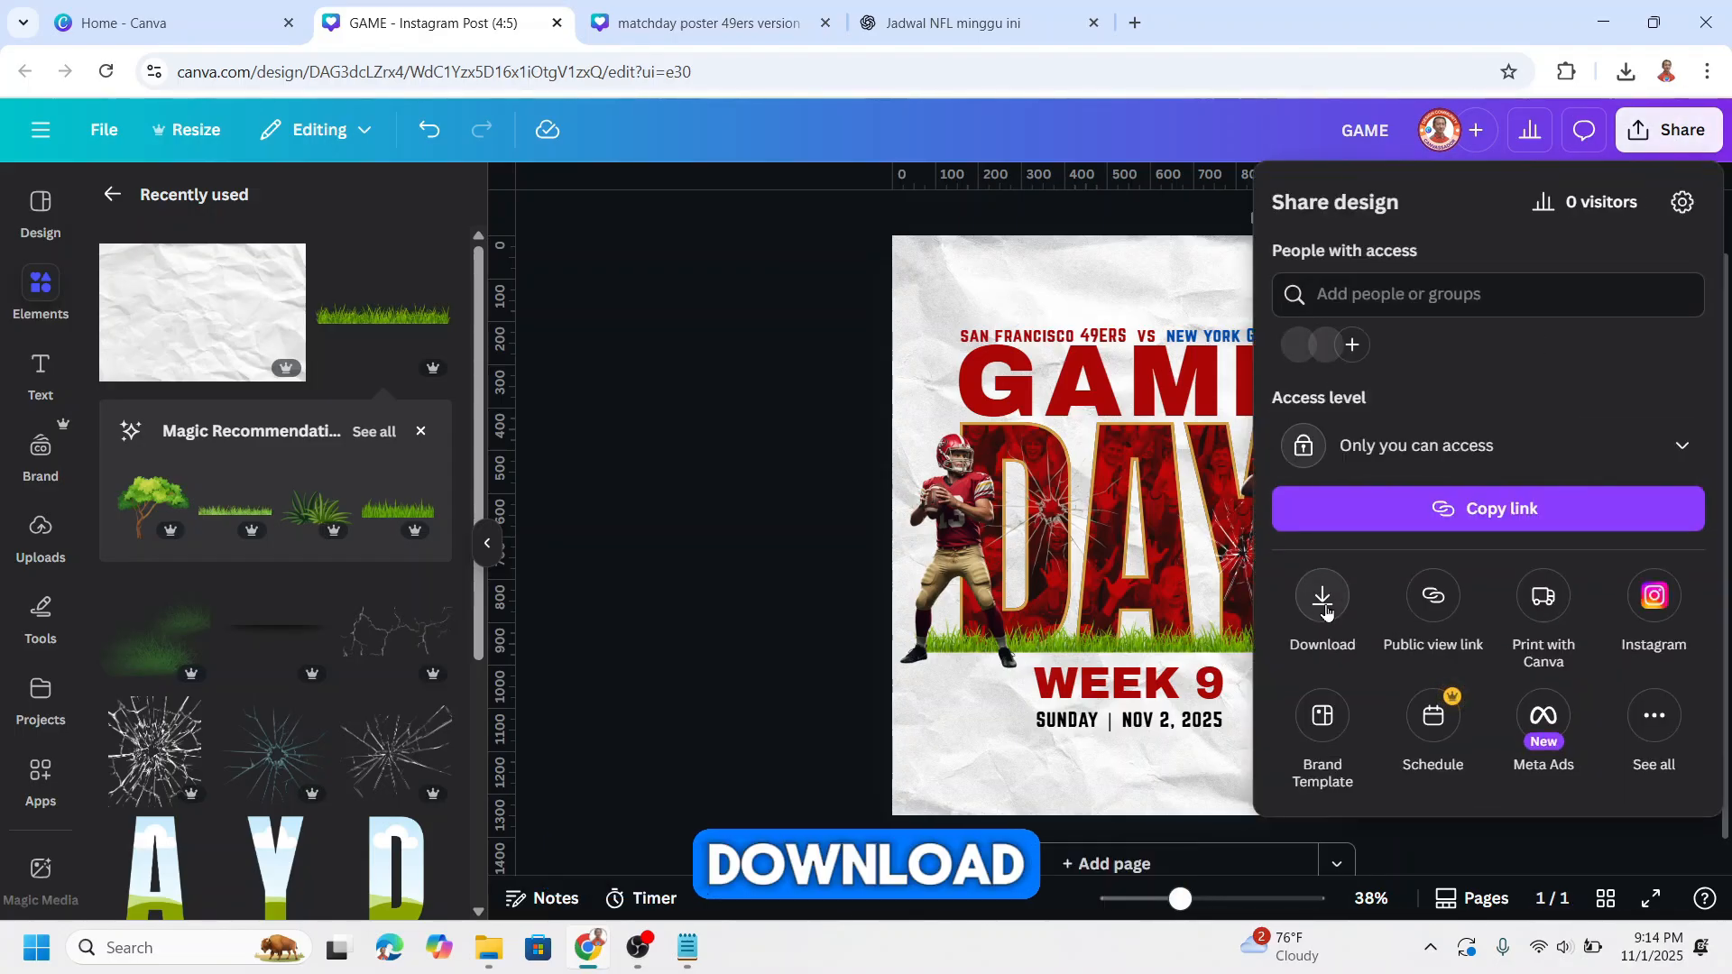
pyautogui.click(1321, 596)
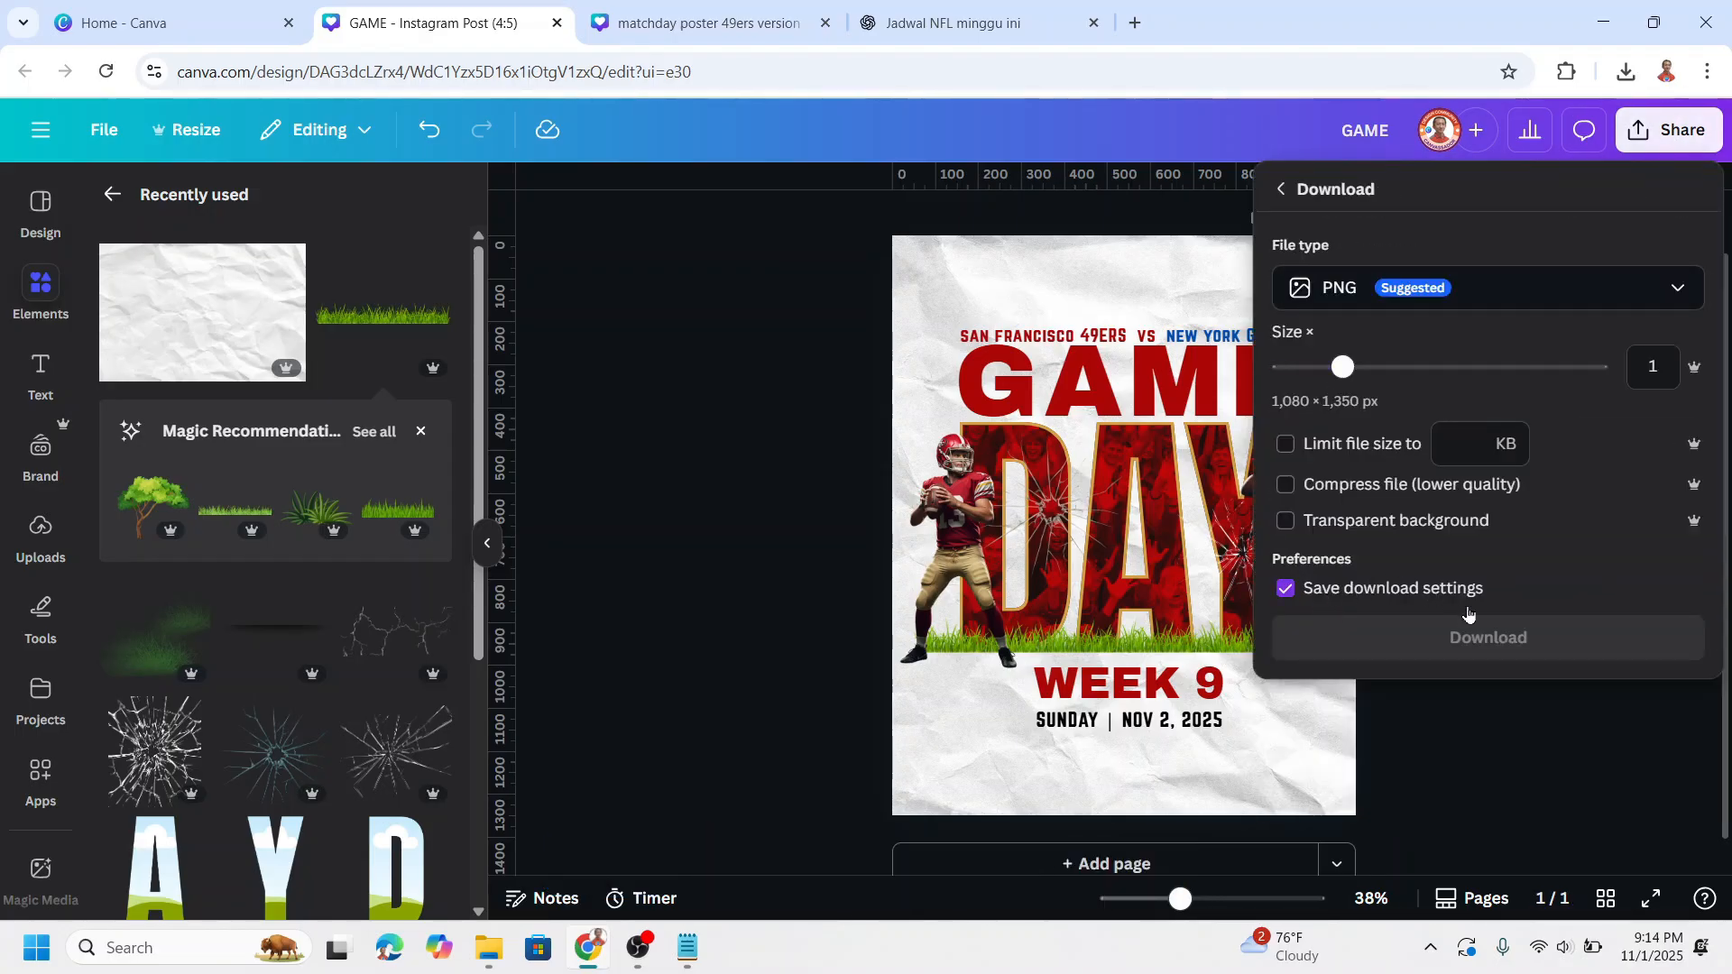
pyautogui.click(1487, 638)
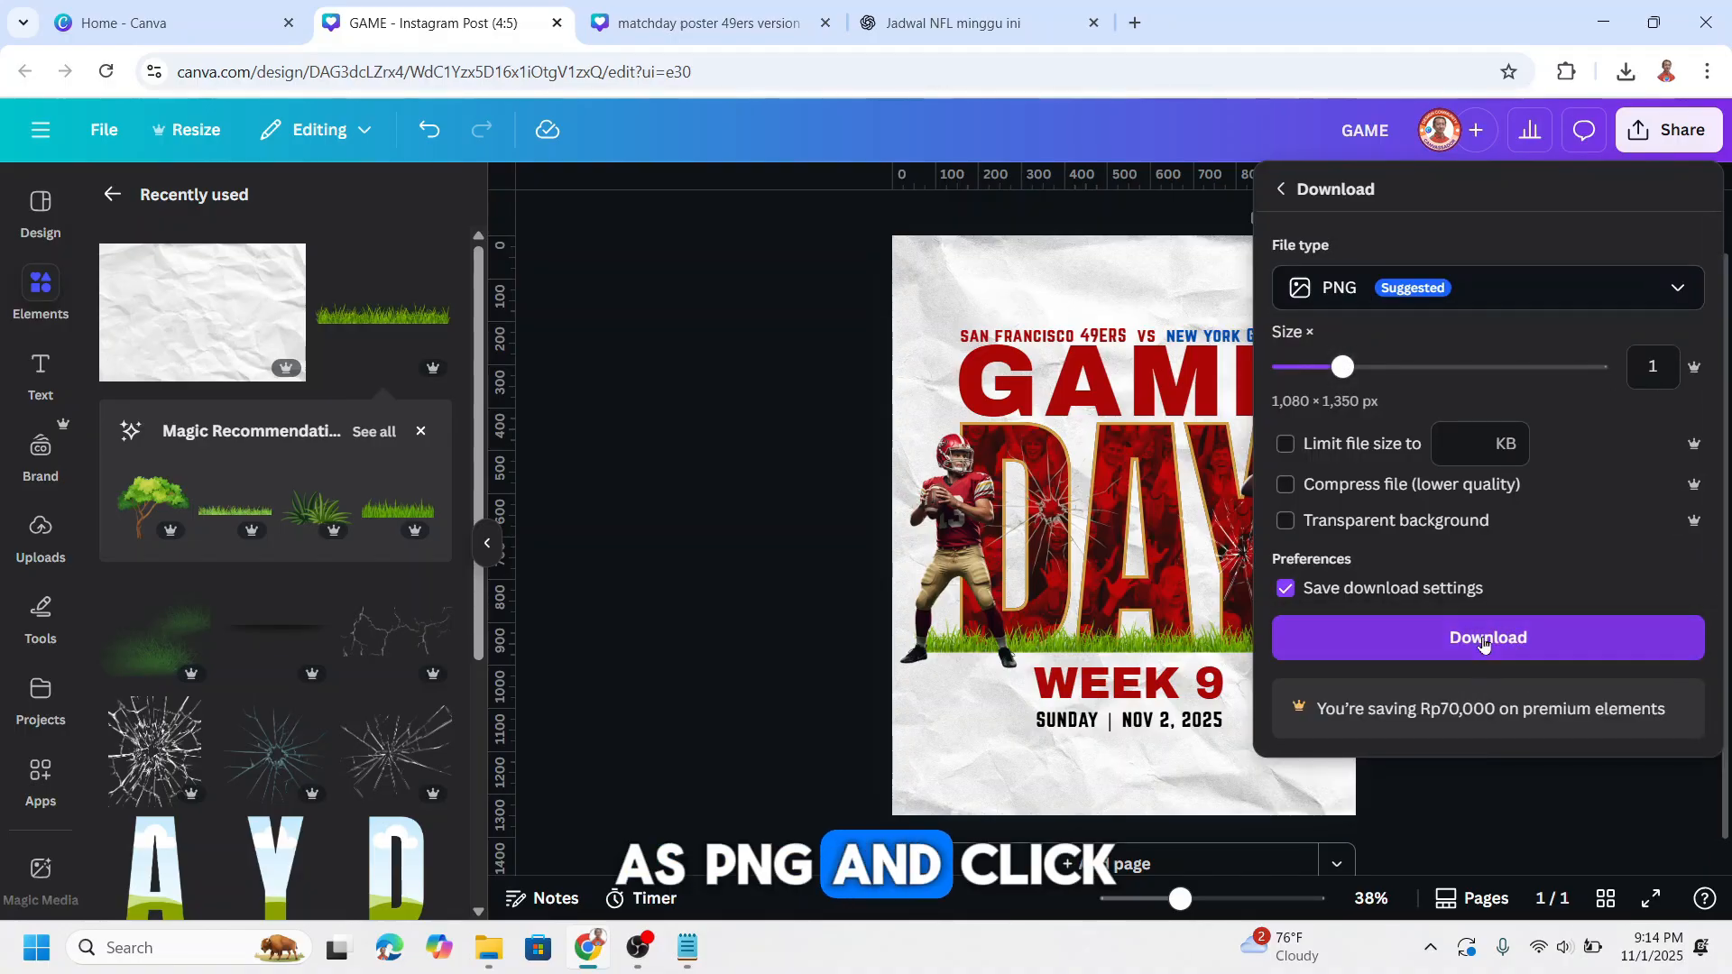
pyautogui.click(1487, 638)
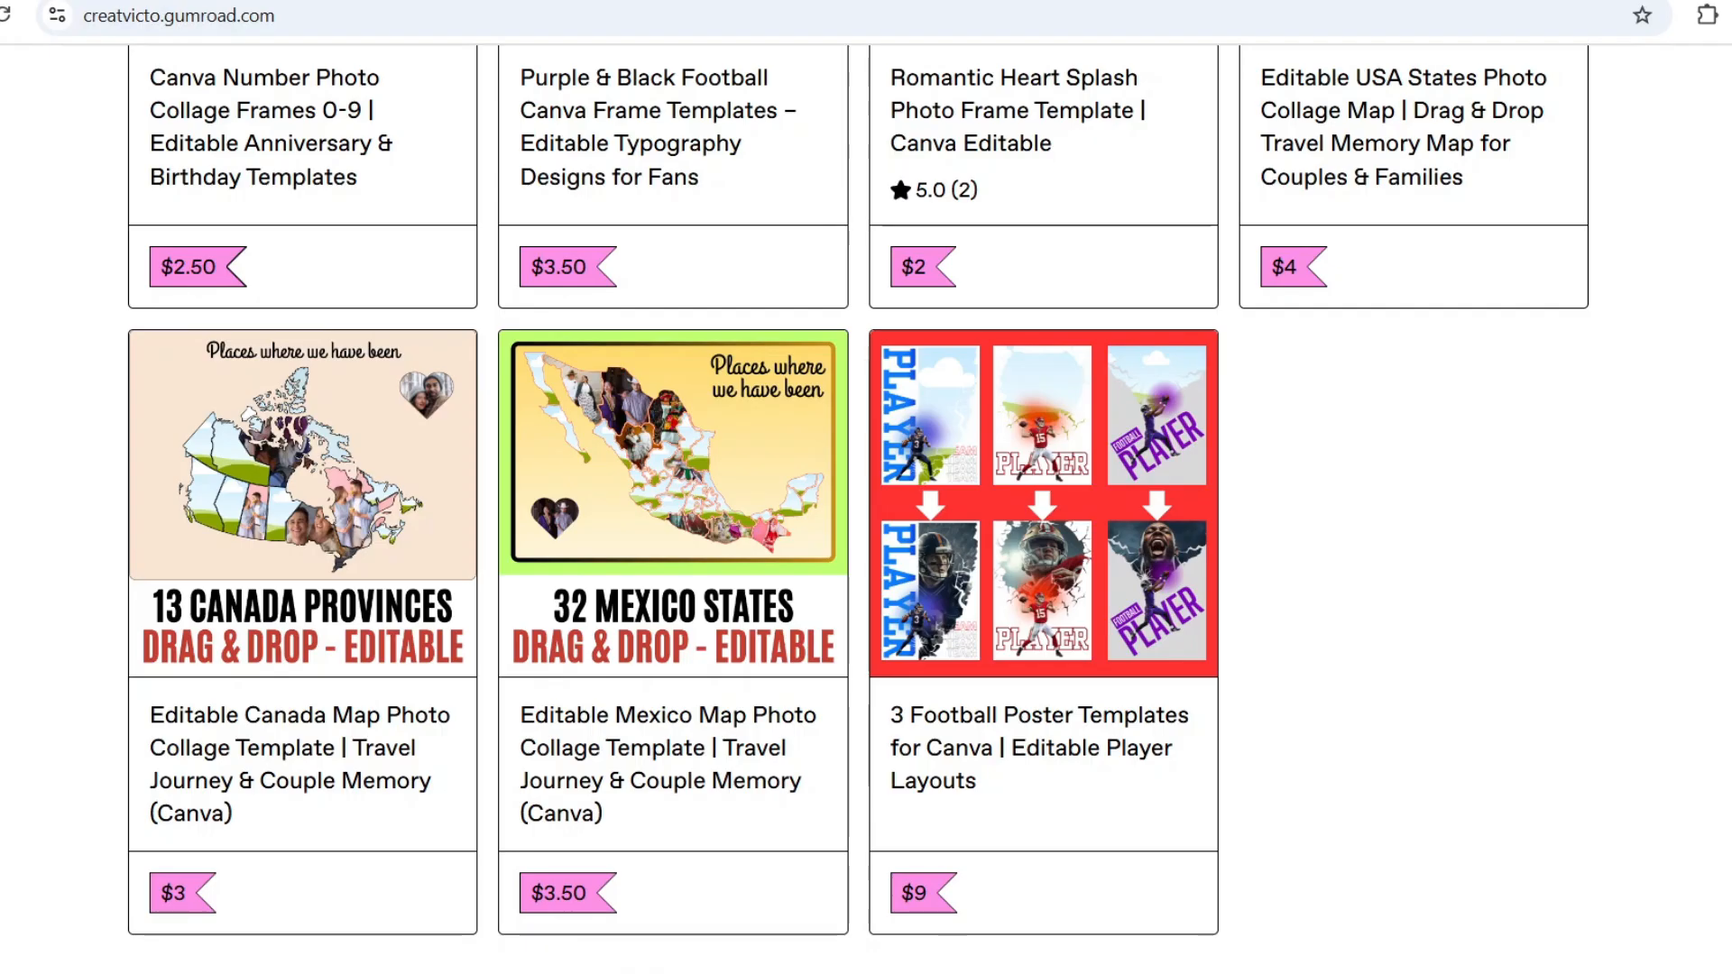
pyautogui.scroll(3)
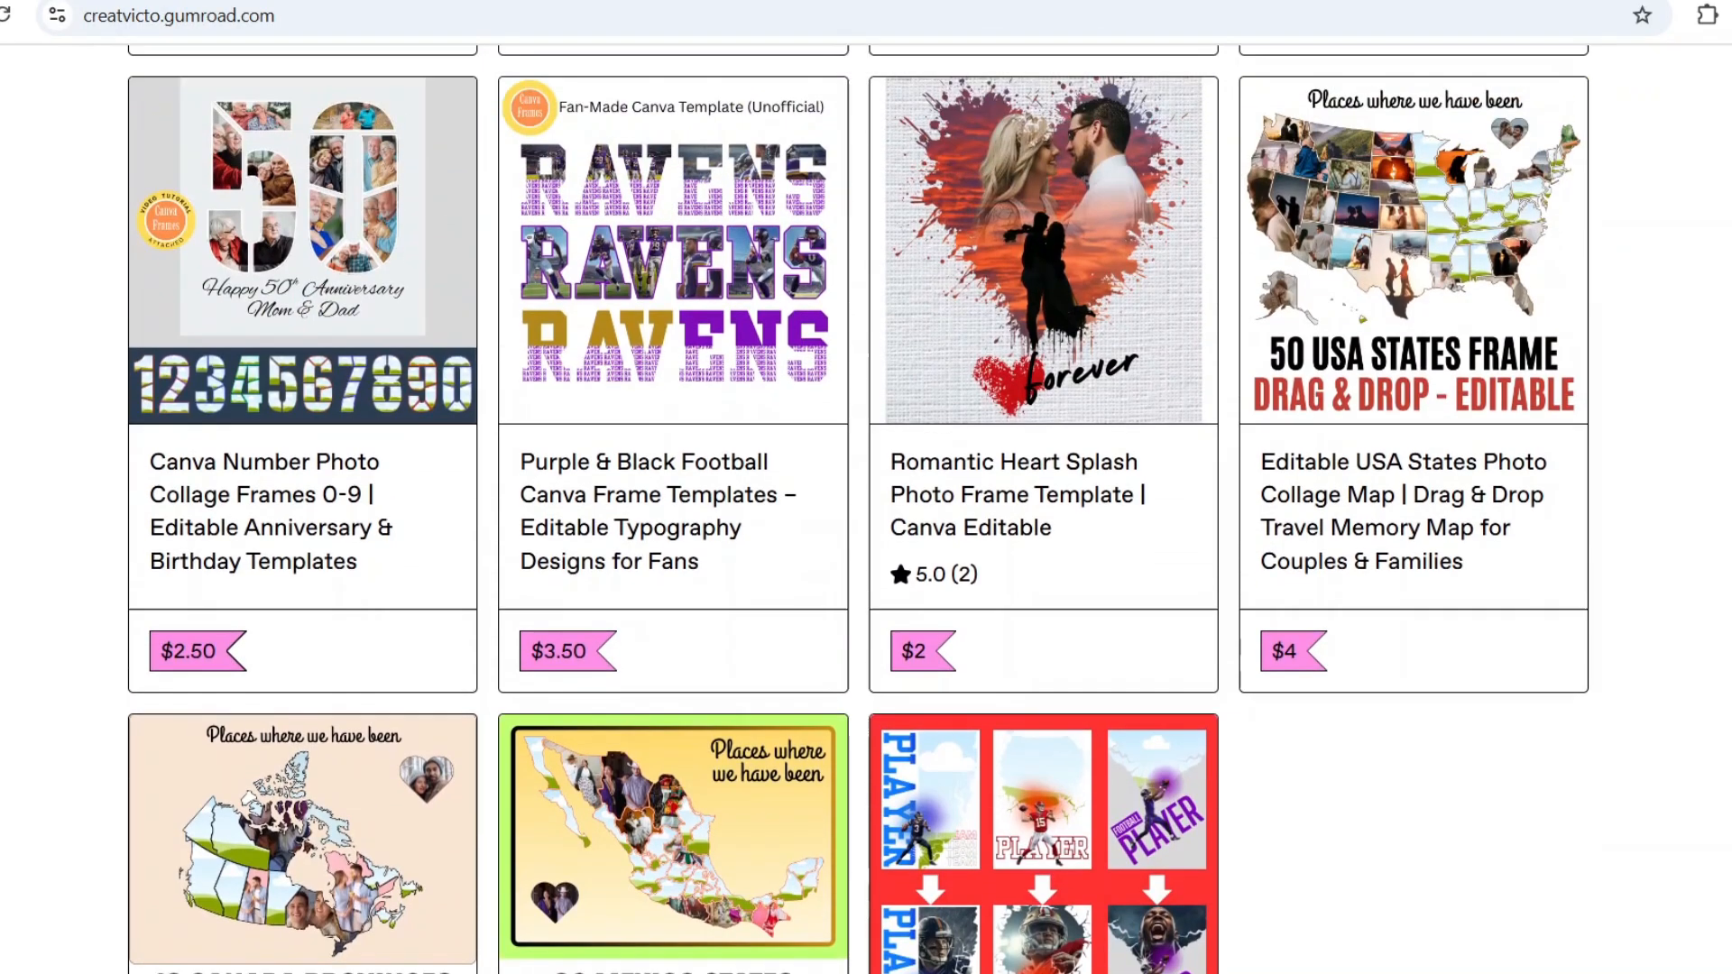
pyautogui.scroll(3)
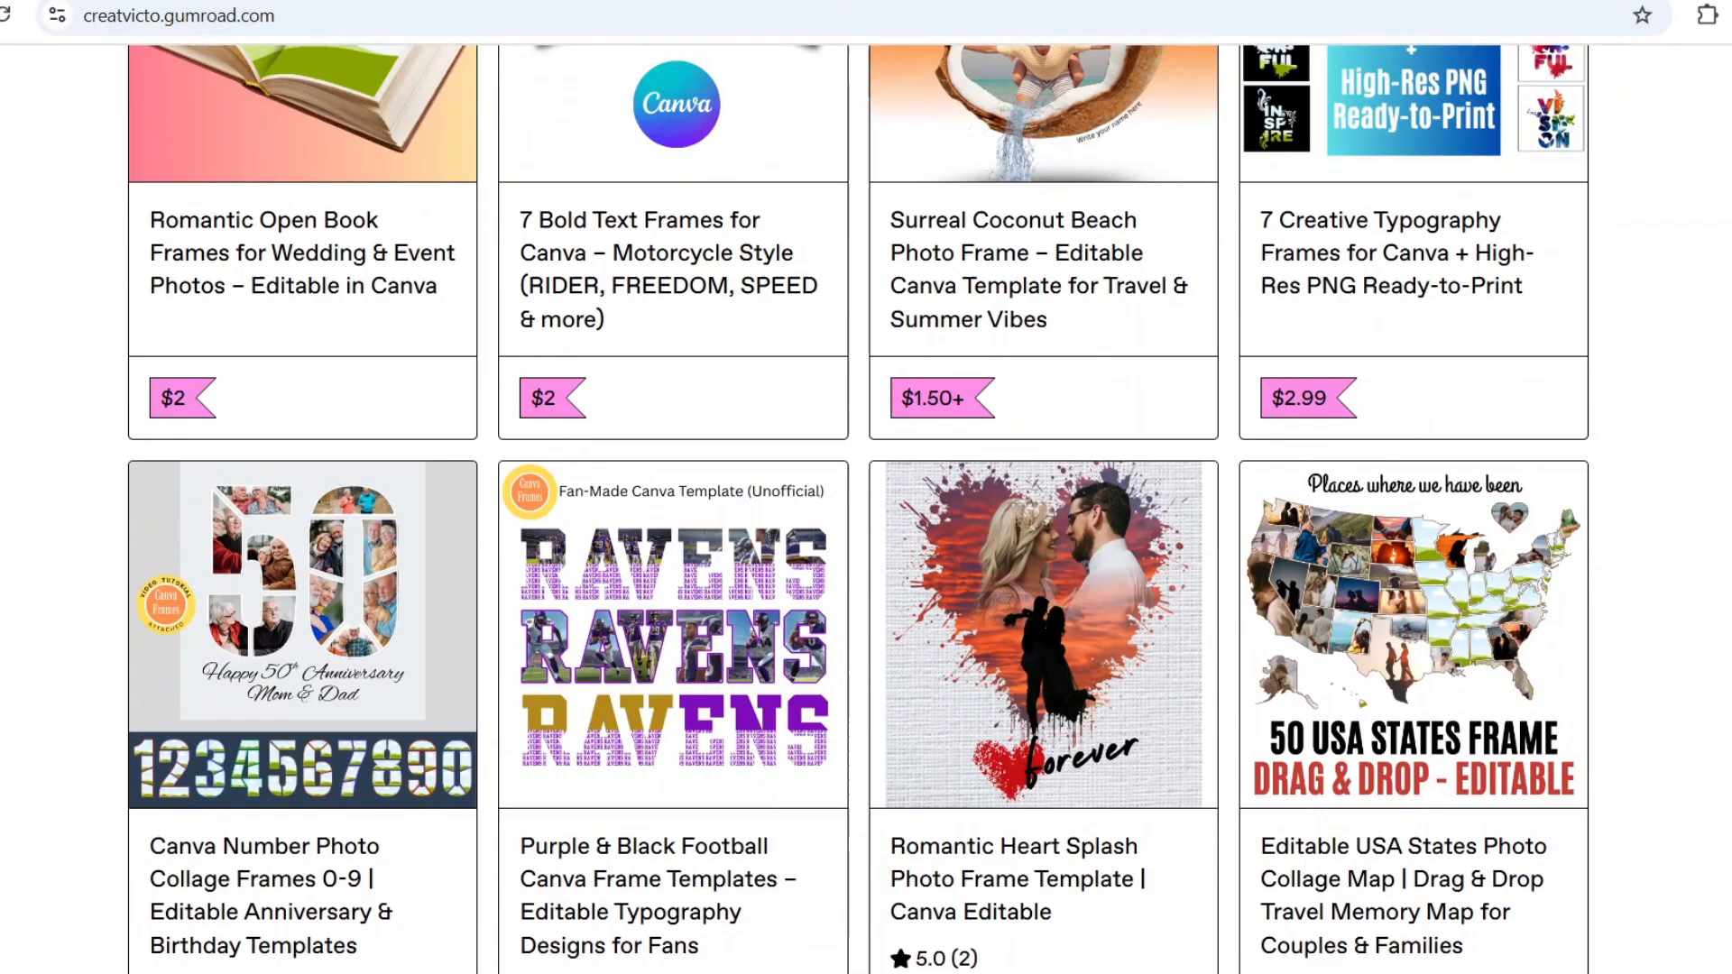
pyautogui.scroll(3)
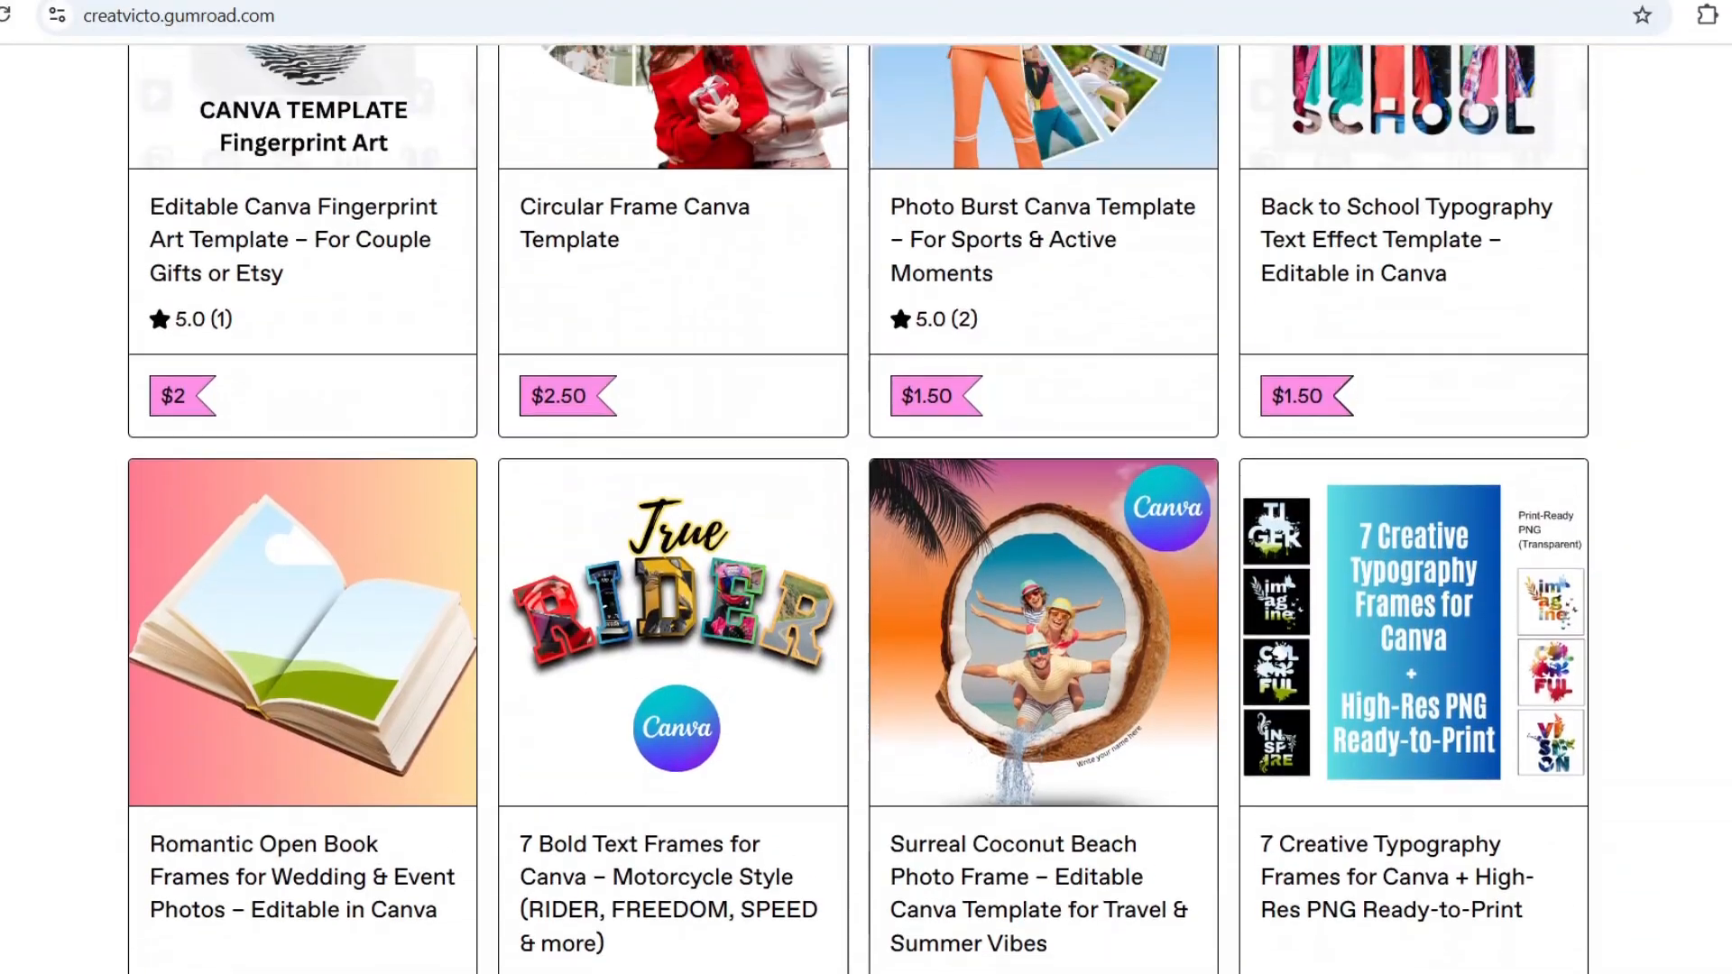